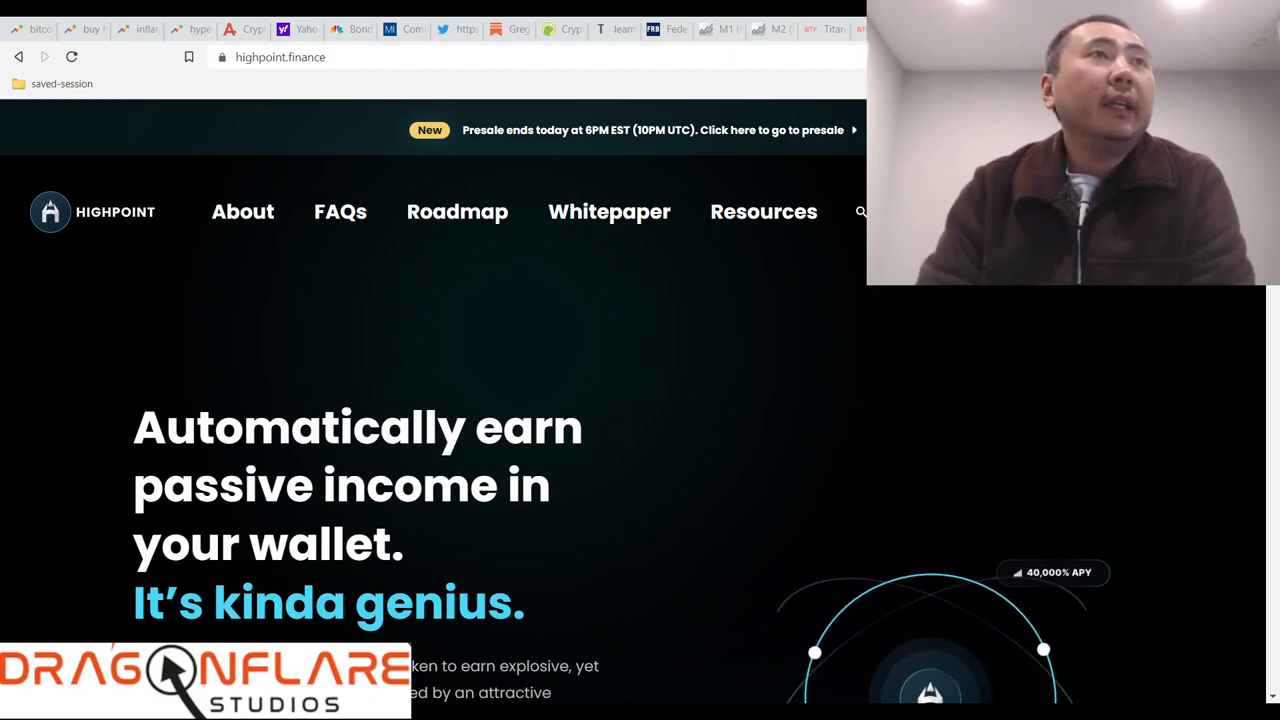
Step: Browse the HPT/WAVAX trades table, then scroll the right panel to pooled amounts and pair age
scroll(down, 3)
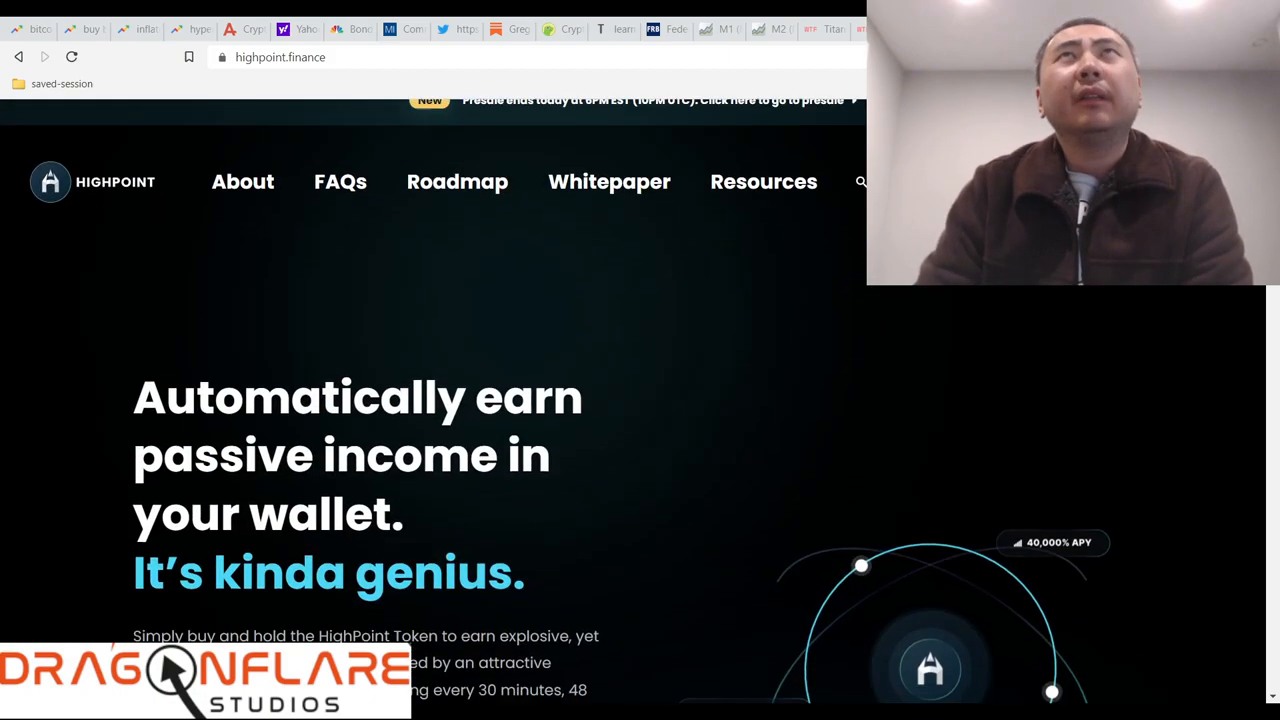
scroll(down, 3)
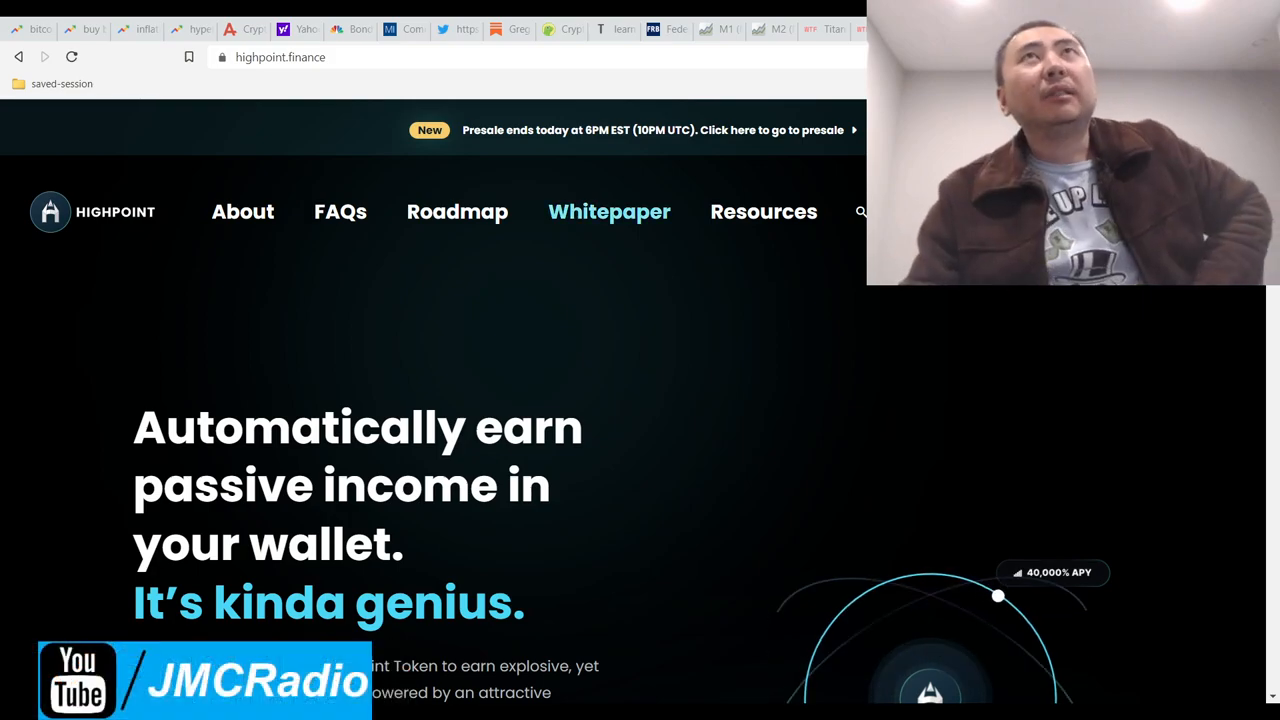
scroll(down, 3)
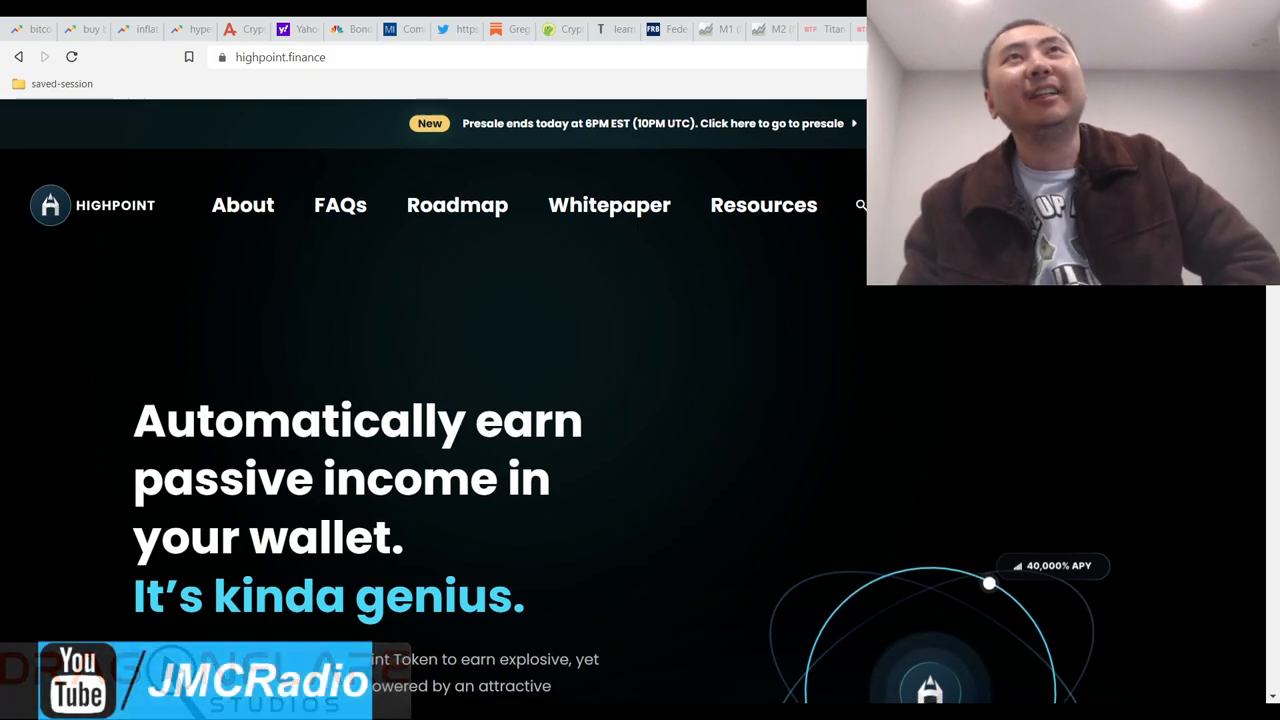
scroll(down, 3)
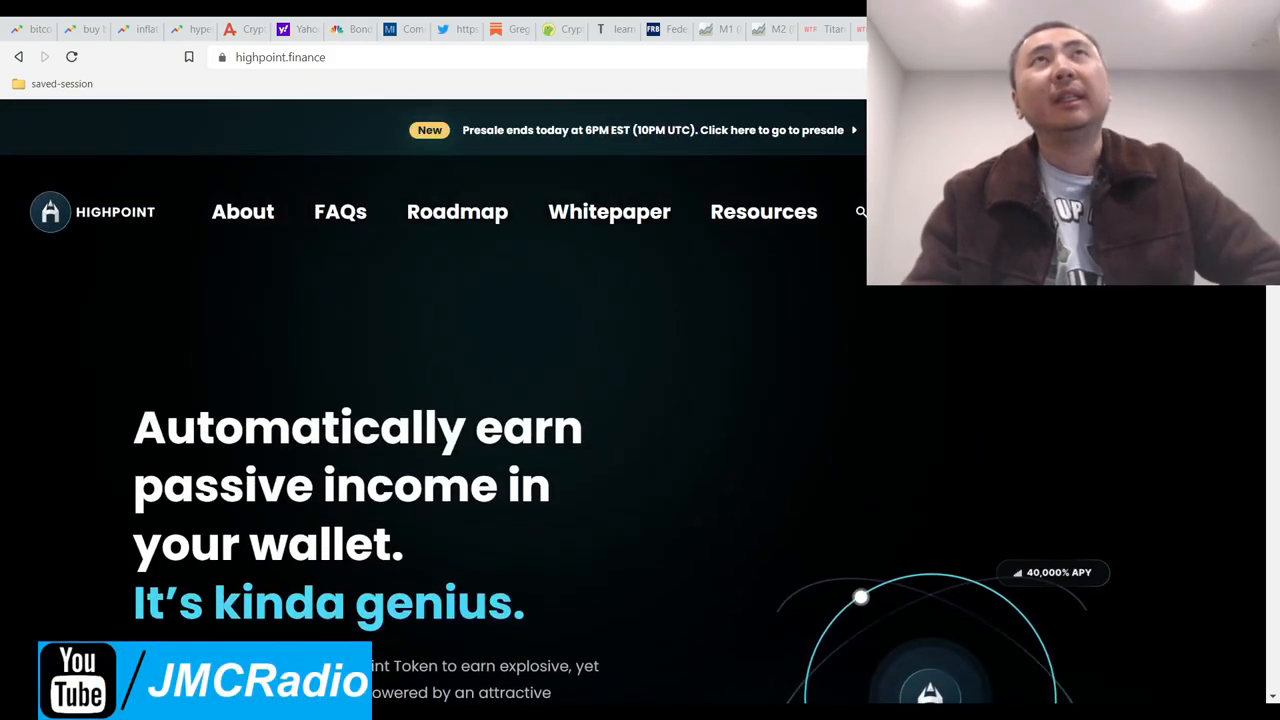
scroll(down, 3)
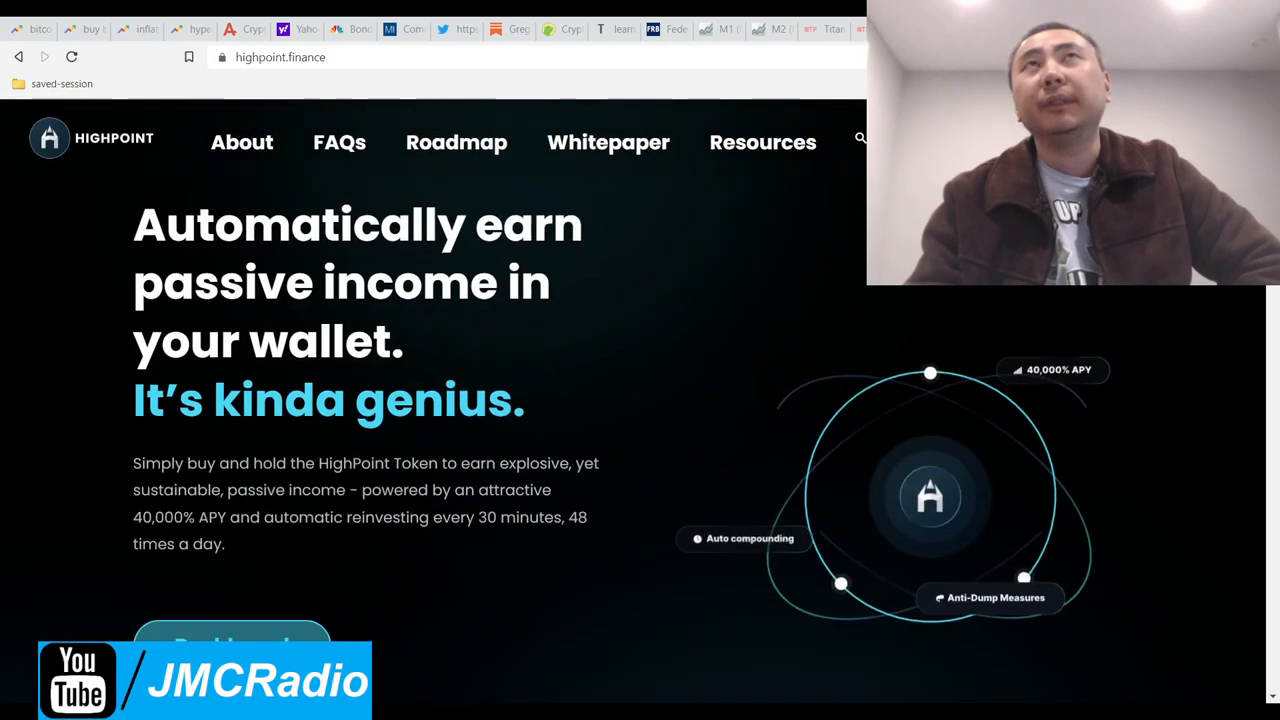
scroll(down, 3)
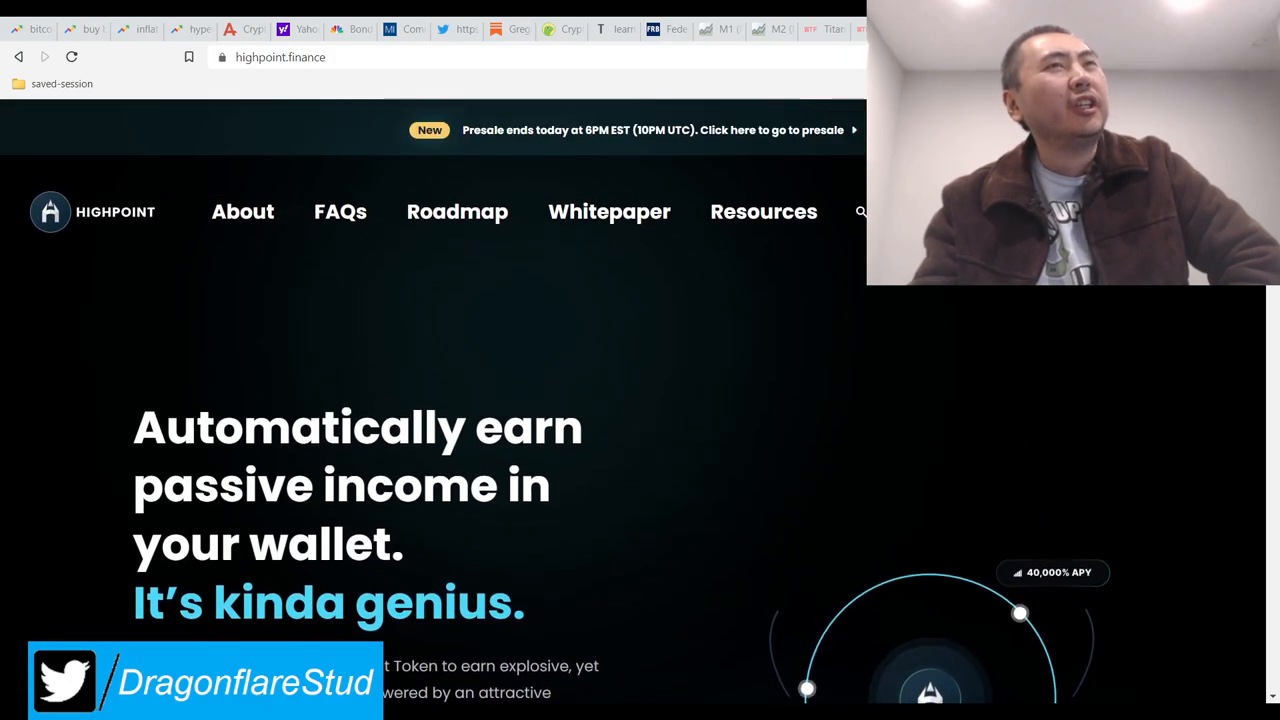
scroll(down, 3)
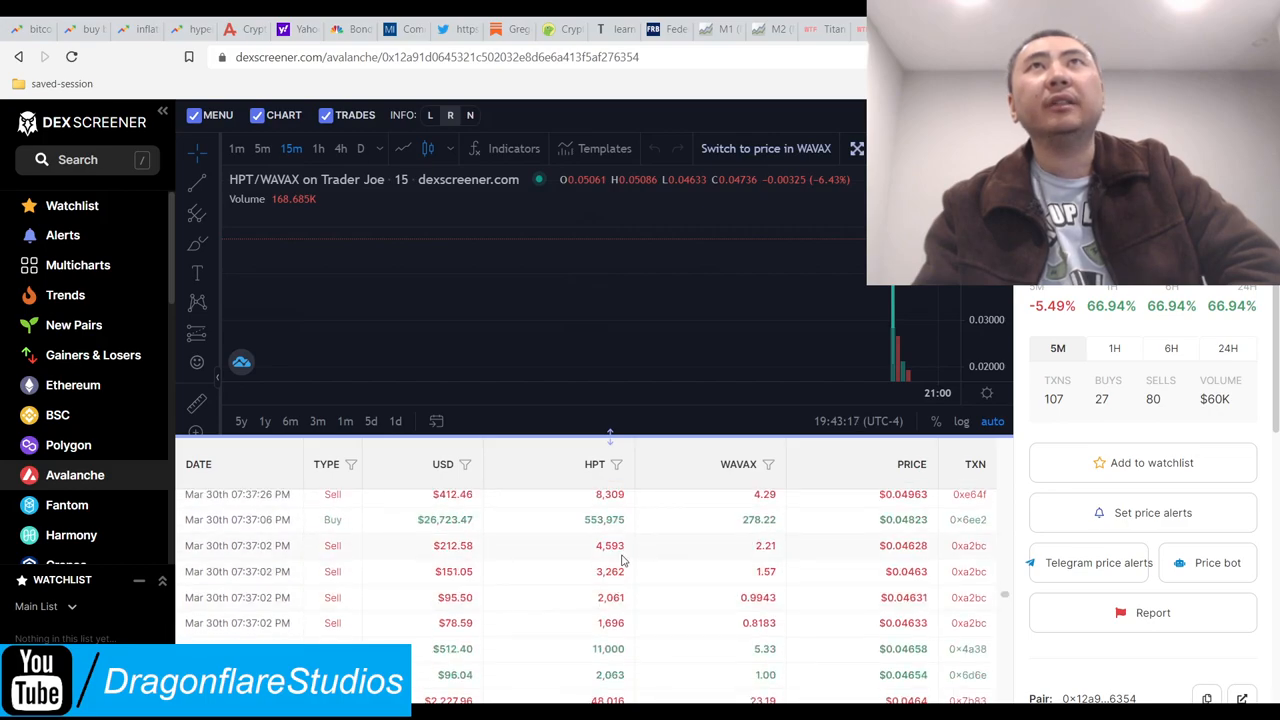
mouse_move(445, 532)
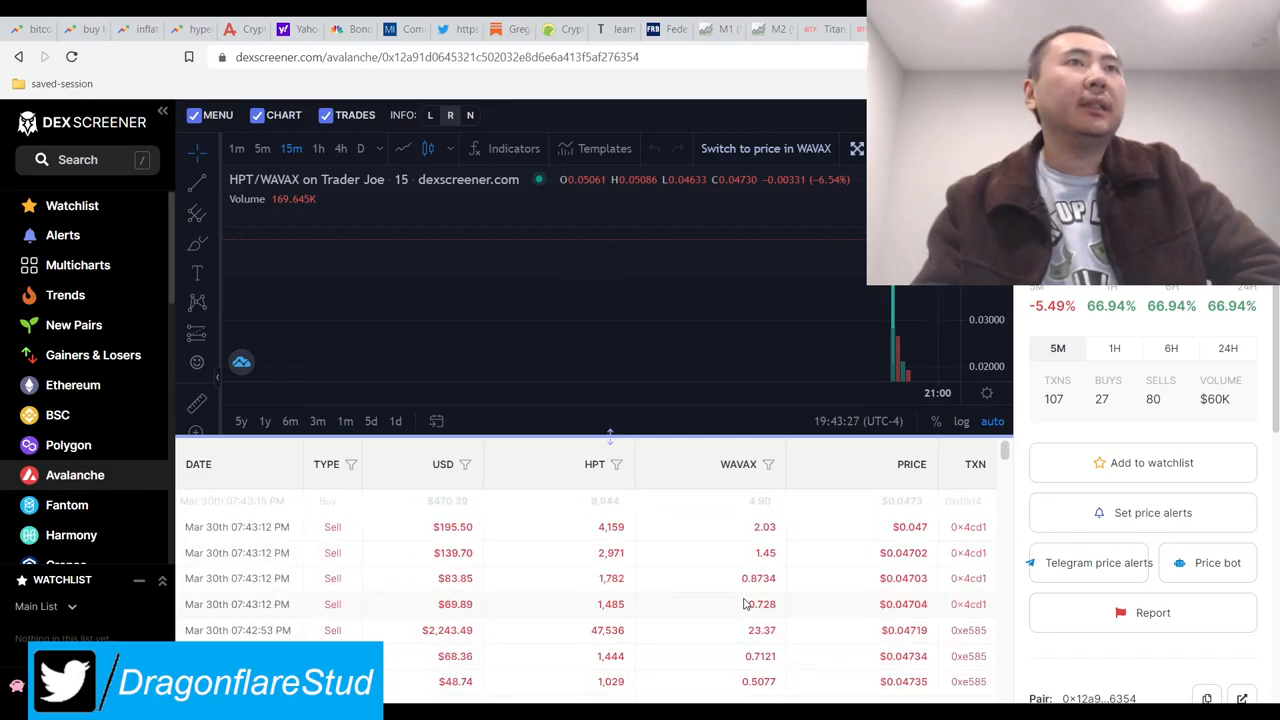
click(1228, 348)
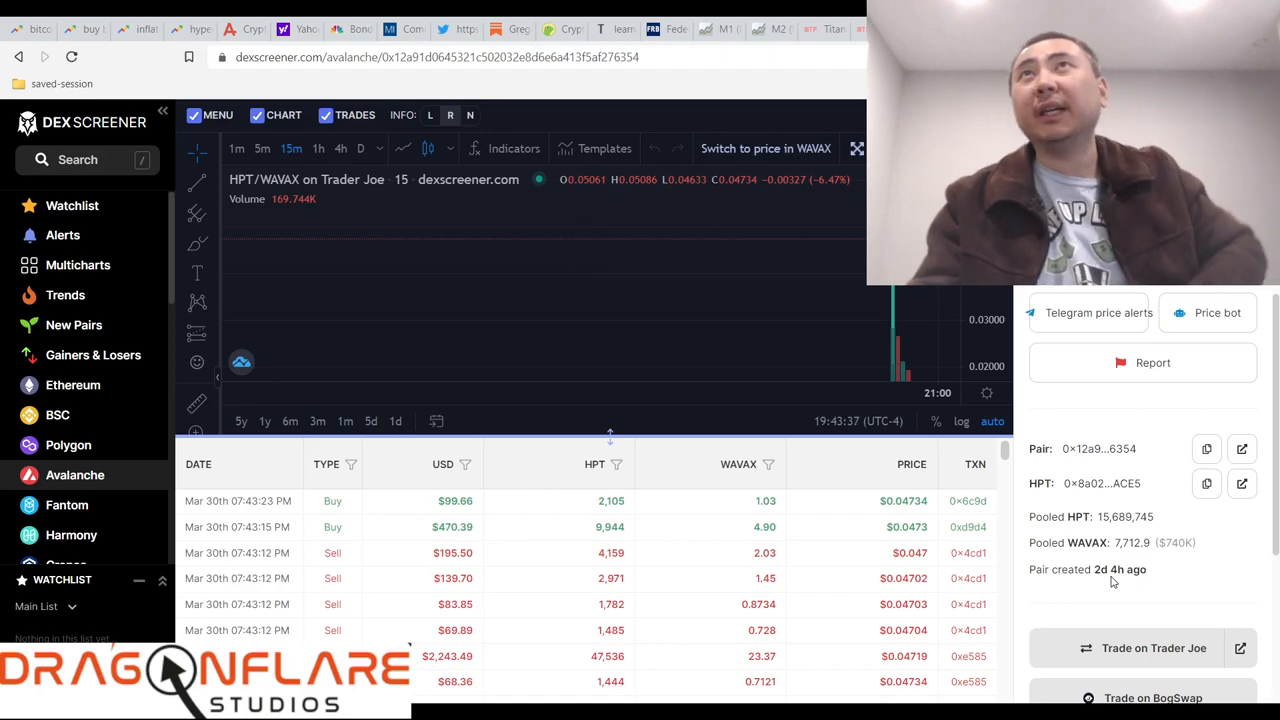
scroll(down, 3)
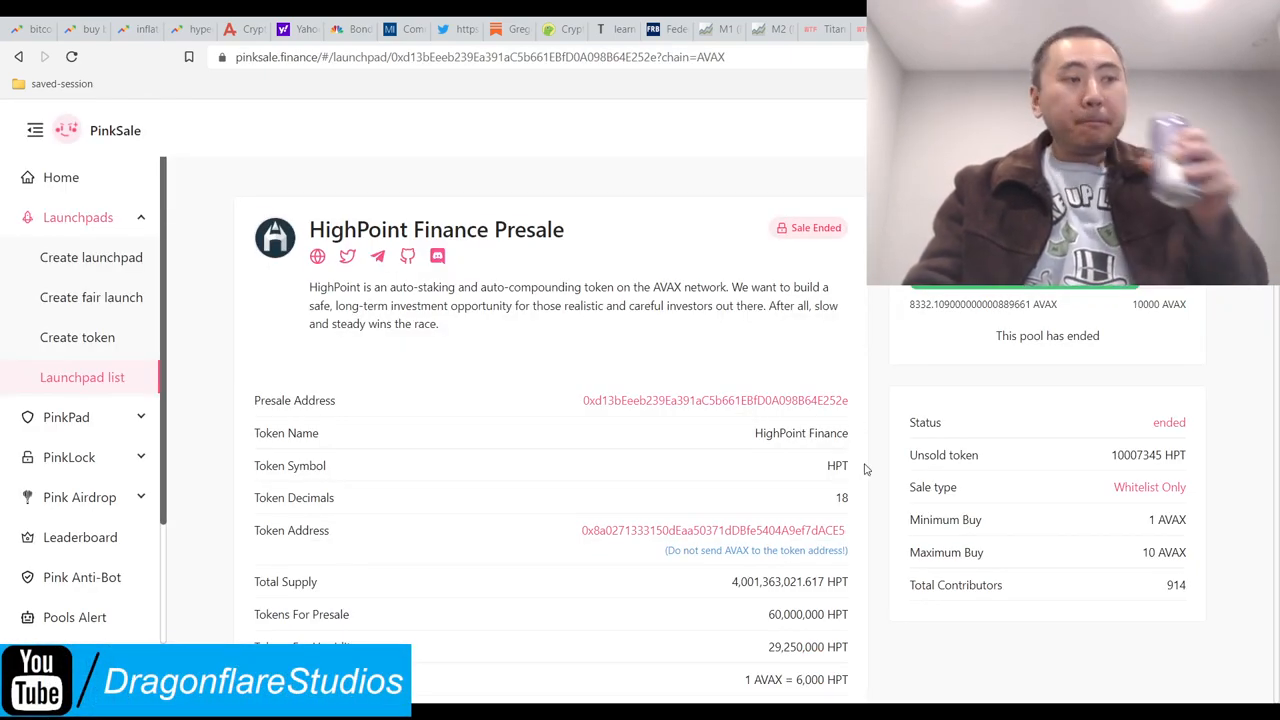
mouse_move(876, 490)
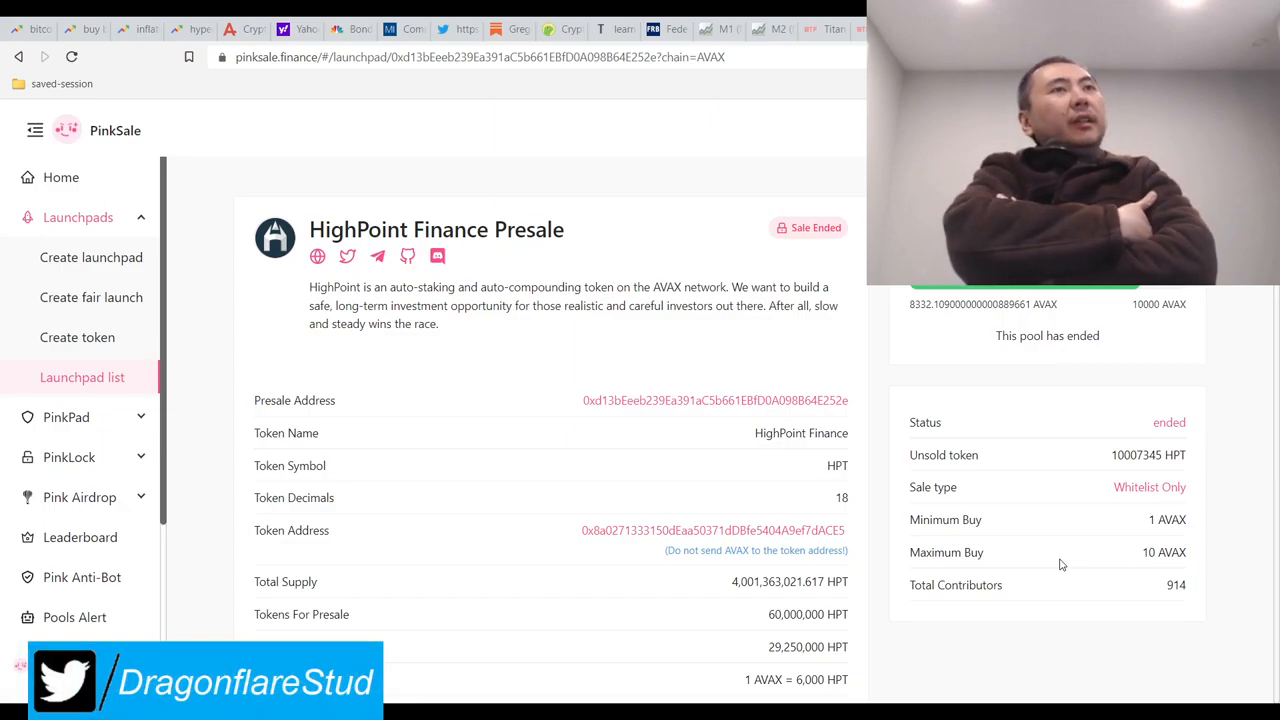
mouse_move(596, 687)
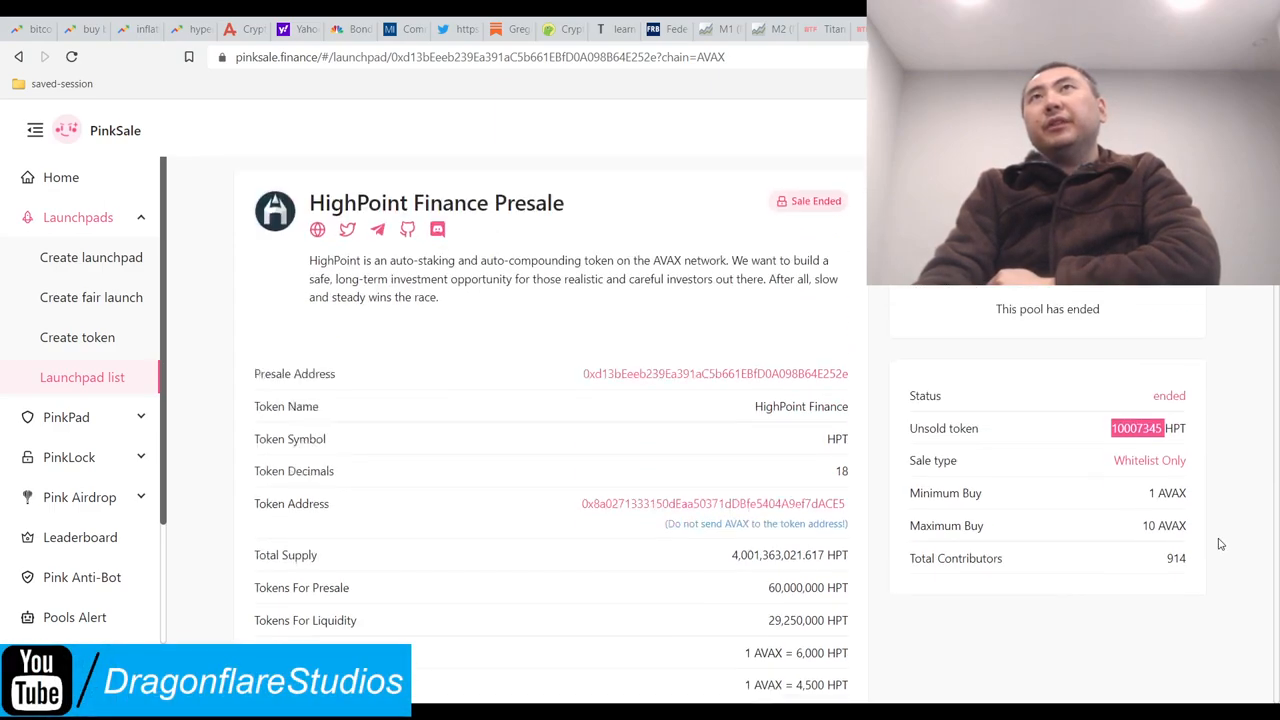
Step: Scroll the presale page to the start/end times, liquidity unlock time and whitelist table
scroll(down, 3)
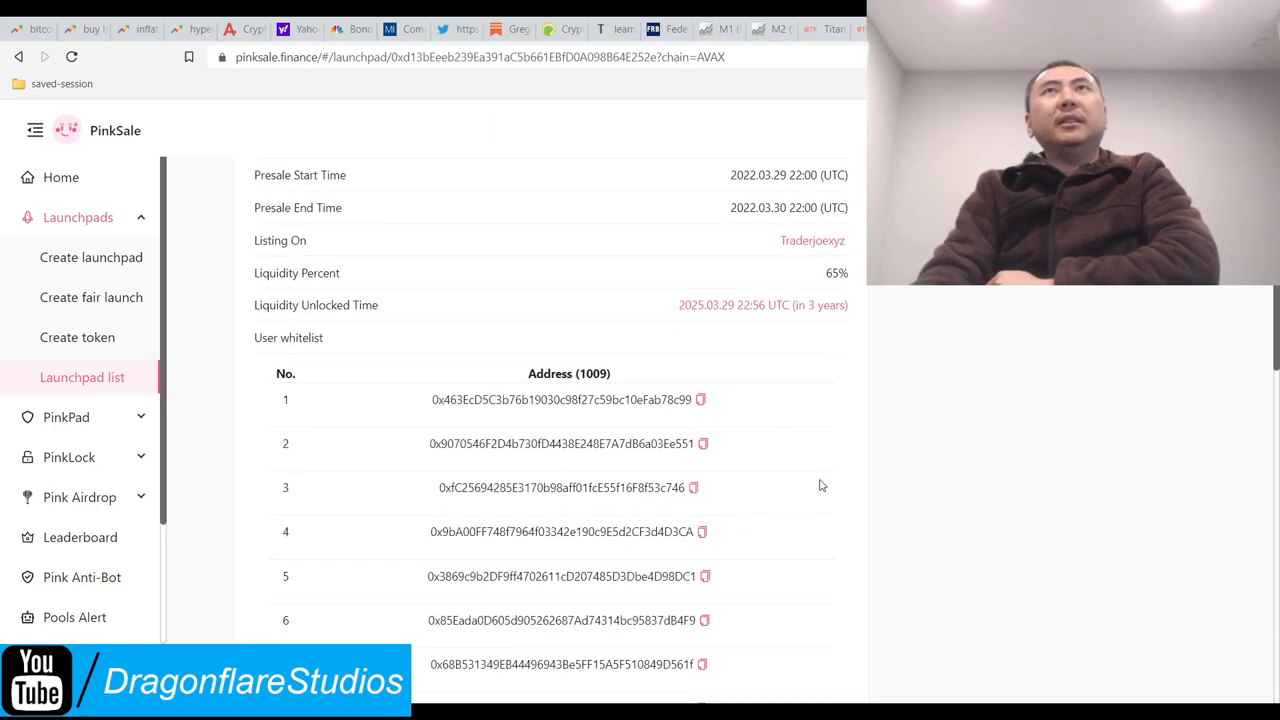
mouse_move(888, 510)
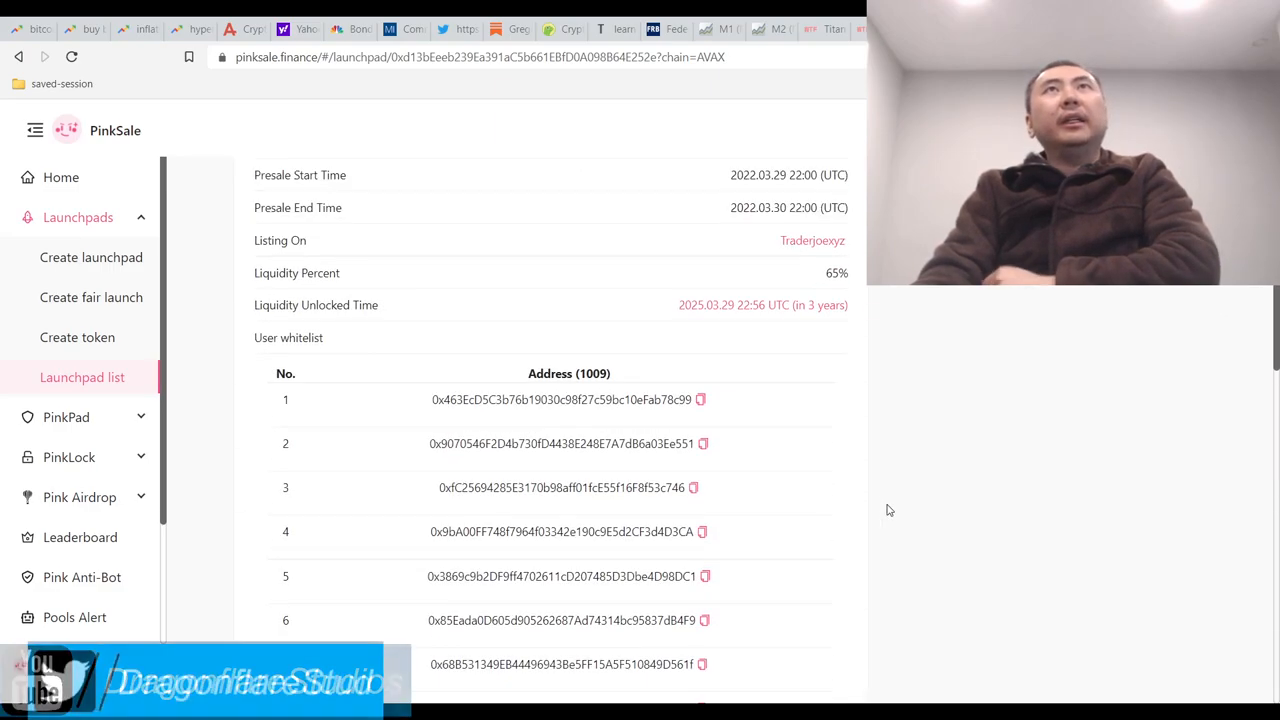
scroll(up, 3)
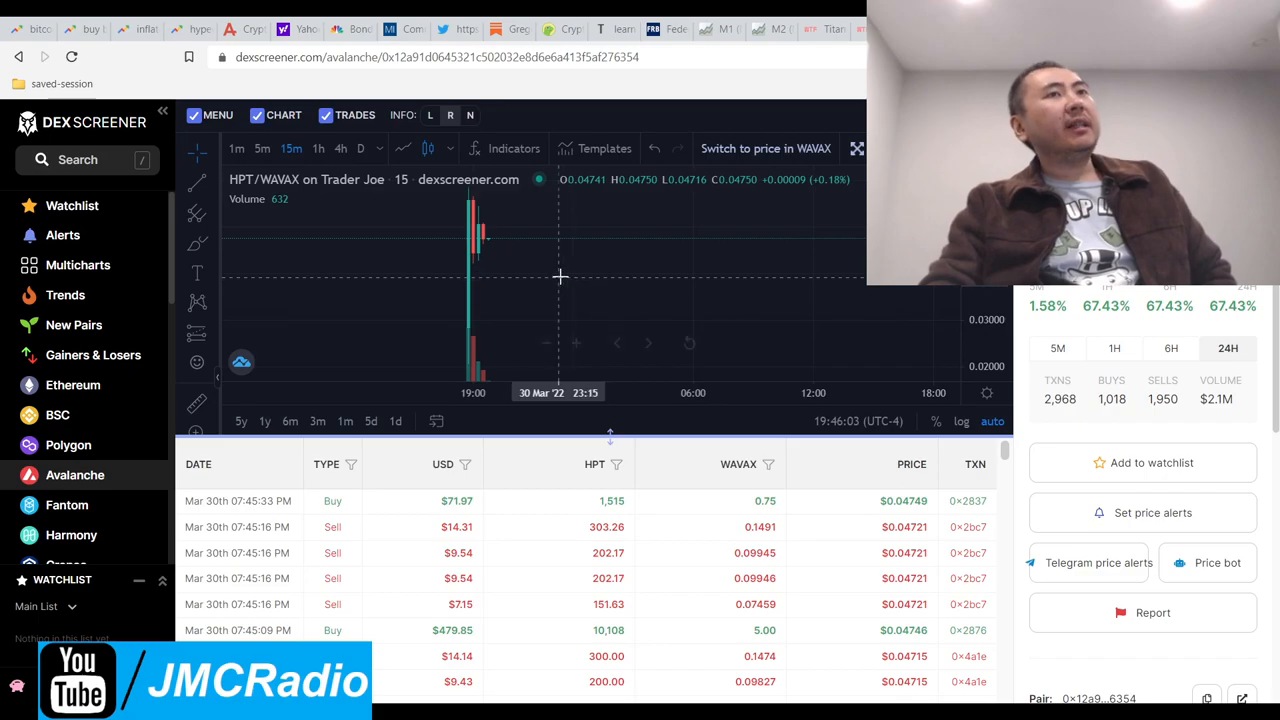
mouse_move(545, 264)
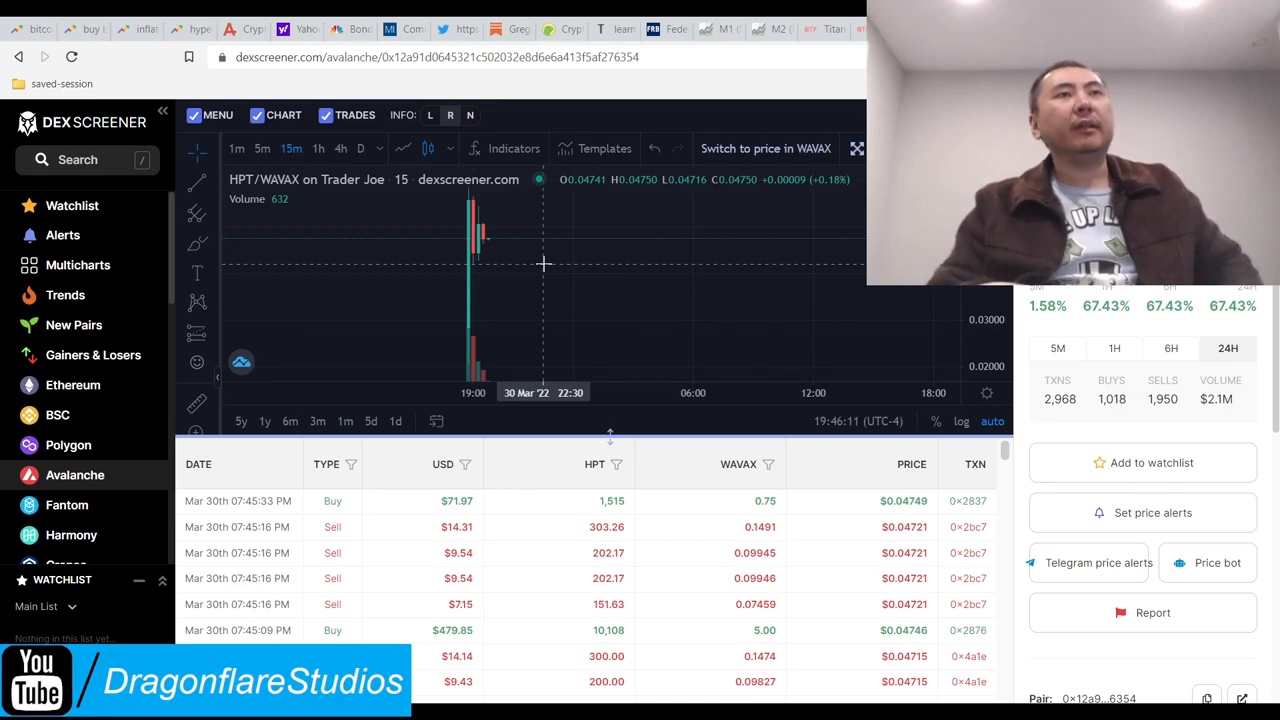
mouse_move(535, 247)
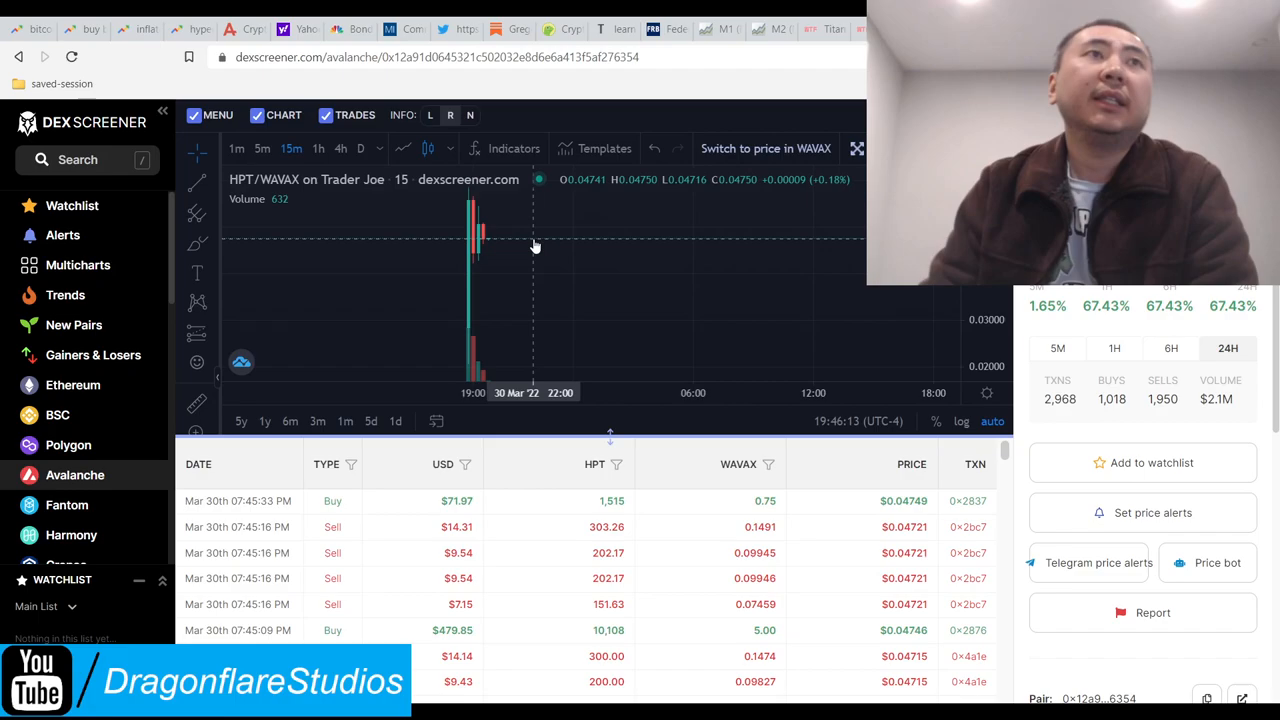
mouse_move(531, 235)
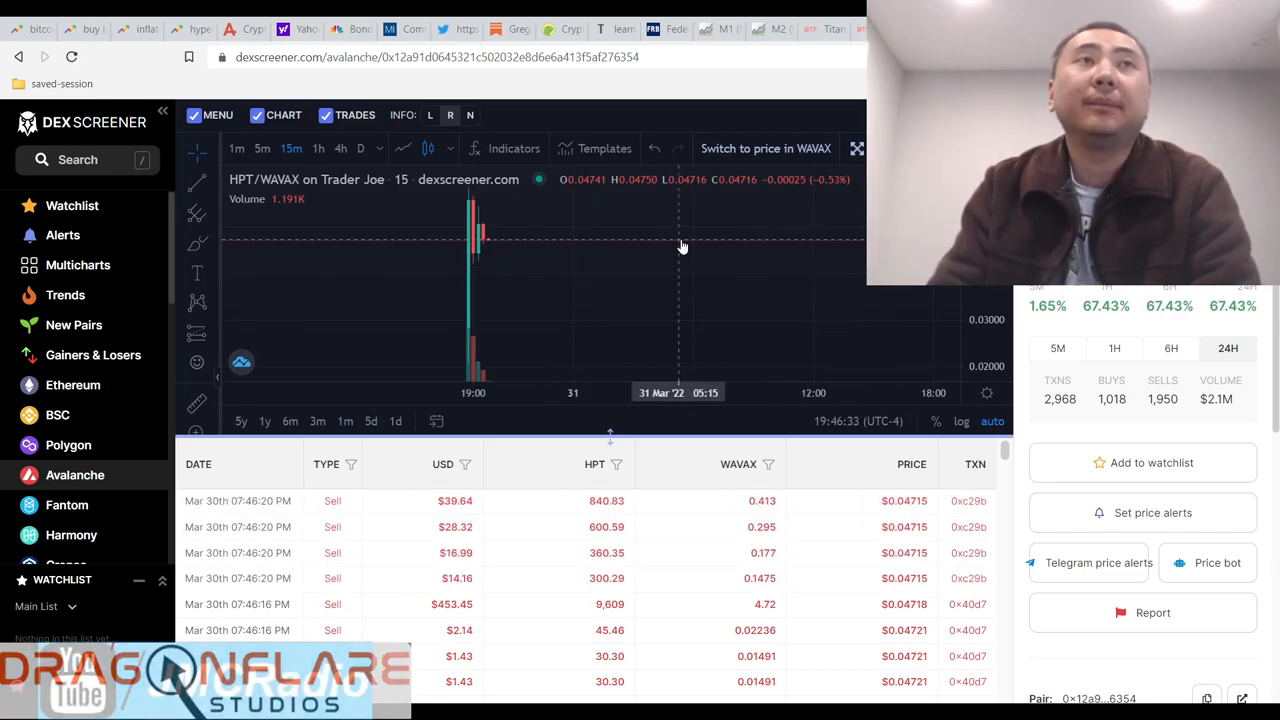
mouse_move(600, 247)
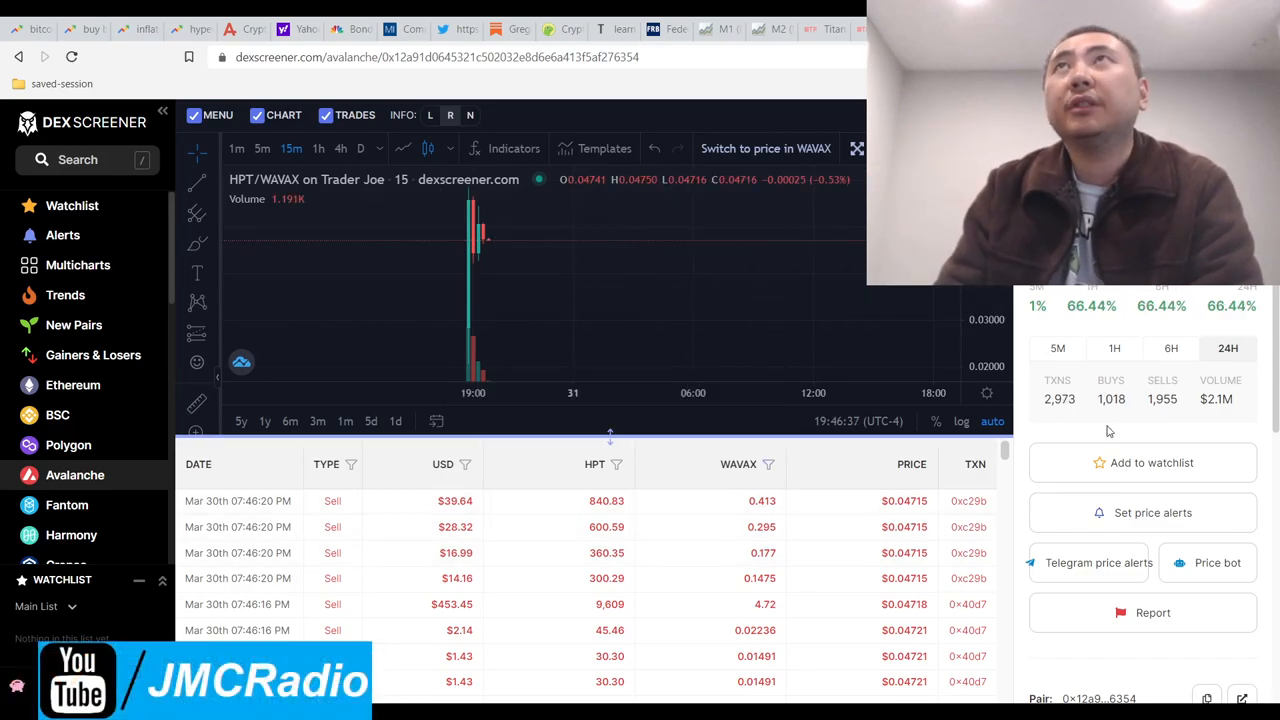
mouse_move(1096, 440)
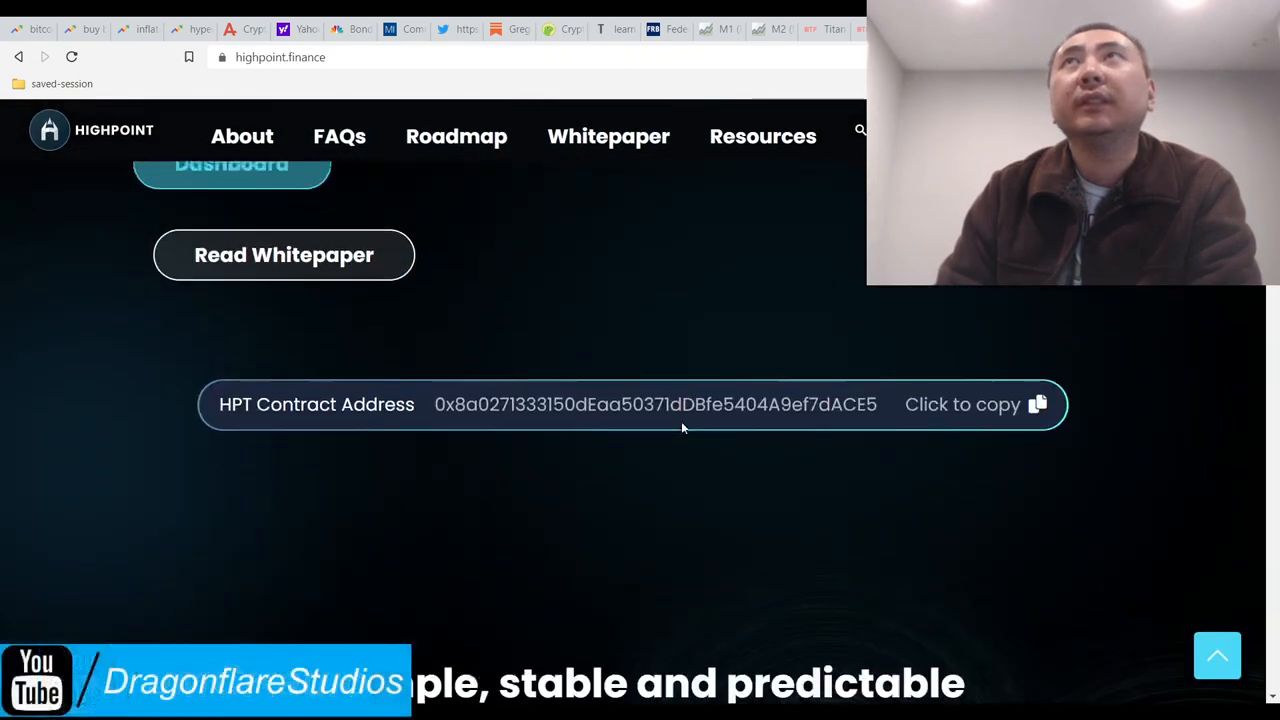
Step: Scroll up to the homepage hero with the passive-income headline and presale-ends-today notice
scroll(up, 3)
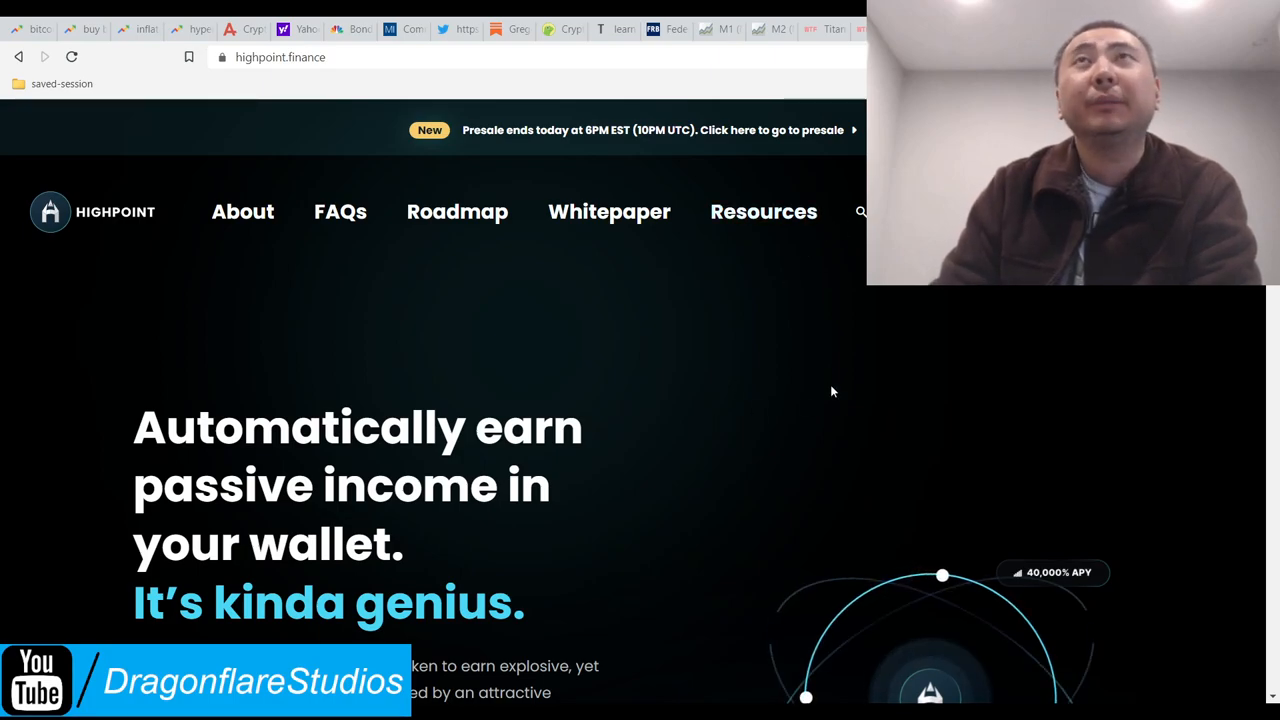
mouse_move(424, 380)
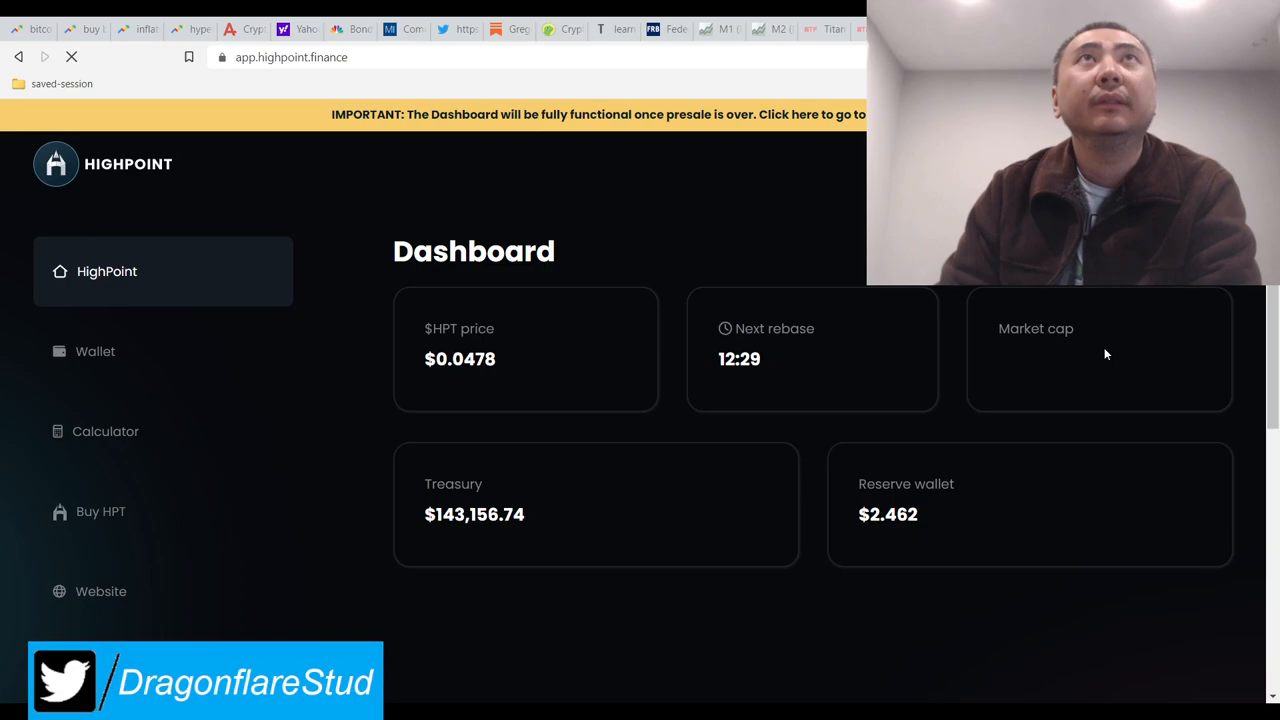
mouse_move(1218, 496)
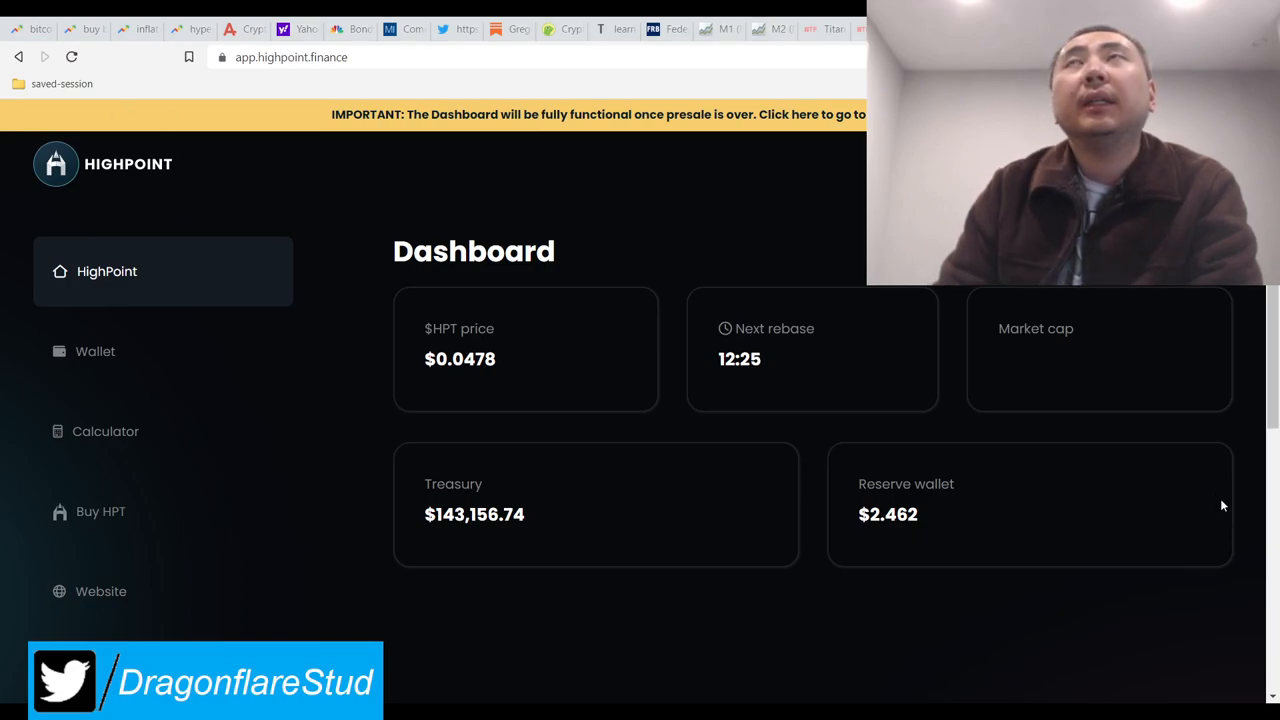
mouse_move(1224, 485)
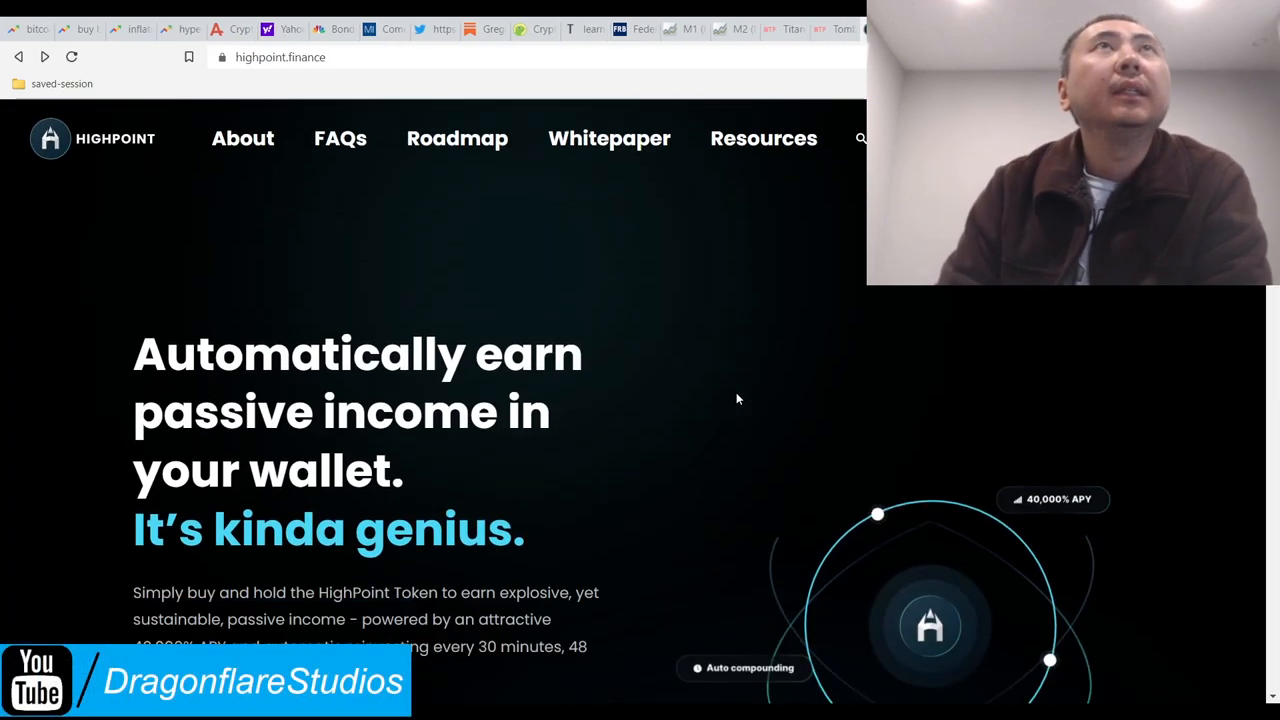
Step: Scroll past the homepage hero and contract address, then switch to the DexScreener HPT/WAVAX tab
scroll(down, 3)
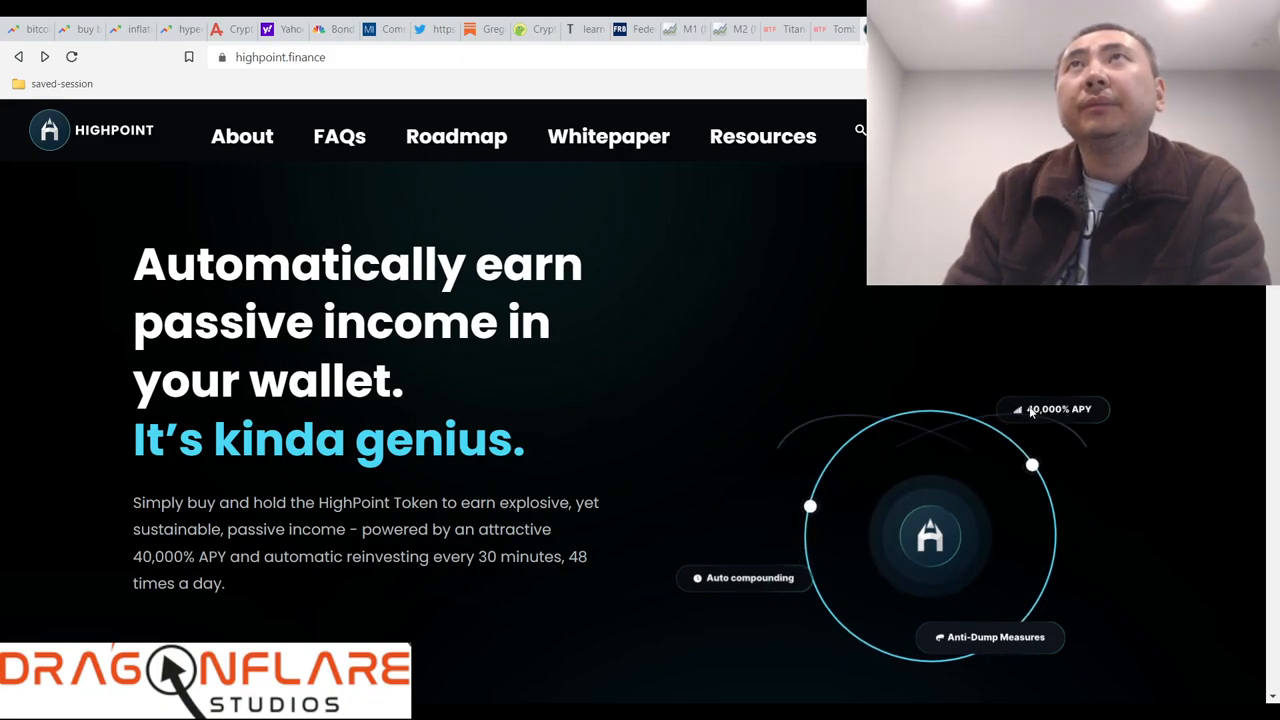
scroll(down, 3)
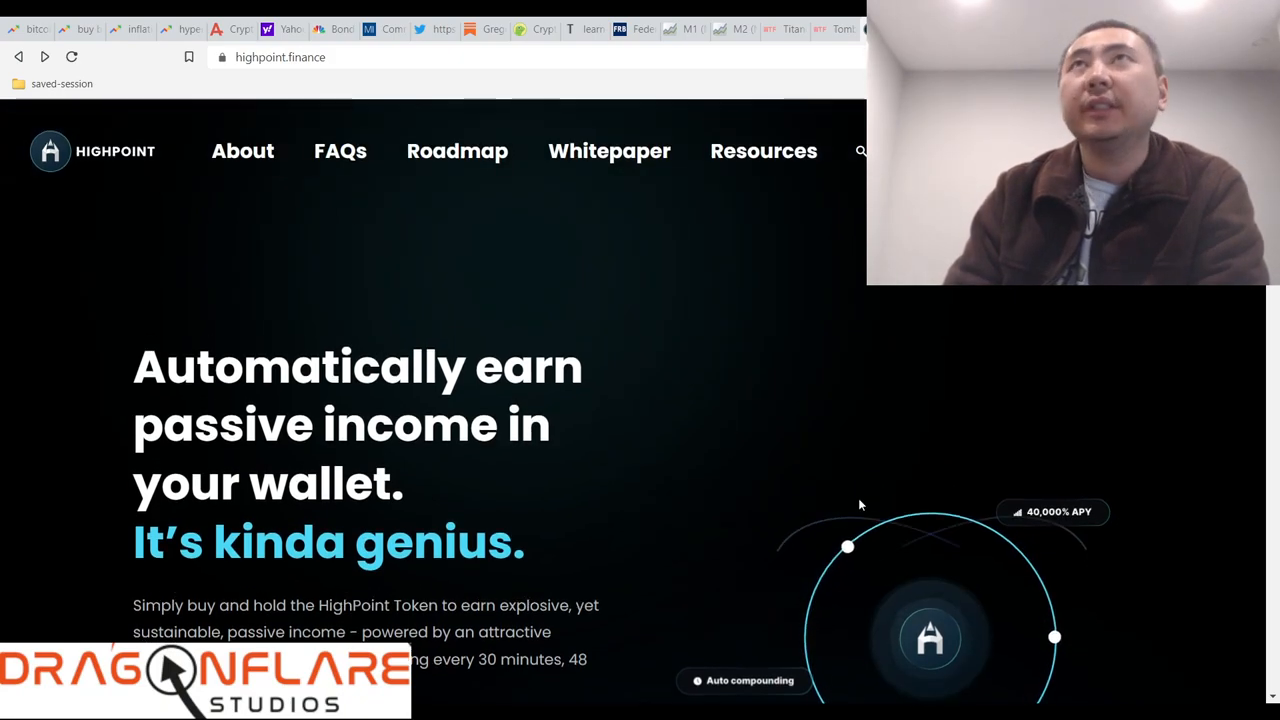
scroll(down, 3)
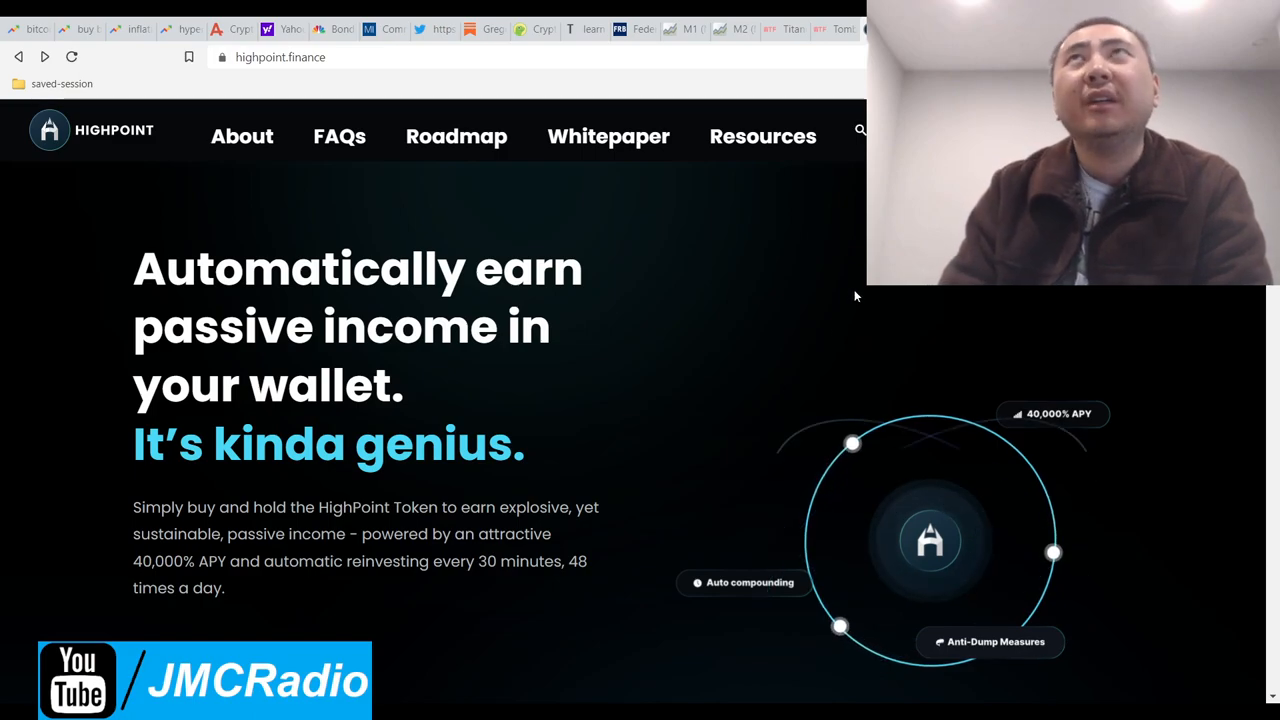
mouse_move(727, 444)
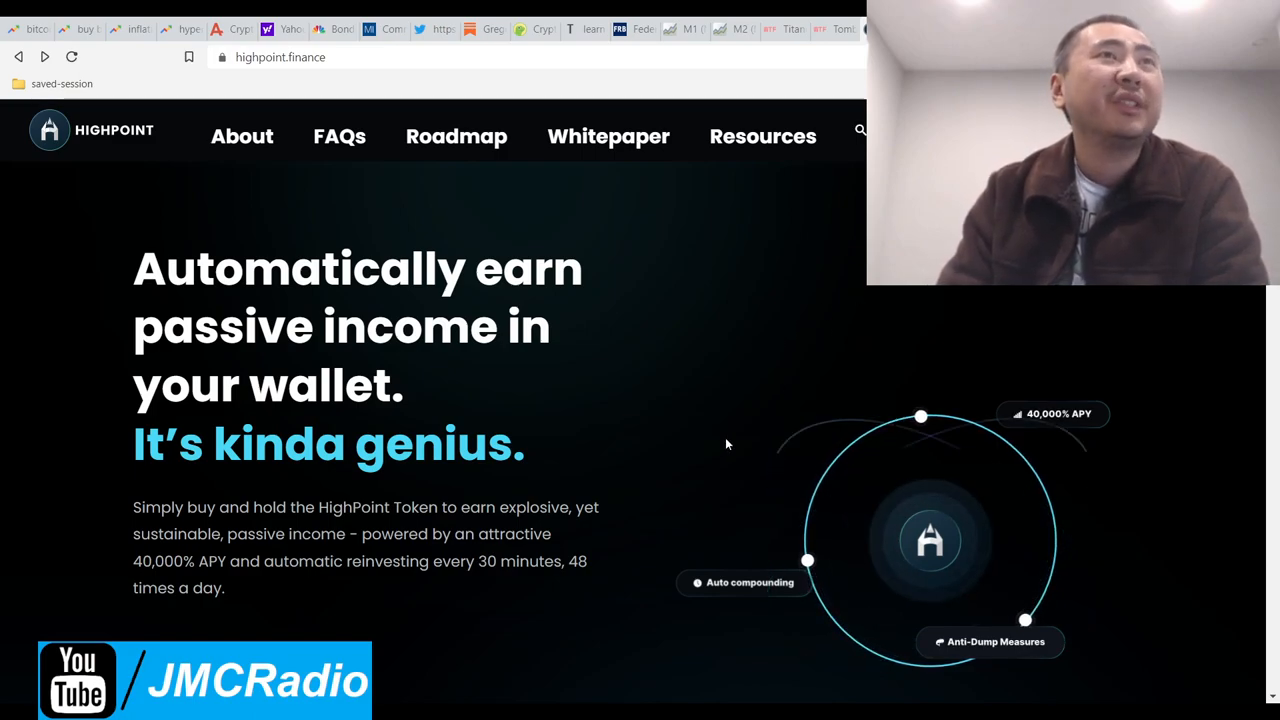
scroll(down, 3)
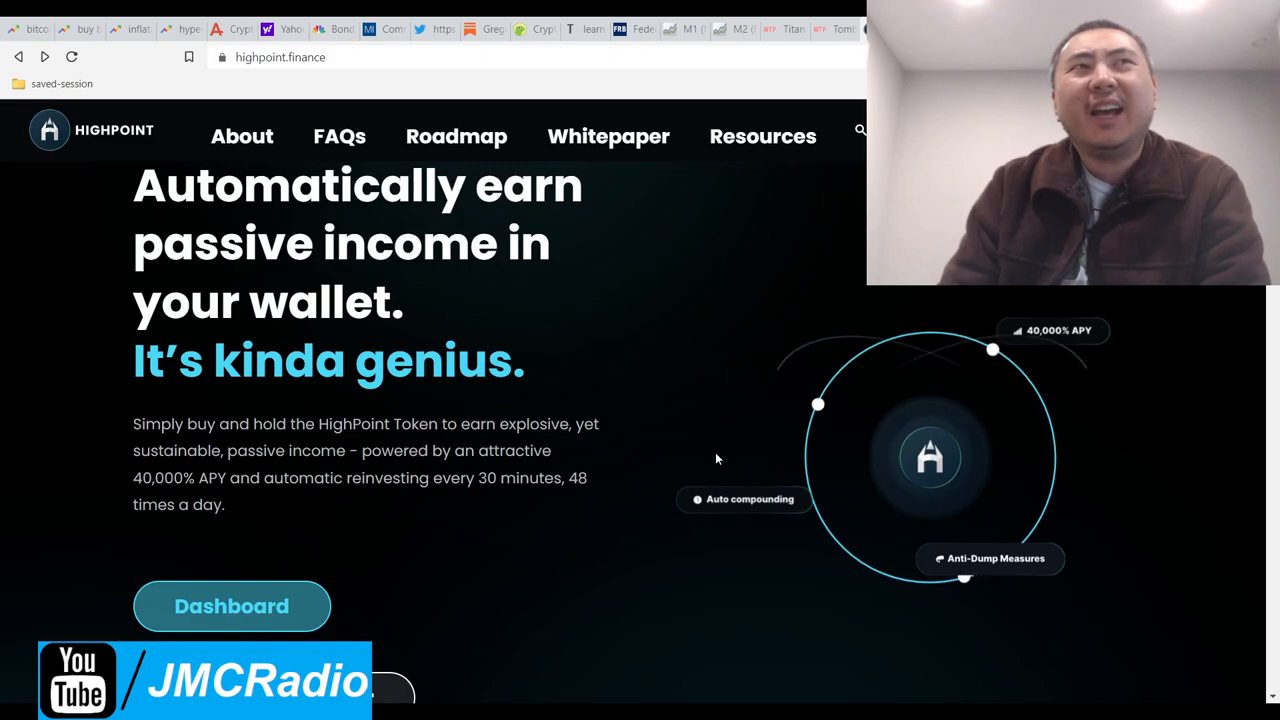
scroll(down, 3)
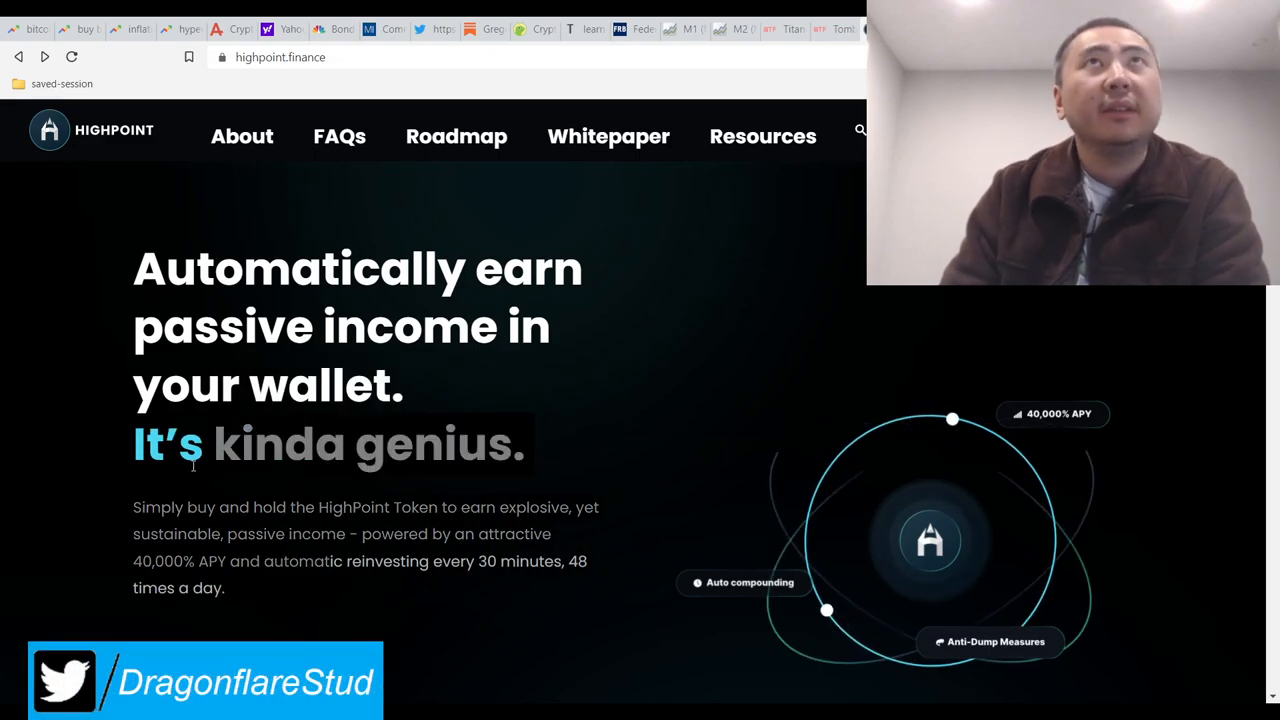
scroll(down, 3)
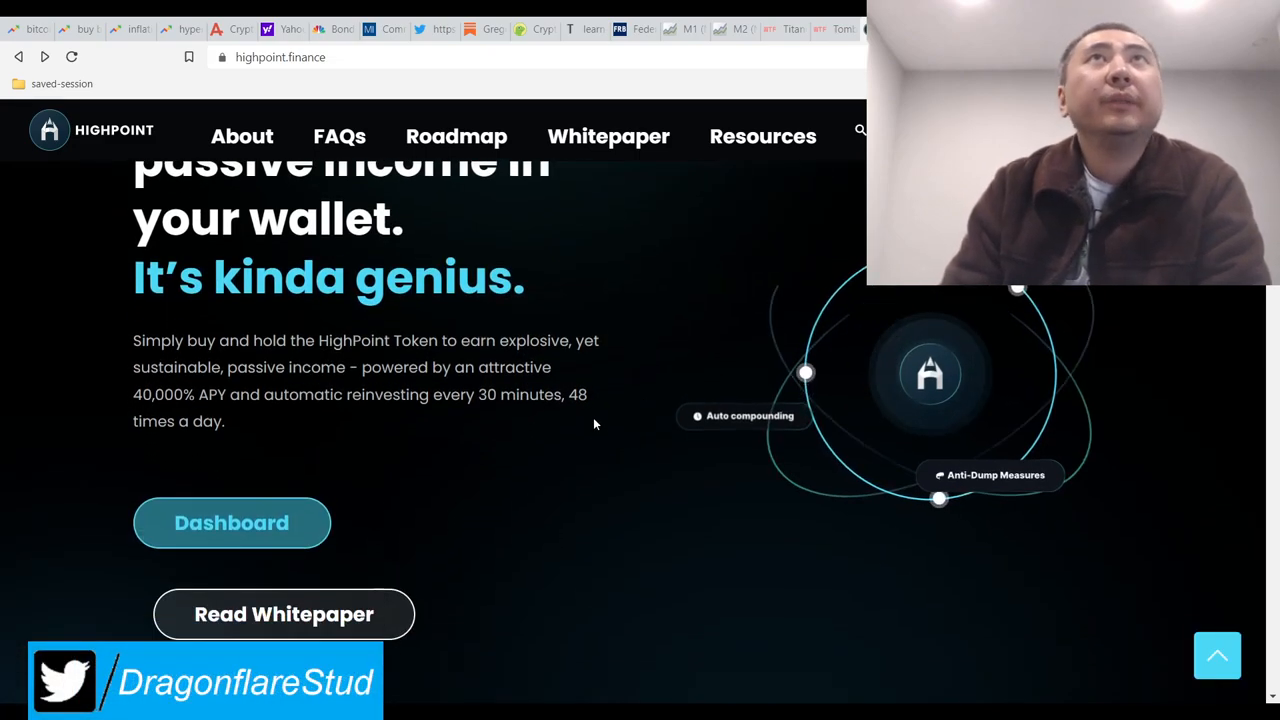
scroll(down, 3)
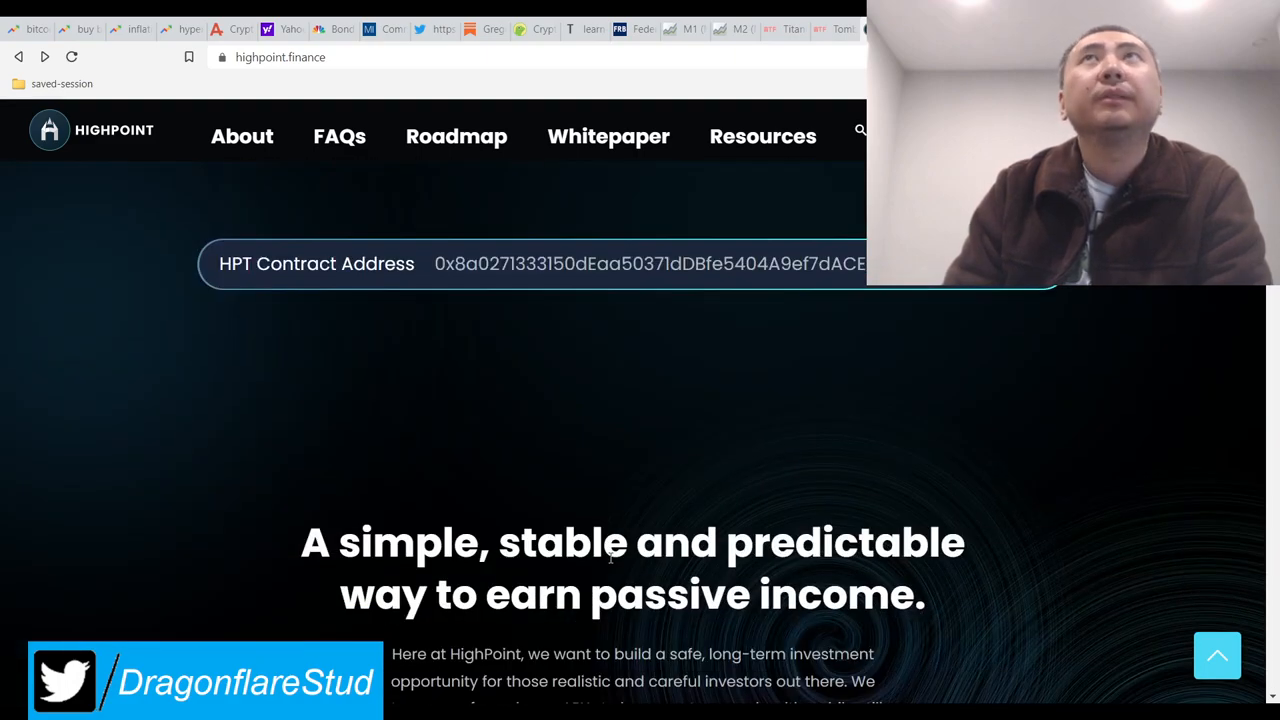
scroll(down, 3)
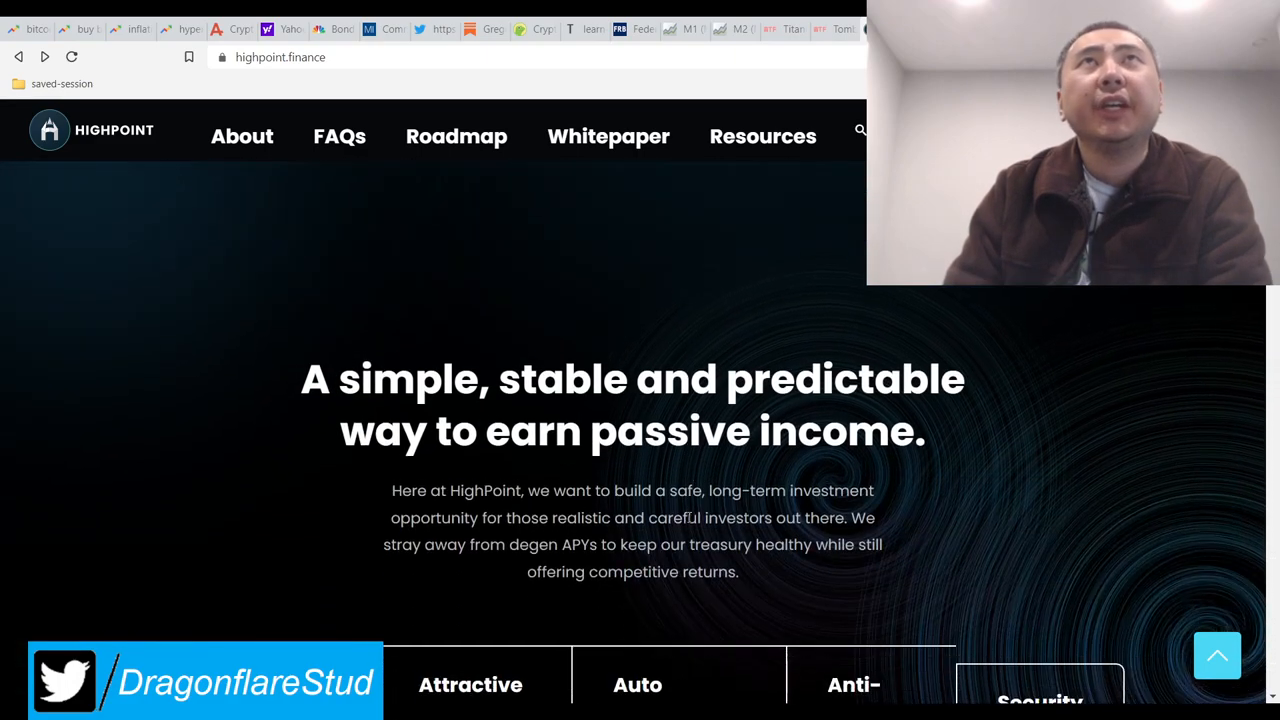
click(280, 57)
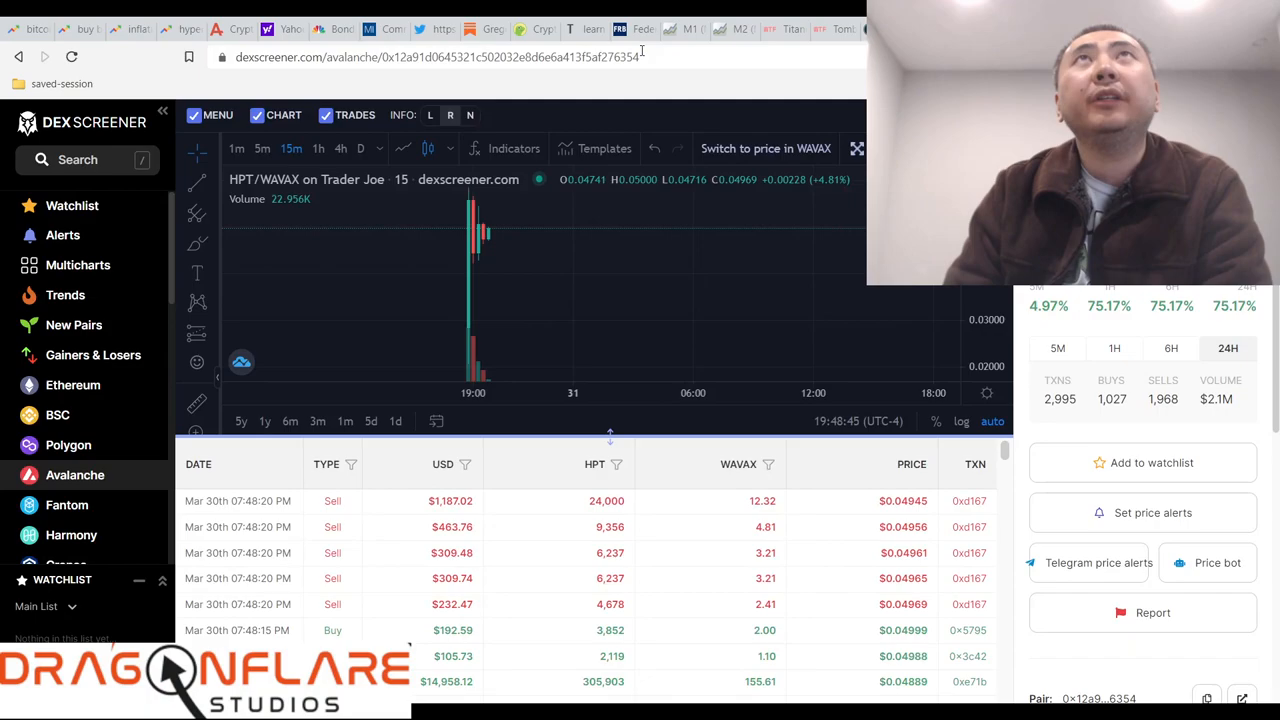
Step: Scroll the DexScreener pair details to the HPT token address and copy it
scroll(down, 3)
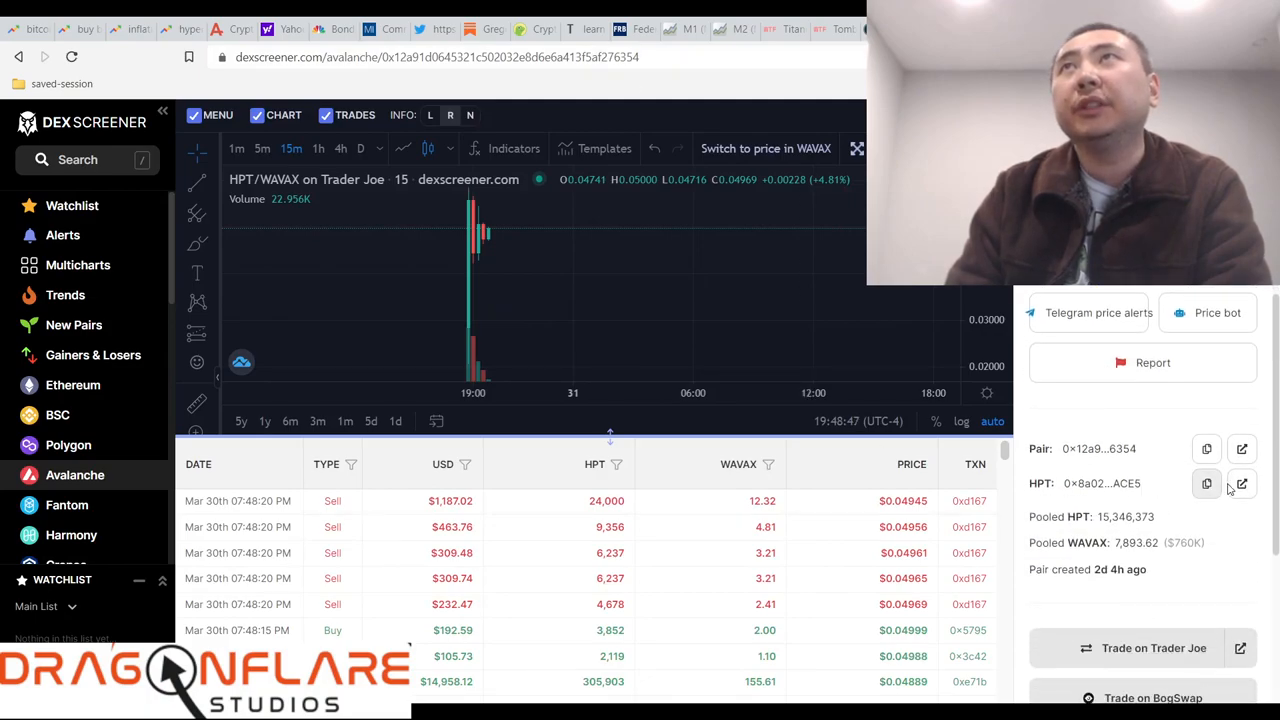
click(1206, 483)
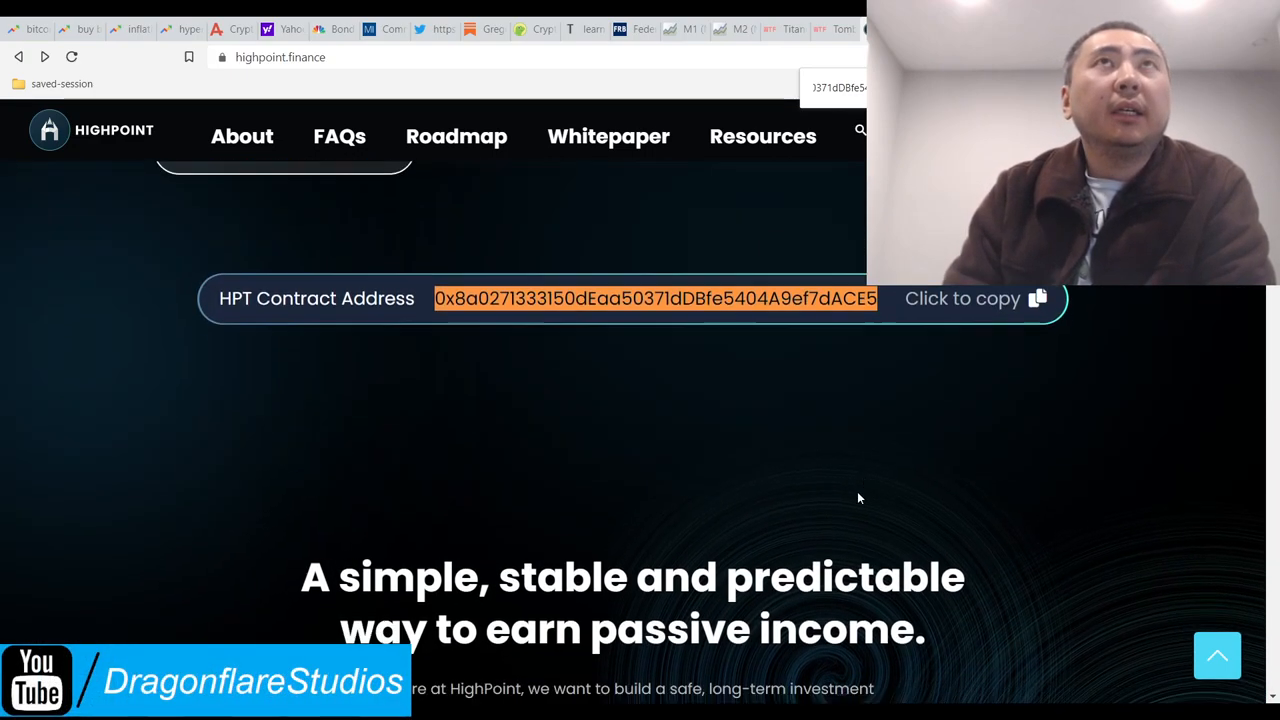
Step: Scroll past Sustainable Growth, Safe Stable Passive Income and 40,000% Fixed APY to Automatic Compounding Interest
scroll(down, 3)
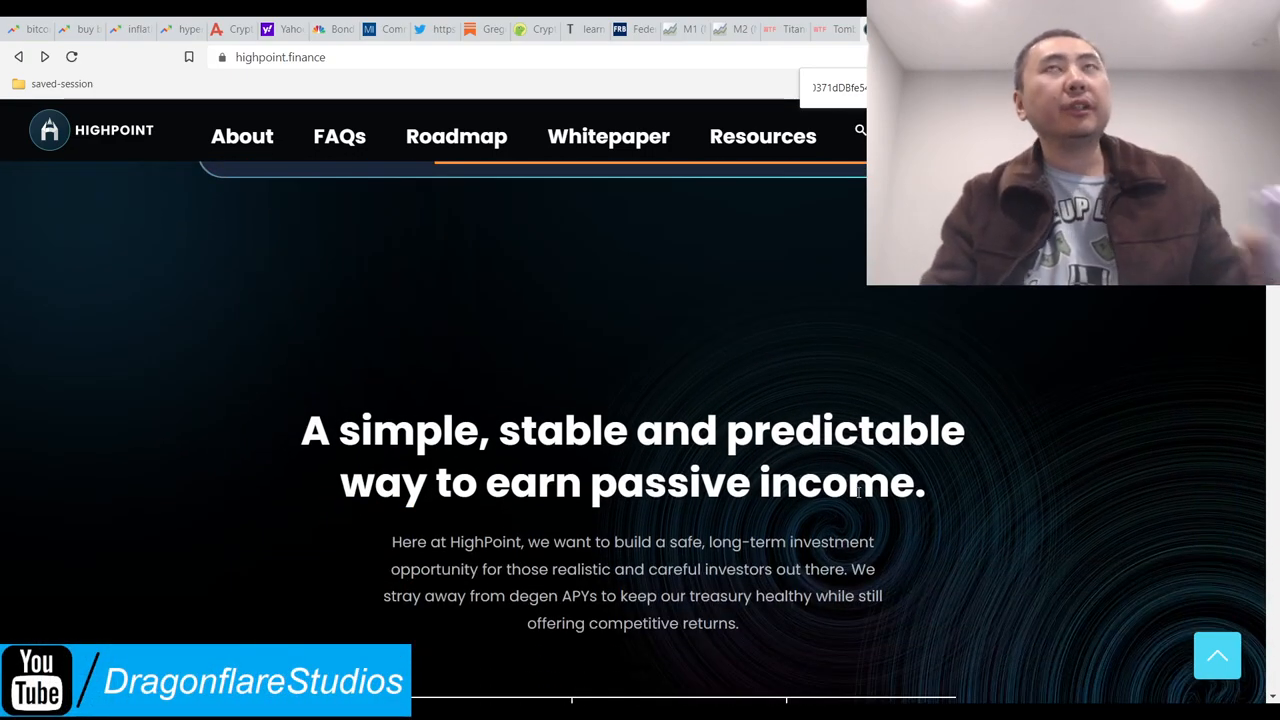
mouse_move(849, 518)
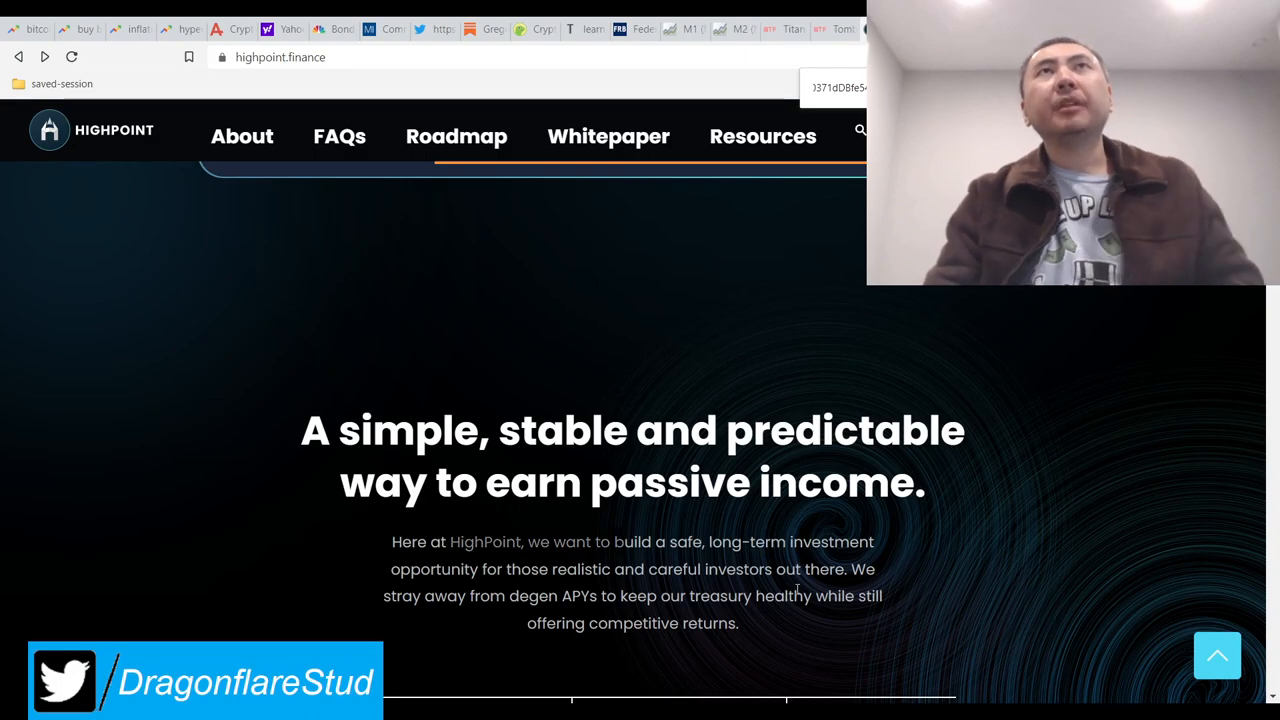
scroll(down, 3)
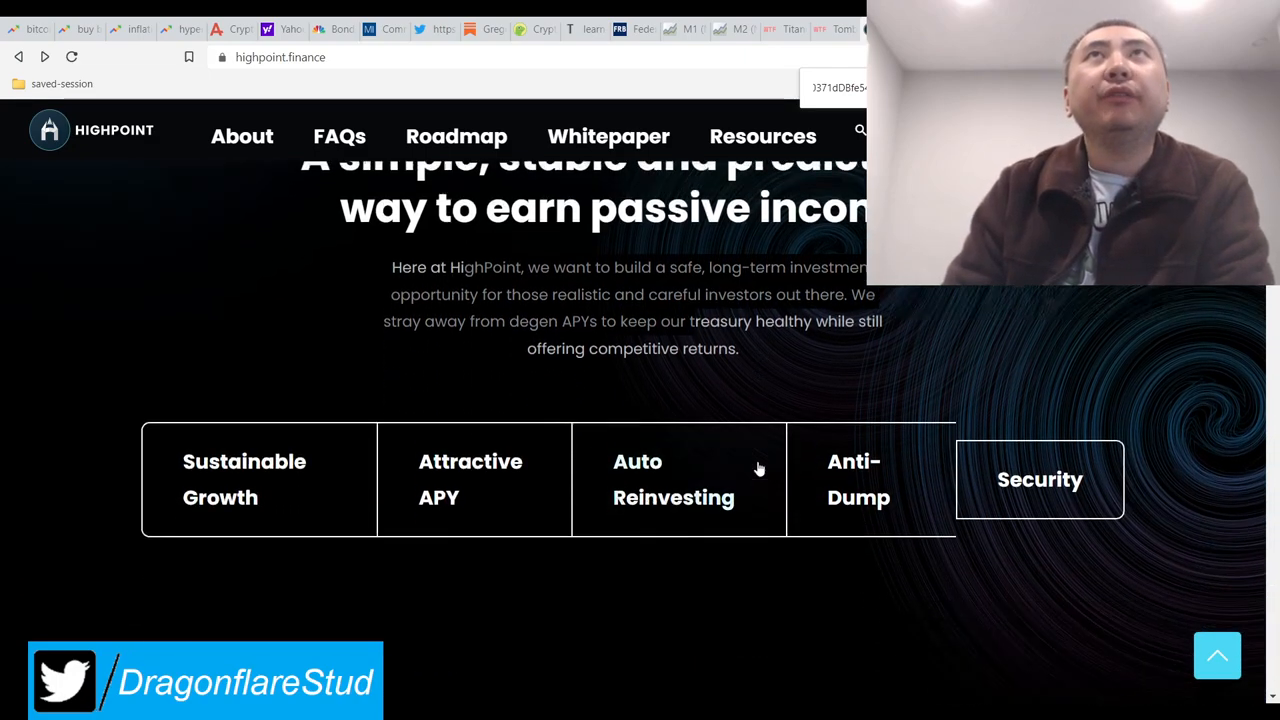
scroll(down, 3)
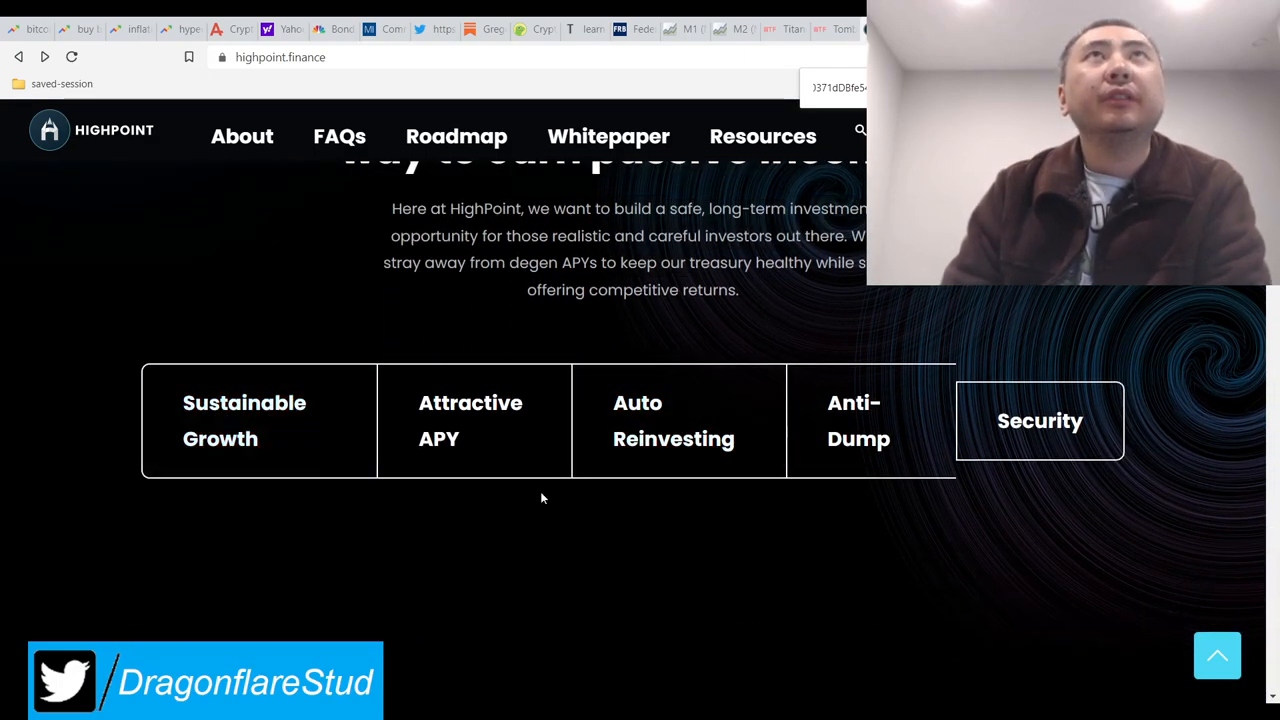
mouse_move(1040, 435)
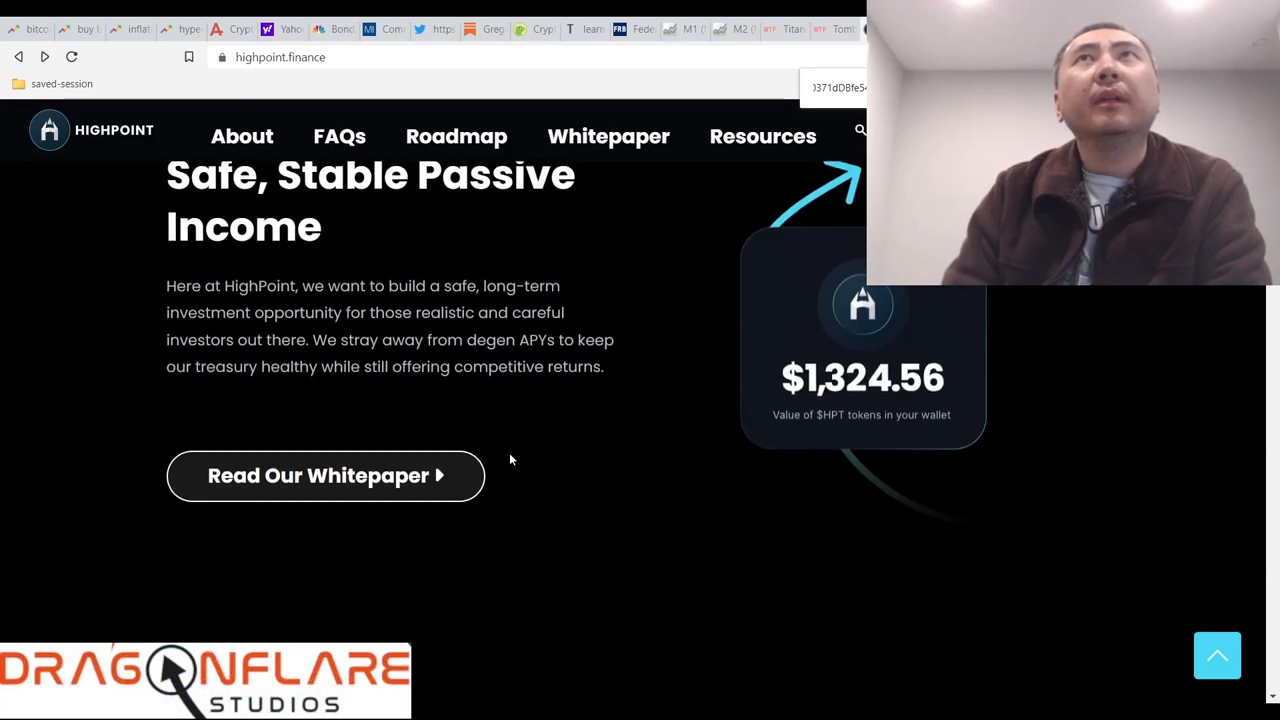
scroll(down, 3)
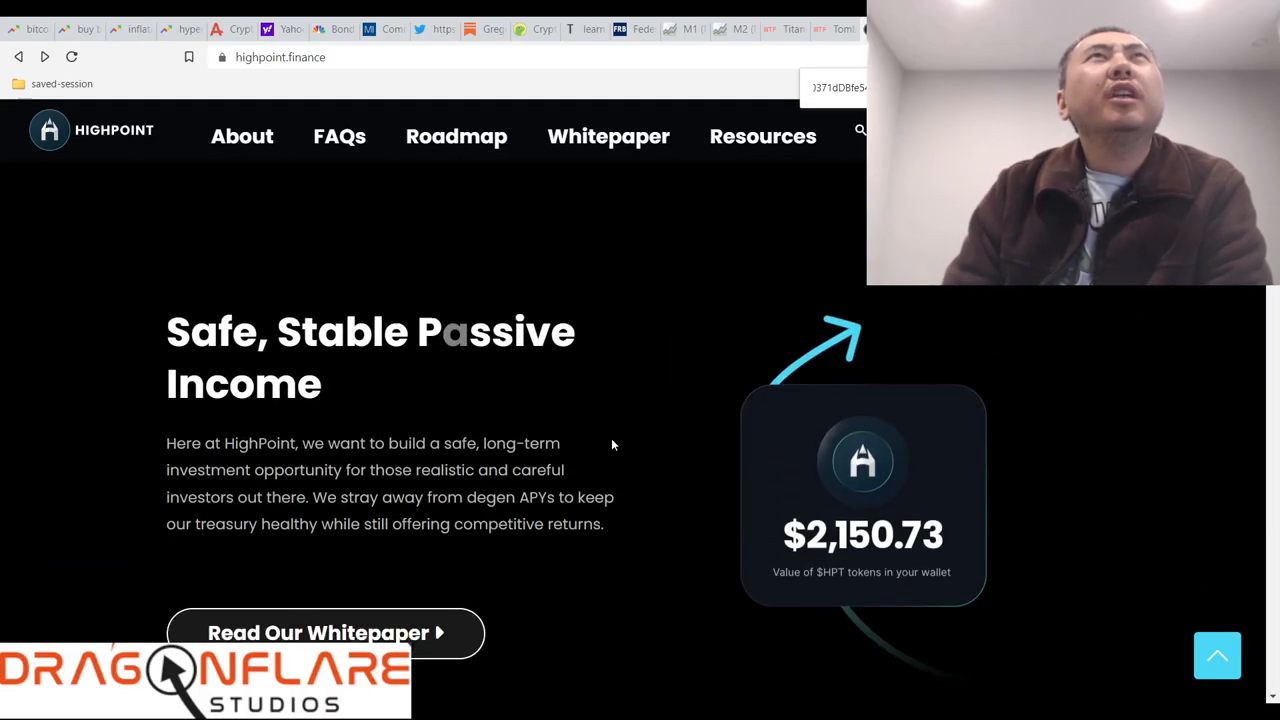
scroll(down, 3)
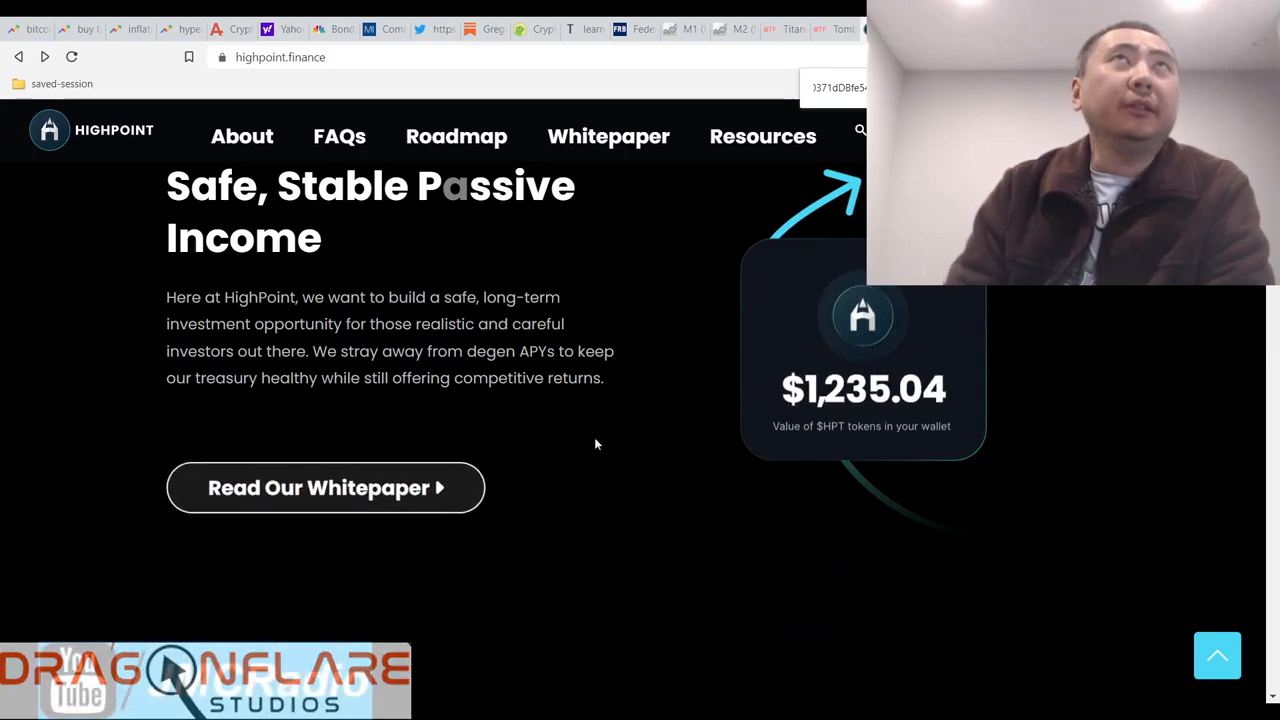
scroll(down, 3)
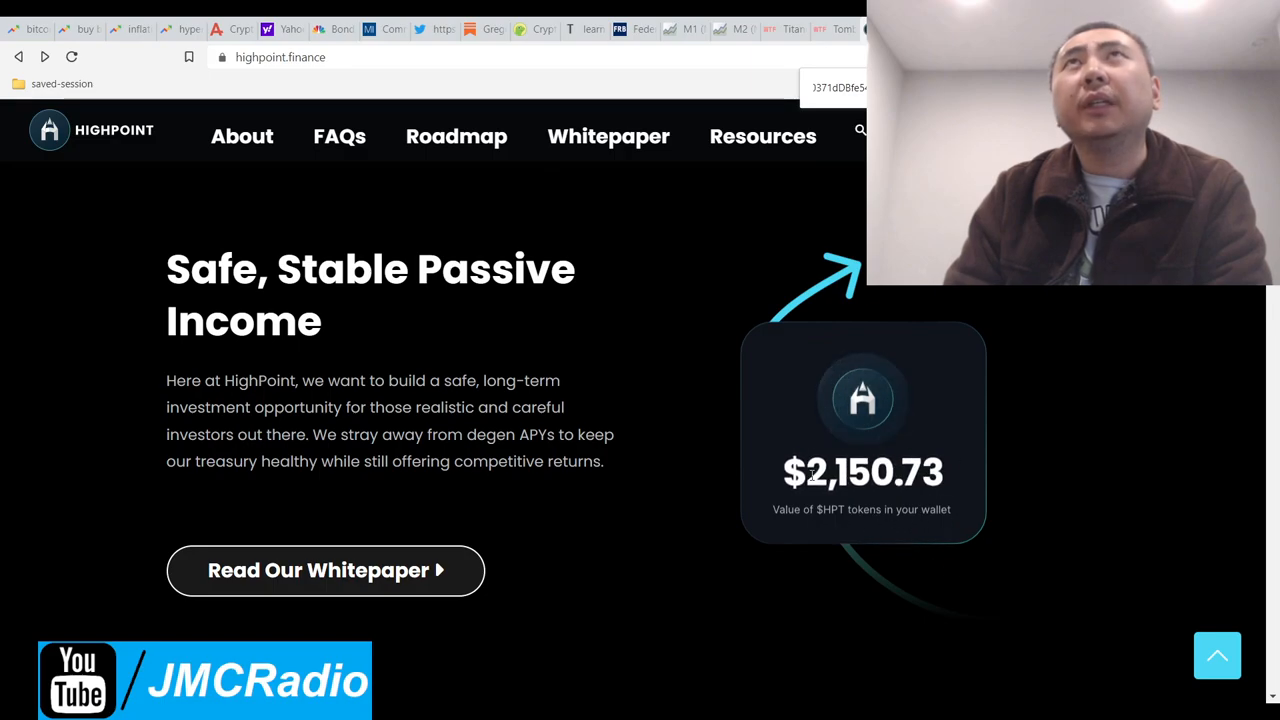
scroll(down, 3)
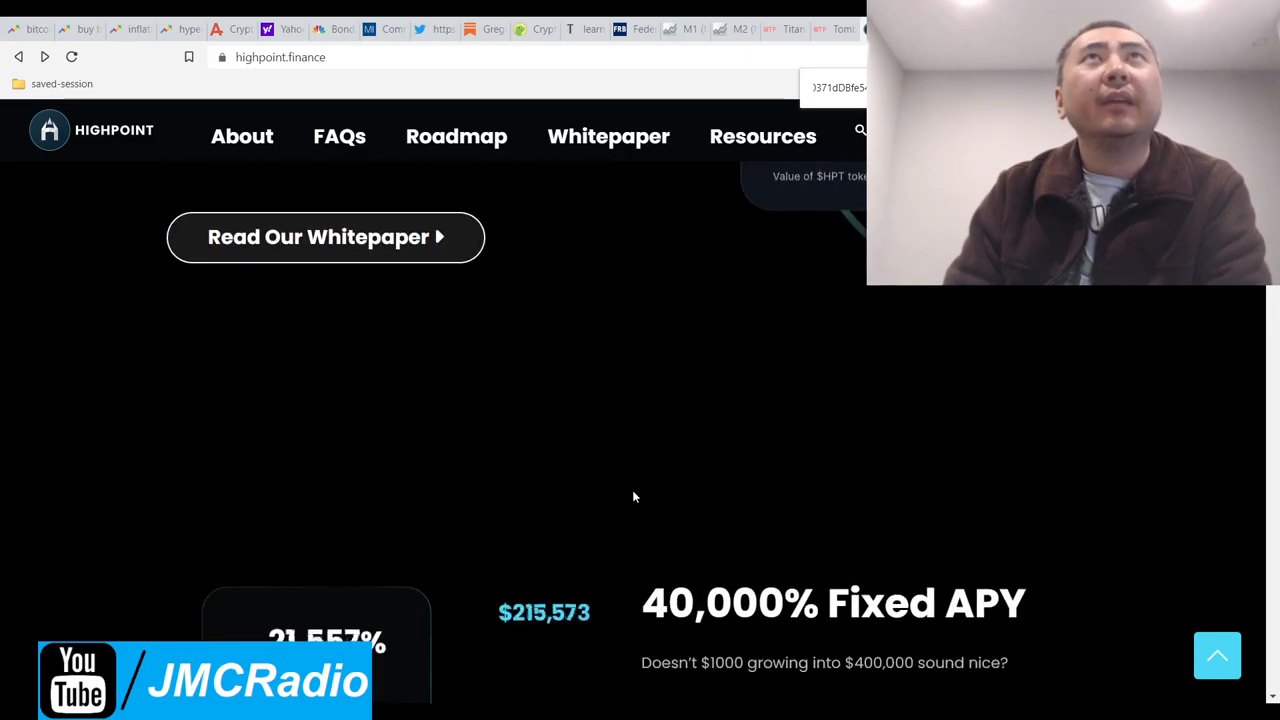
scroll(down, 3)
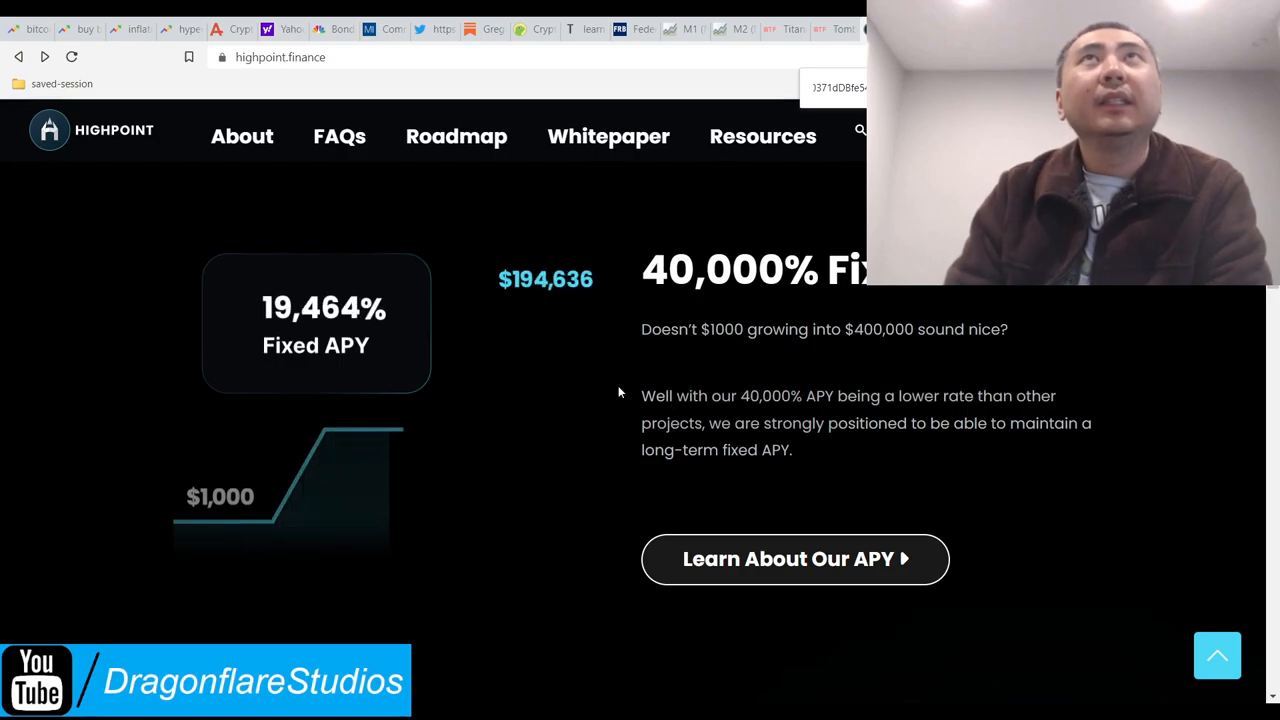
scroll(down, 3)
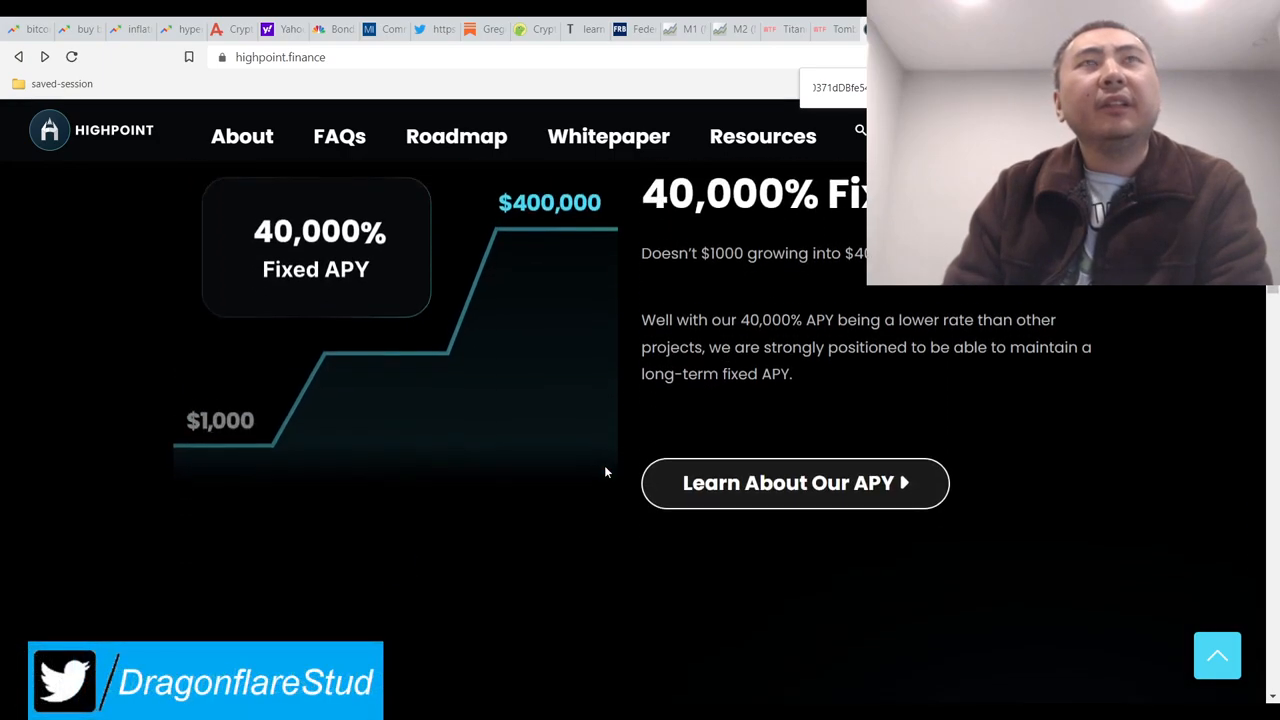
scroll(down, 3)
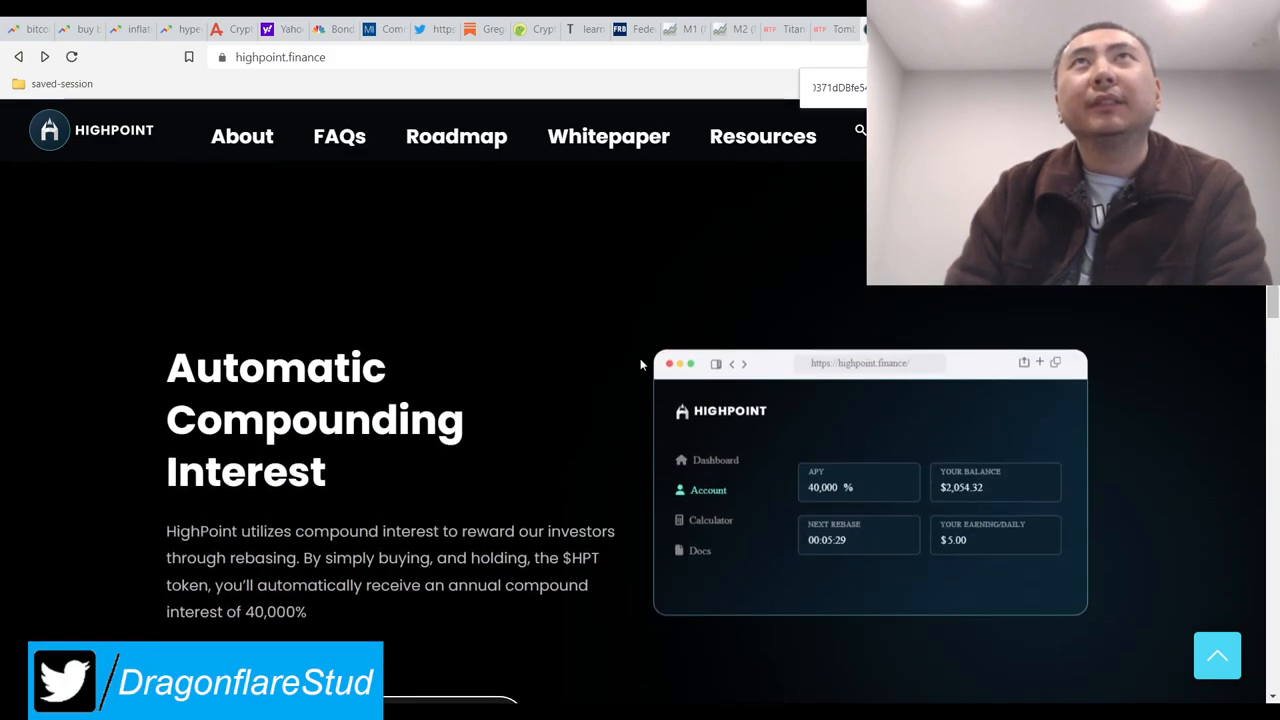
scroll(down, 3)
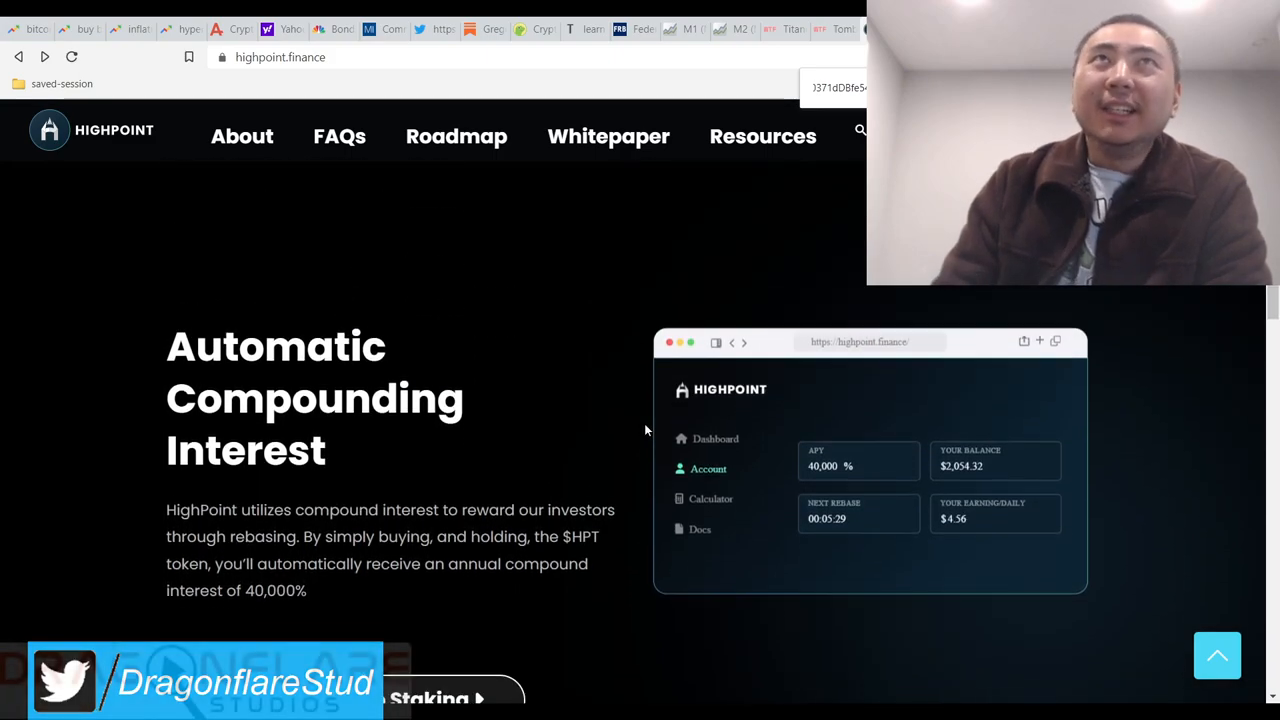
scroll(down, 3)
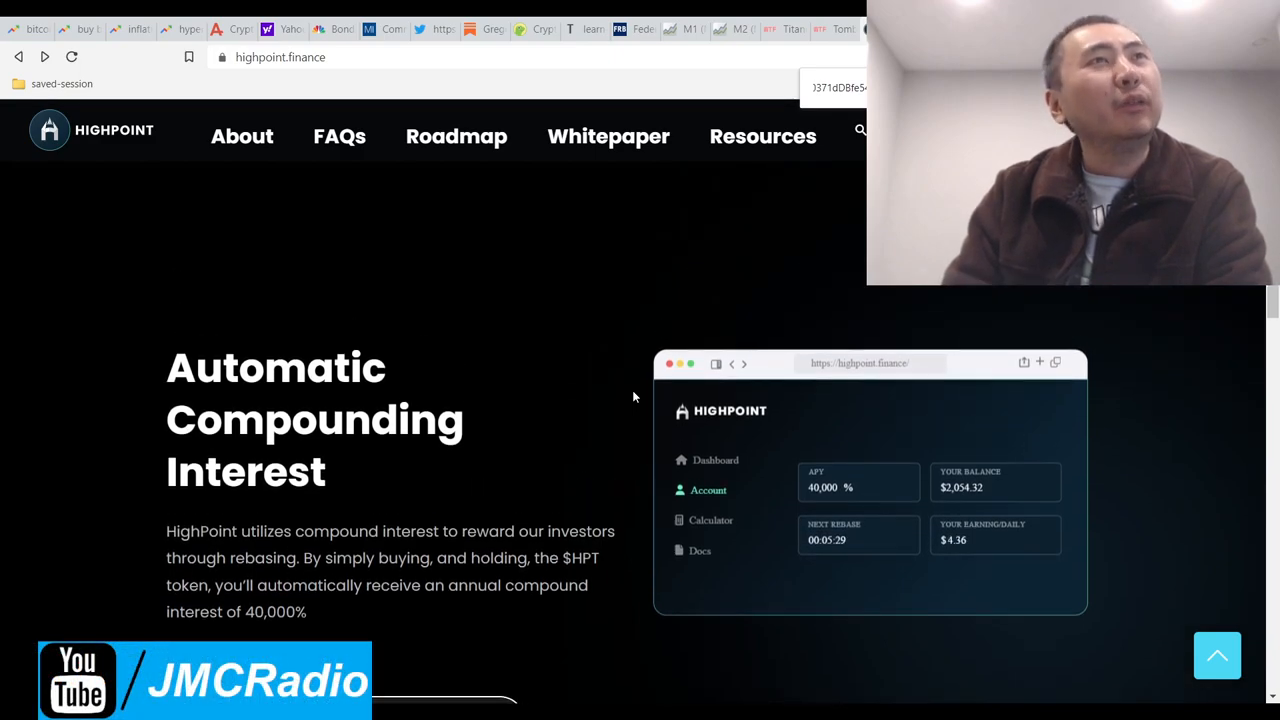
scroll(down, 3)
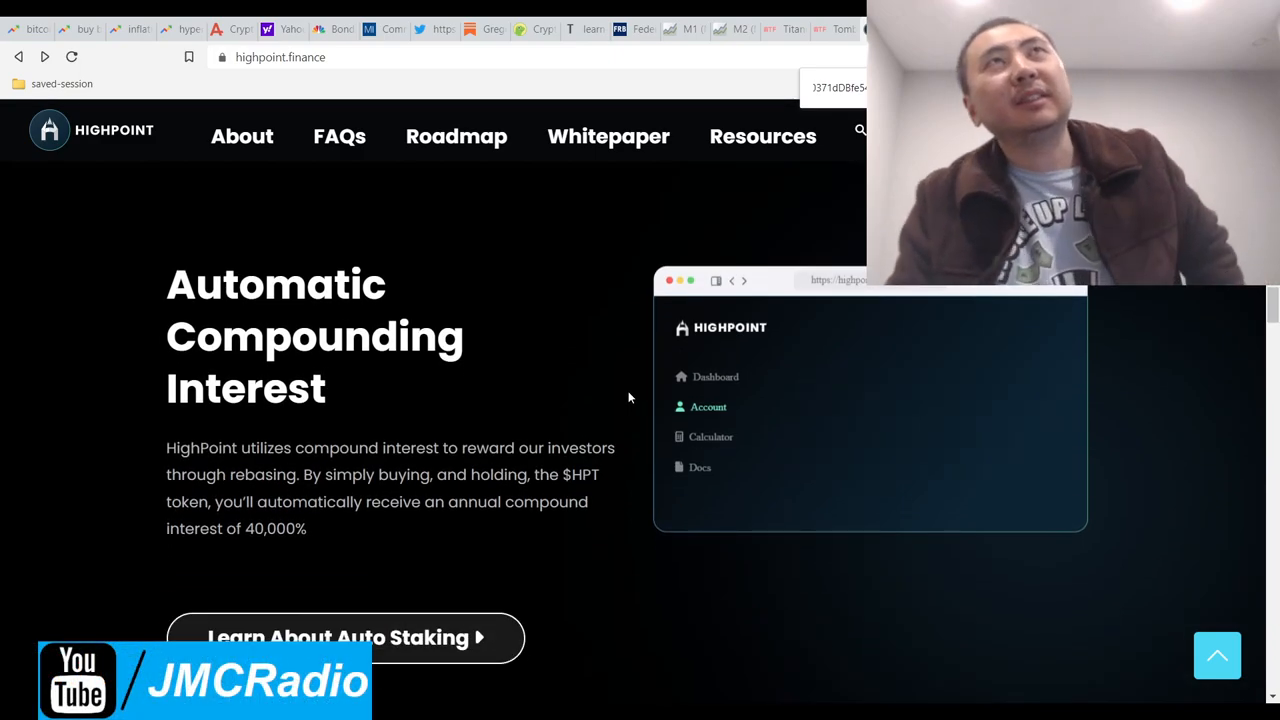
click(708, 406)
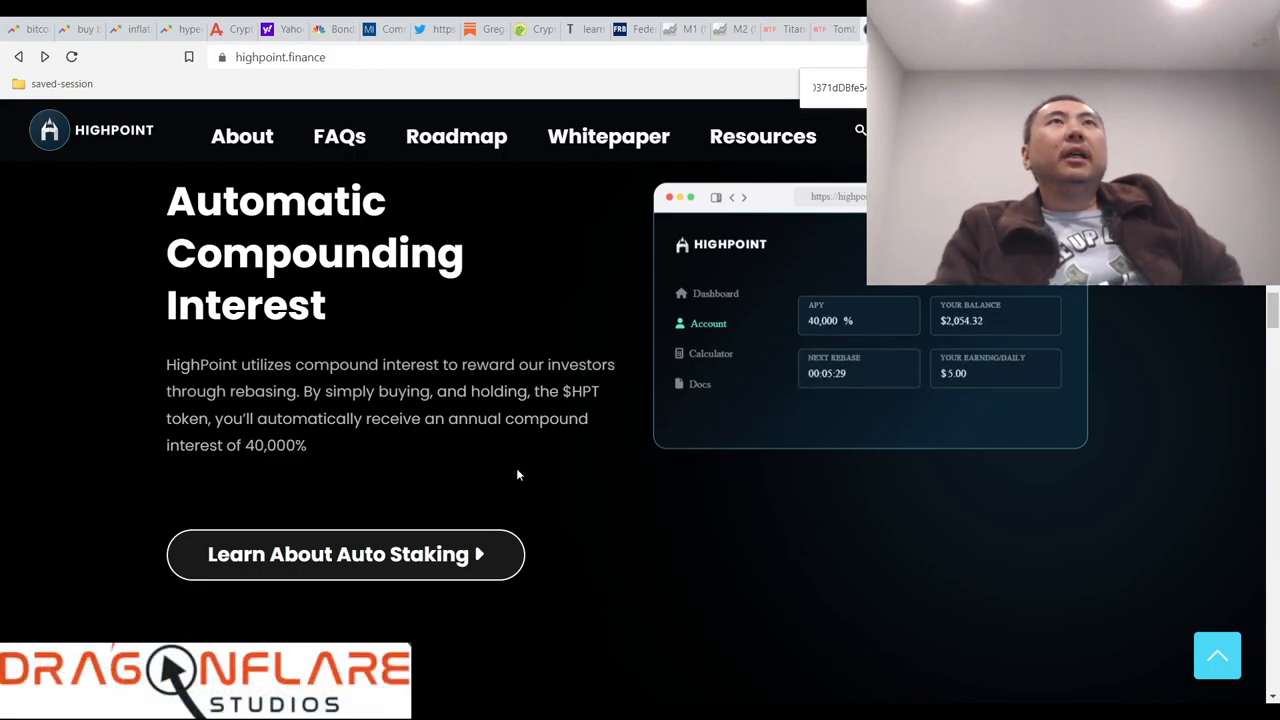
scroll(down, 3)
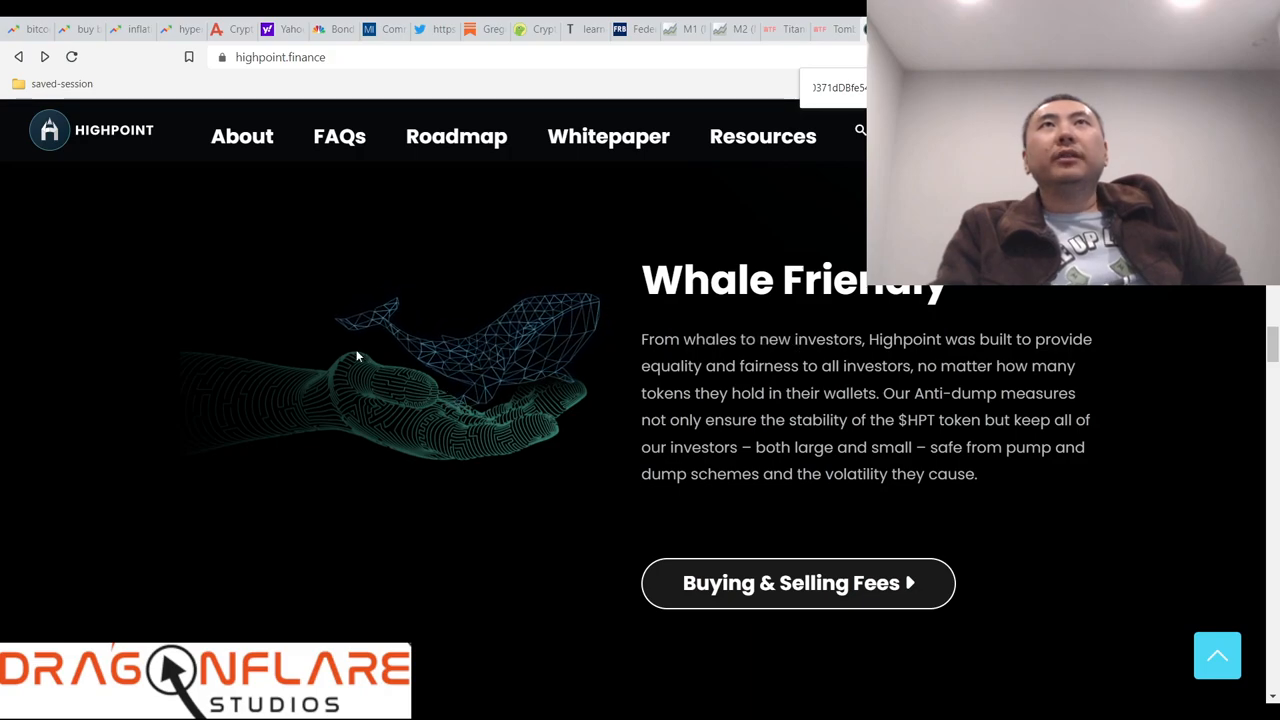
Step: Scroll down the homepage to the Whale Friendly anti-dump section
scroll(down, 3)
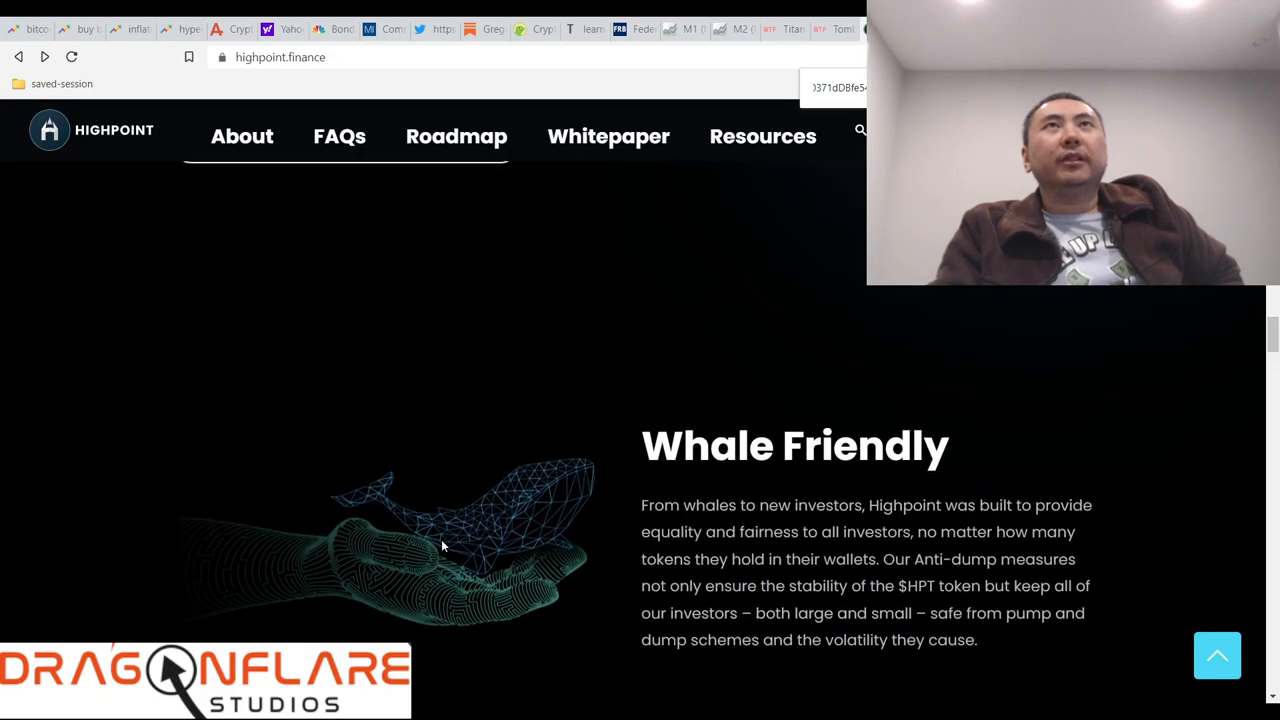
scroll(down, 3)
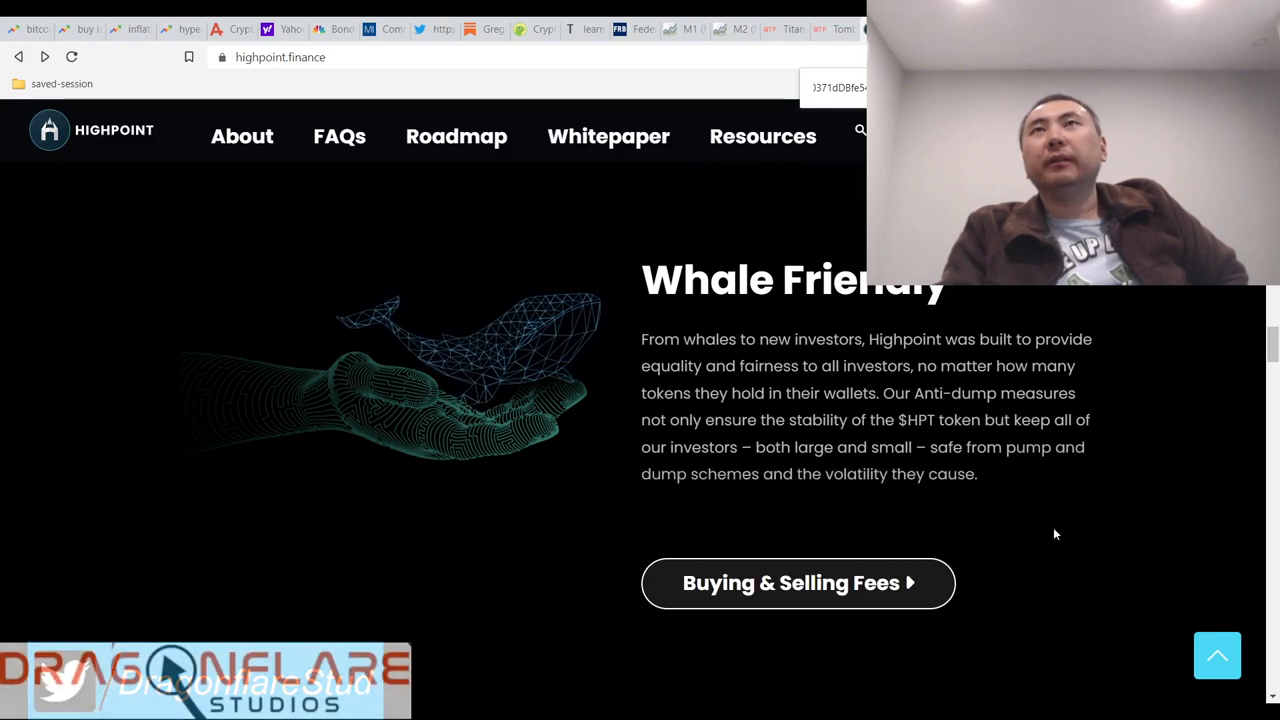
scroll(down, 3)
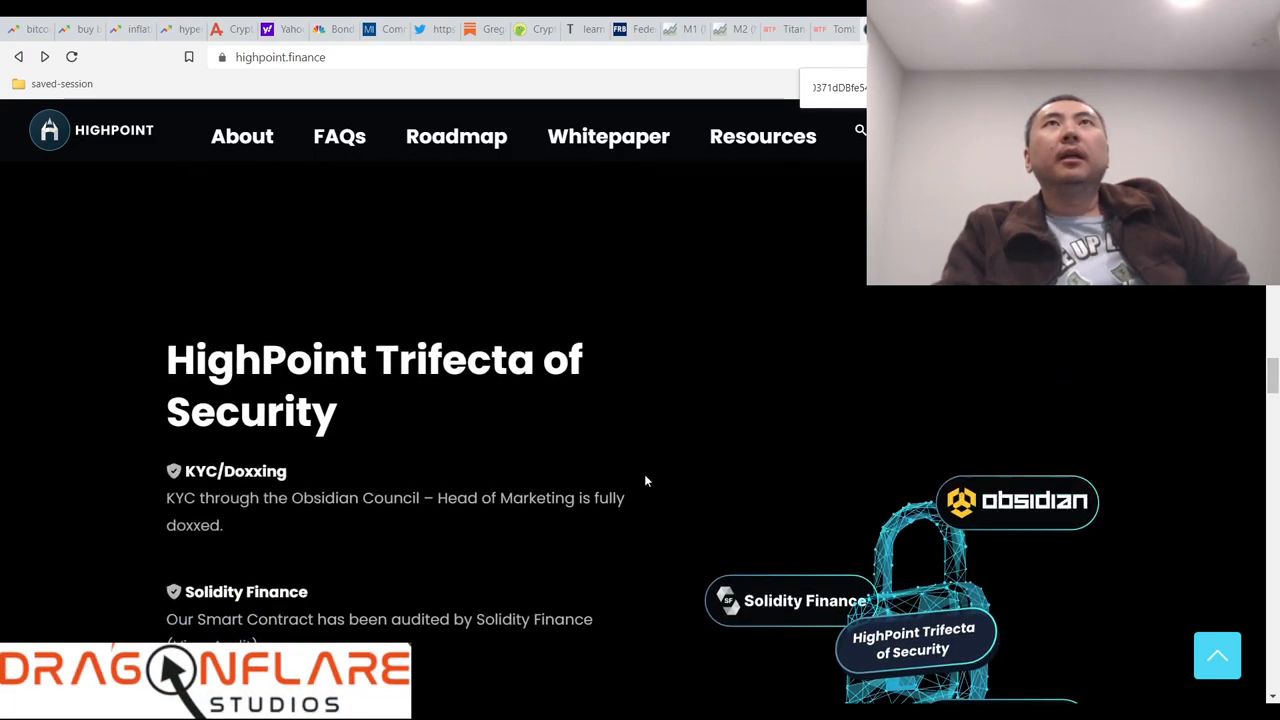
scroll(down, 3)
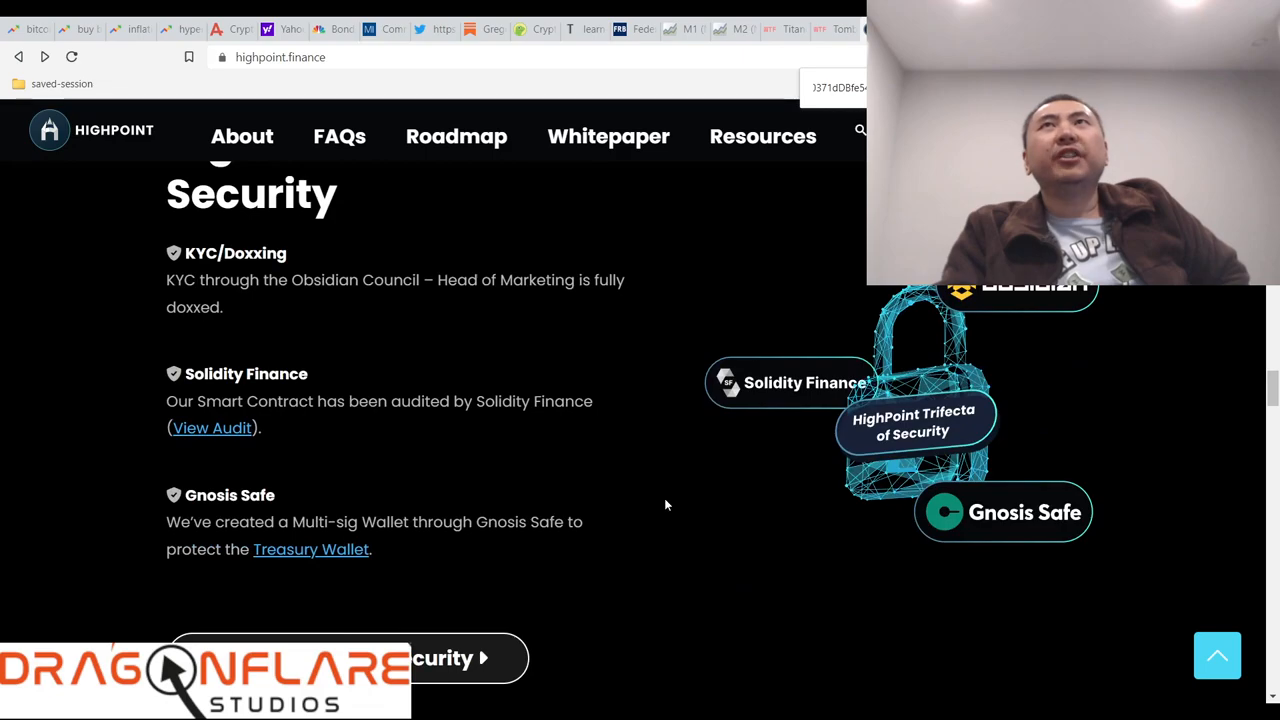
scroll(down, 3)
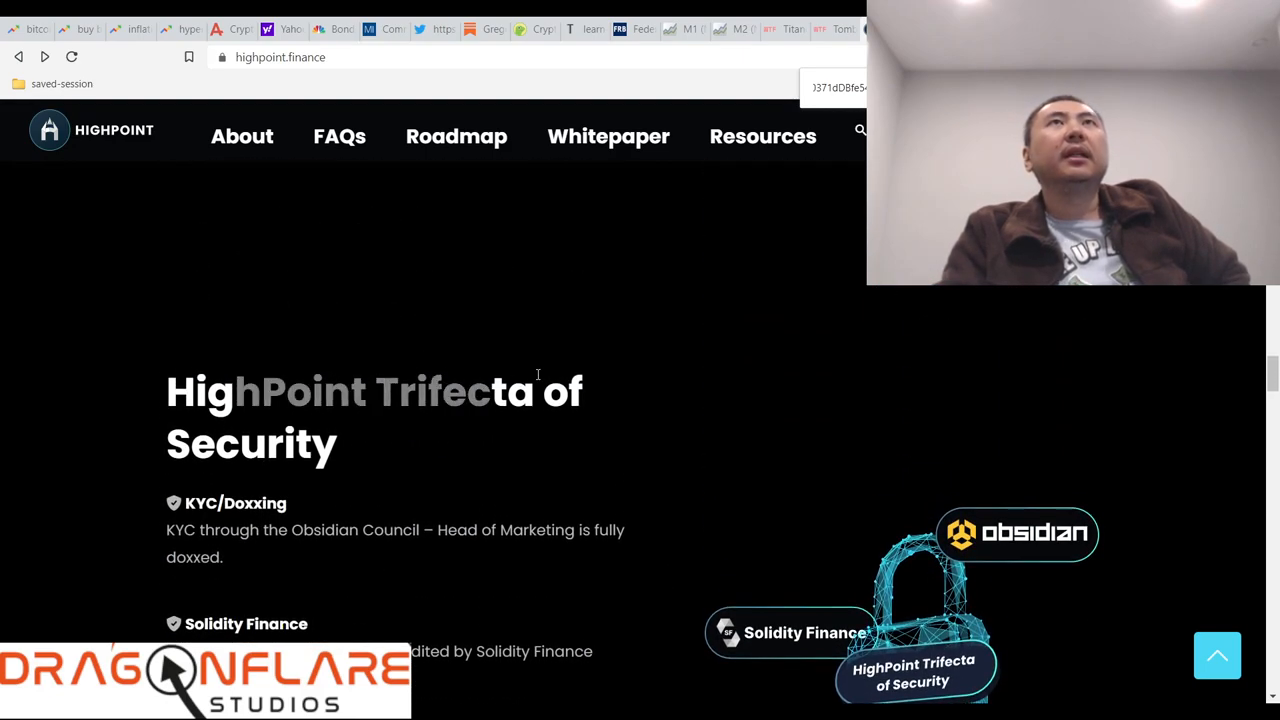
scroll(down, 3)
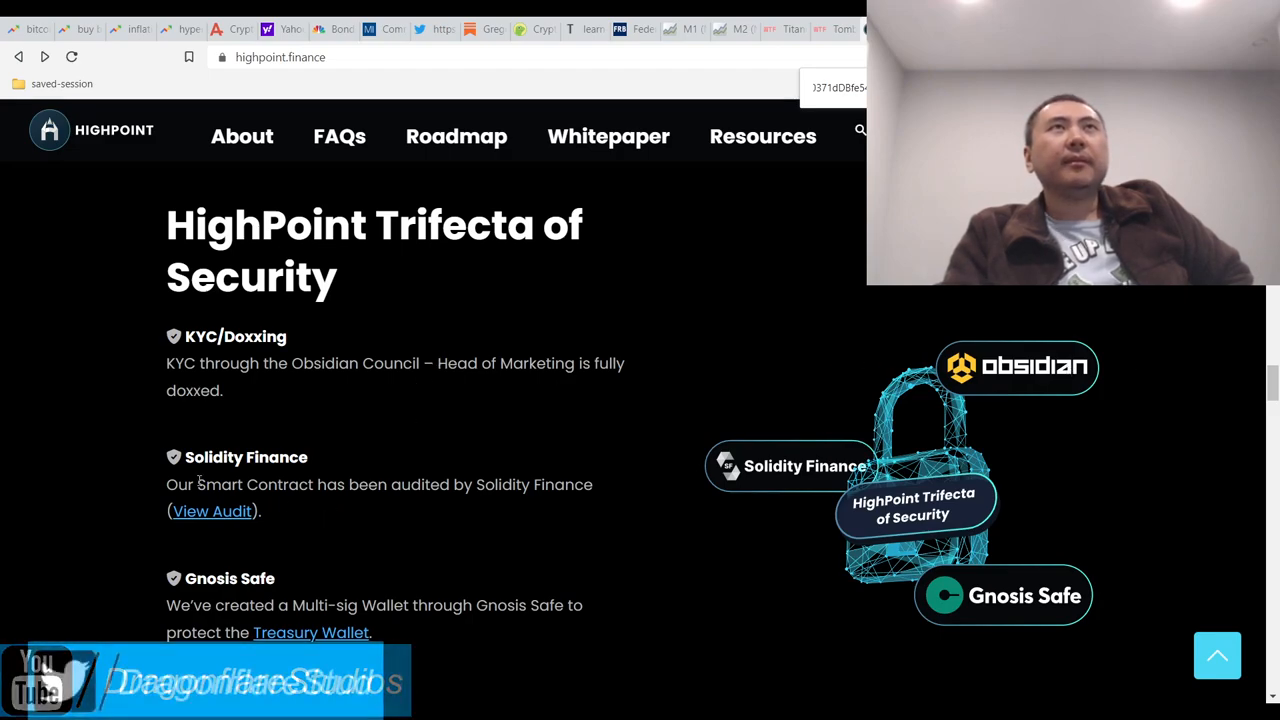
scroll(down, 3)
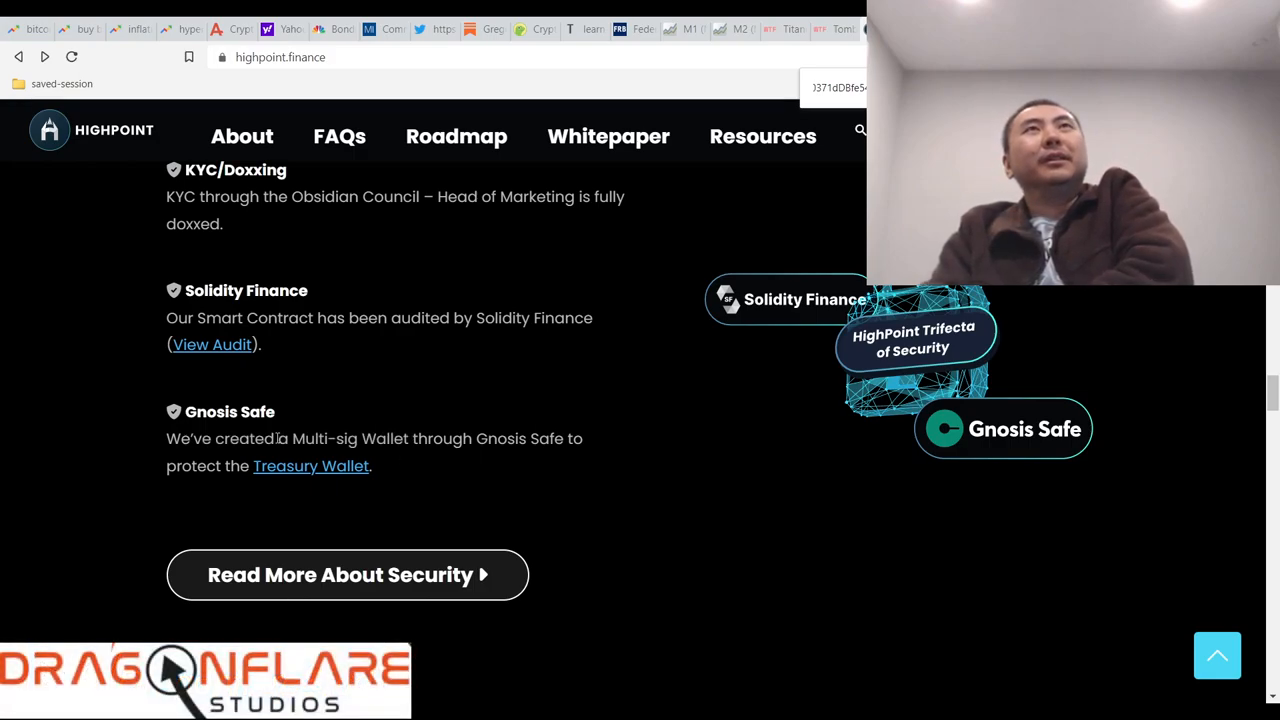
mouse_move(604, 477)
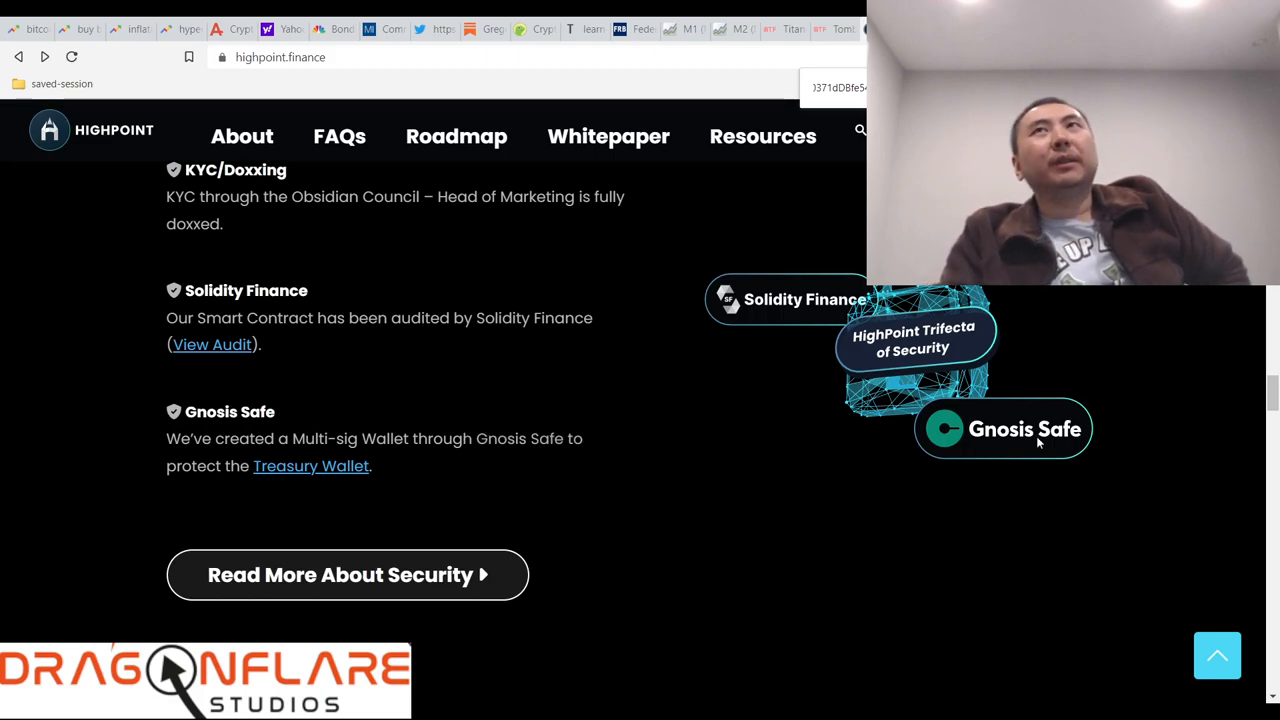
click(456, 136)
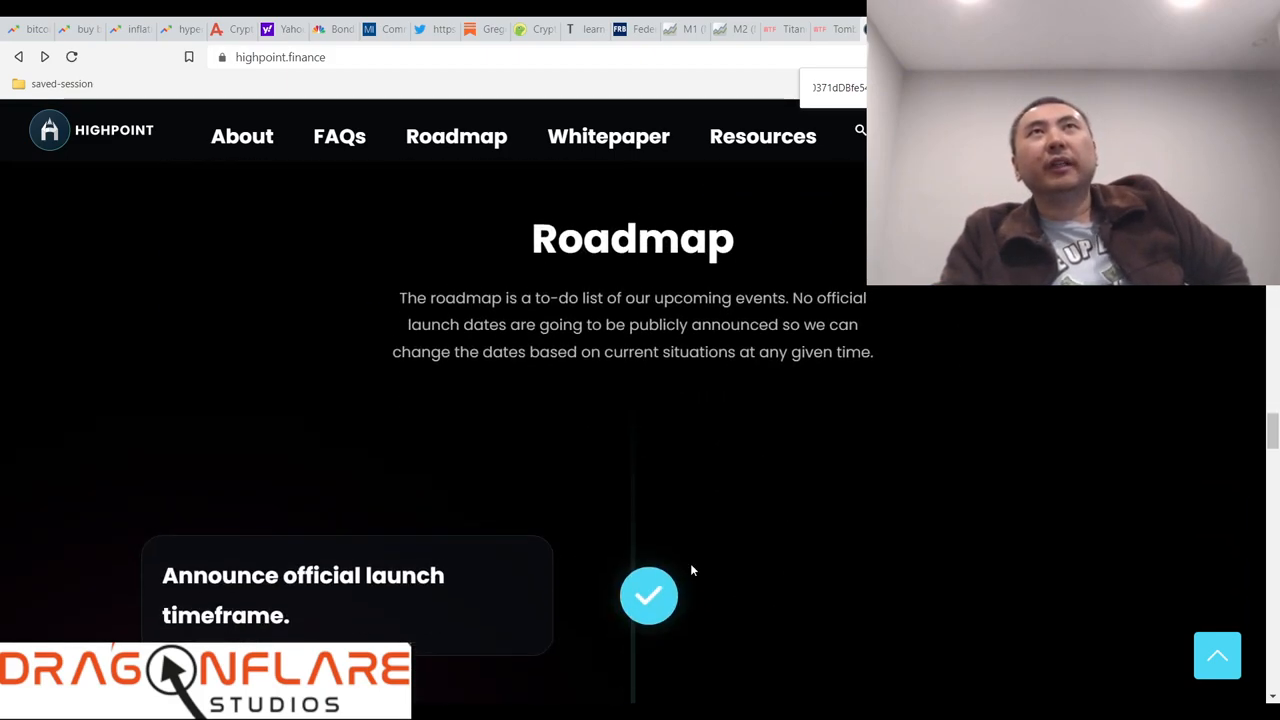
scroll(down, 3)
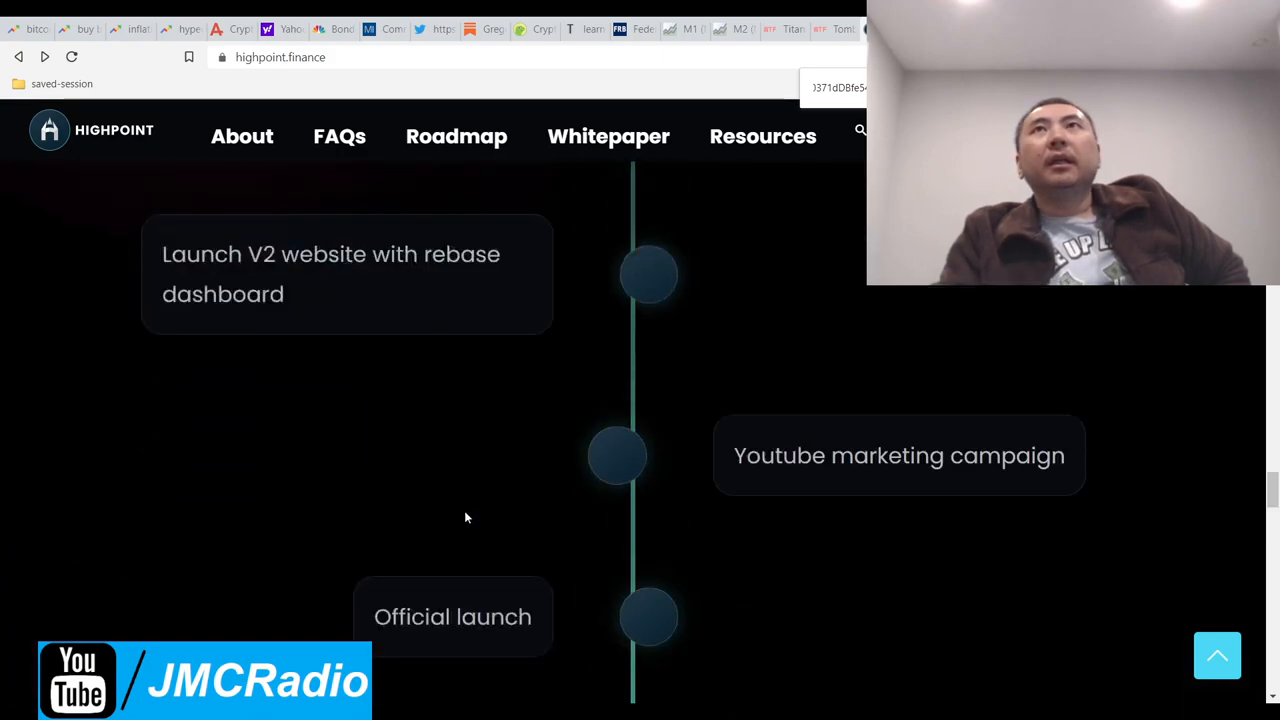
scroll(down, 3)
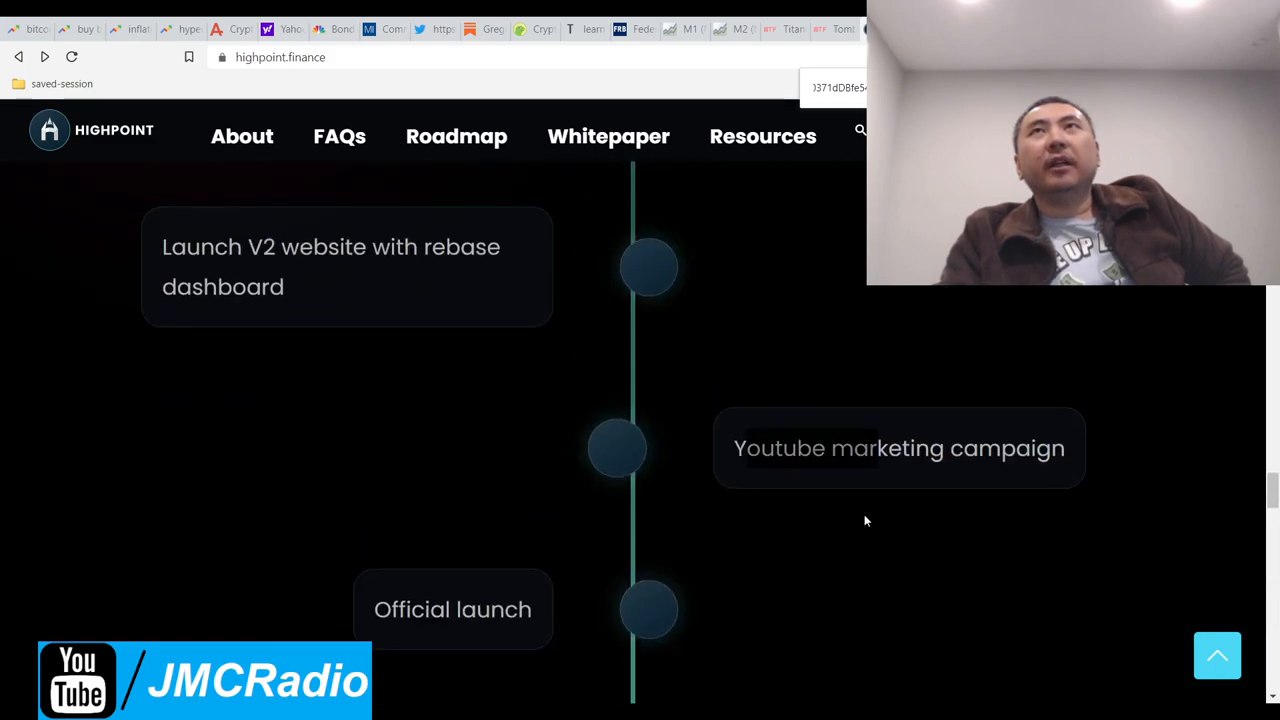
scroll(down, 3)
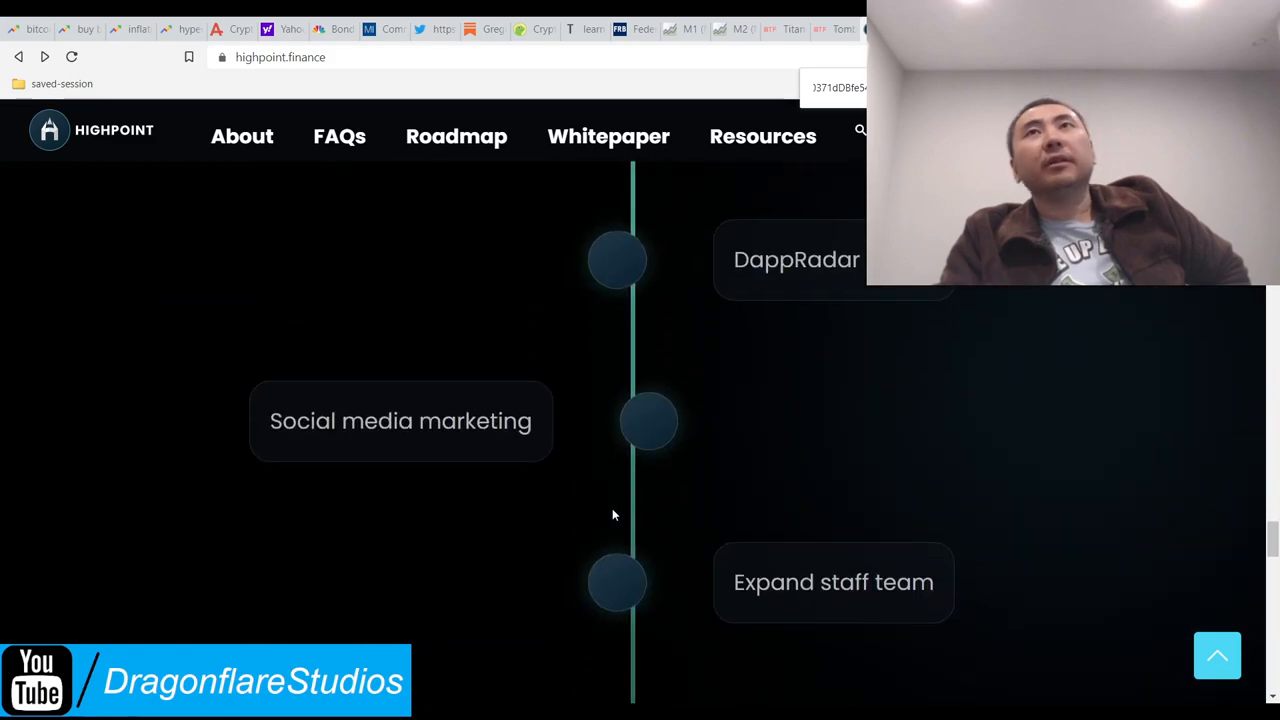
scroll(down, 3)
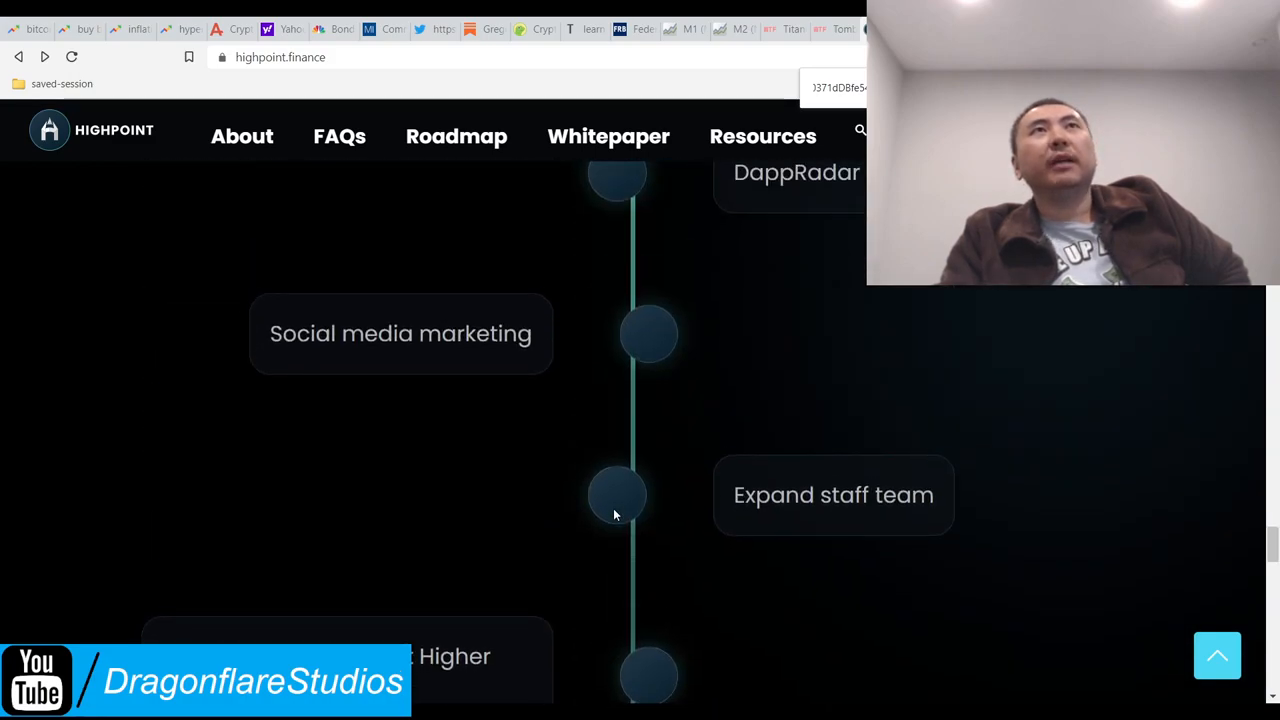
scroll(down, 3)
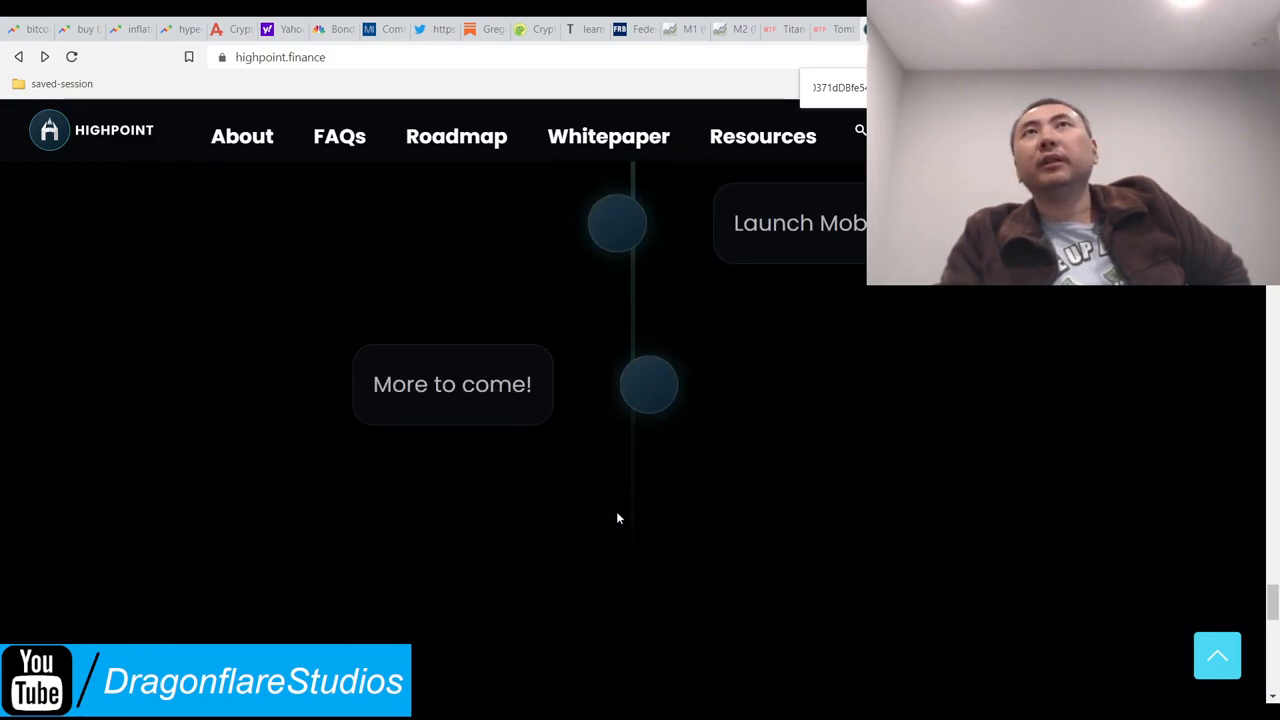
scroll(down, 3)
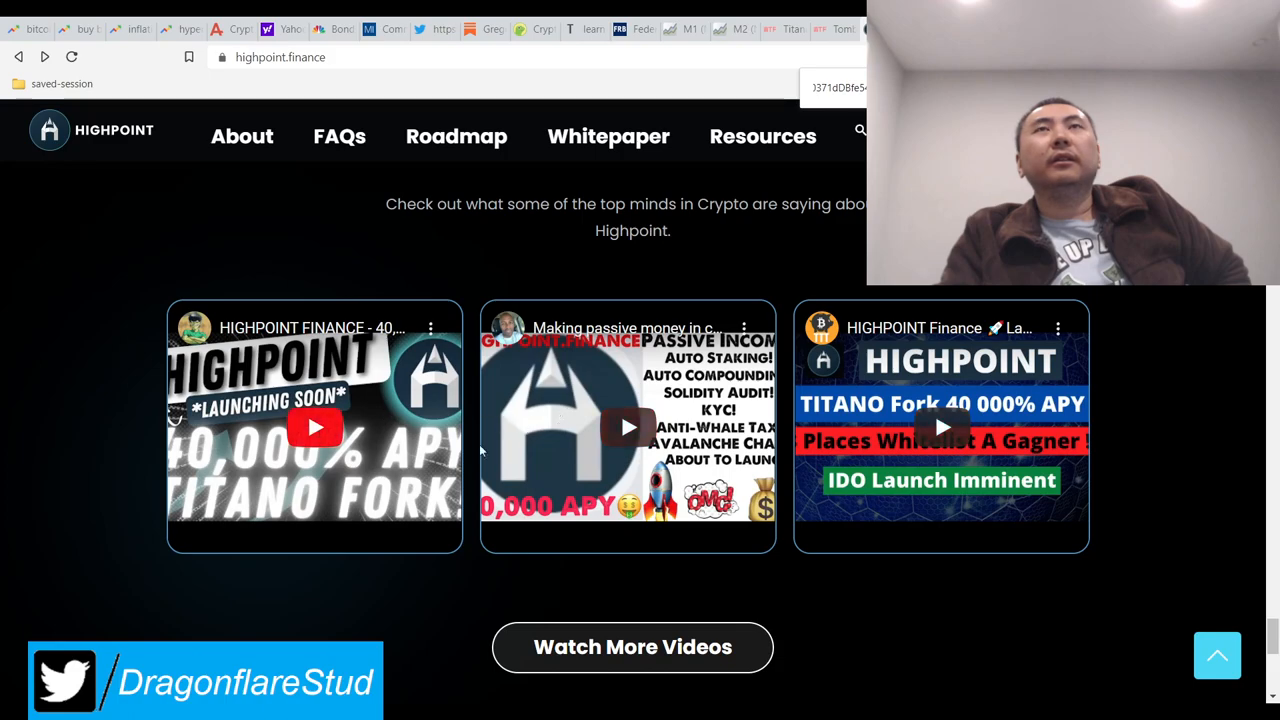
mouse_move(845, 503)
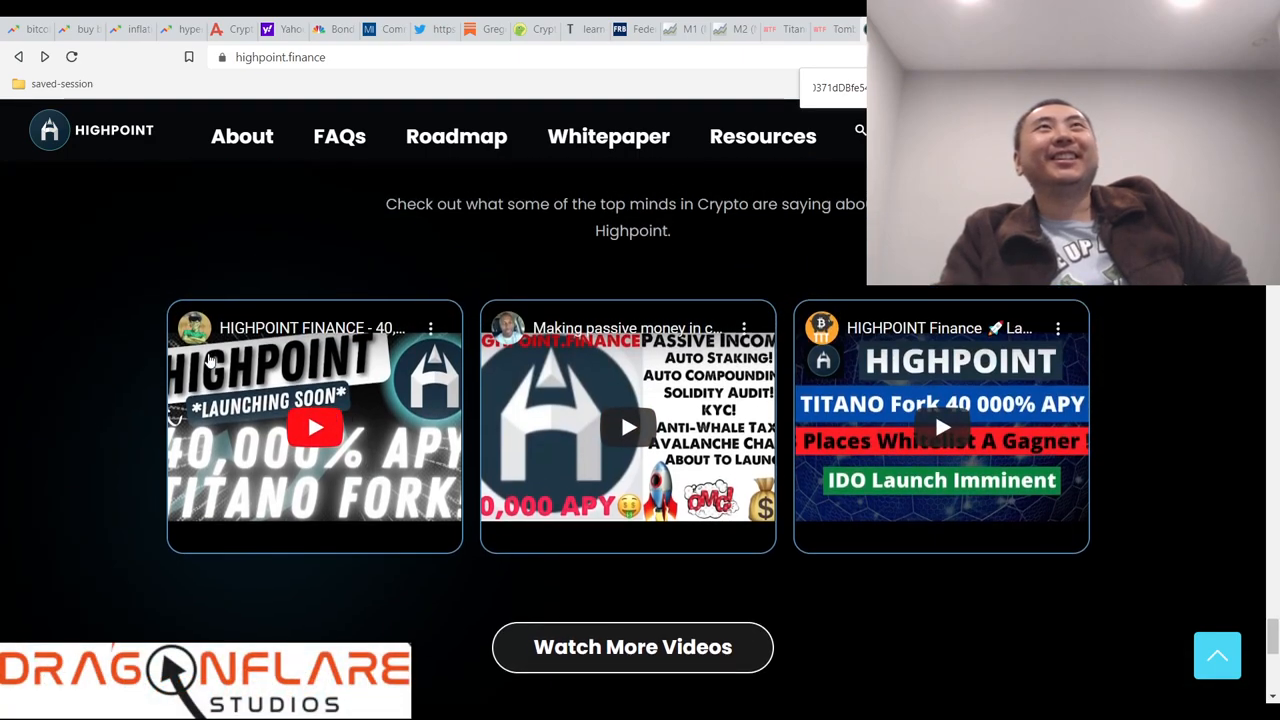
scroll(down, 3)
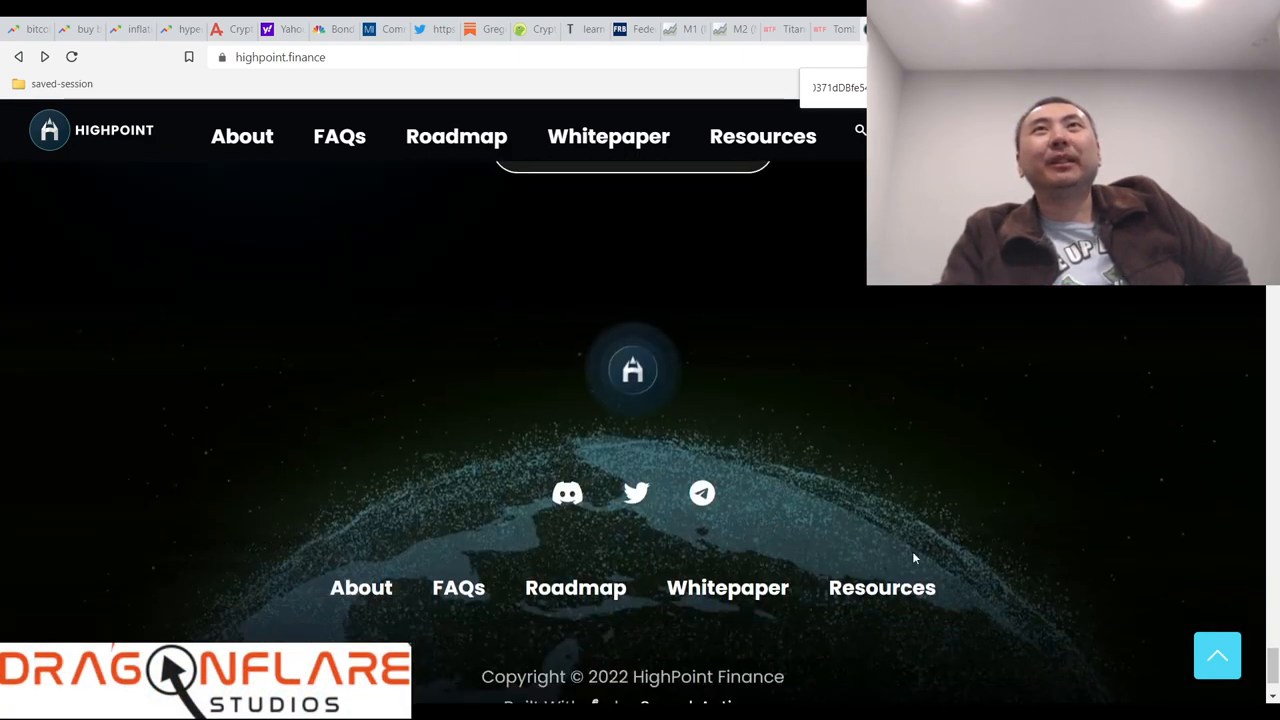
scroll(down, 3)
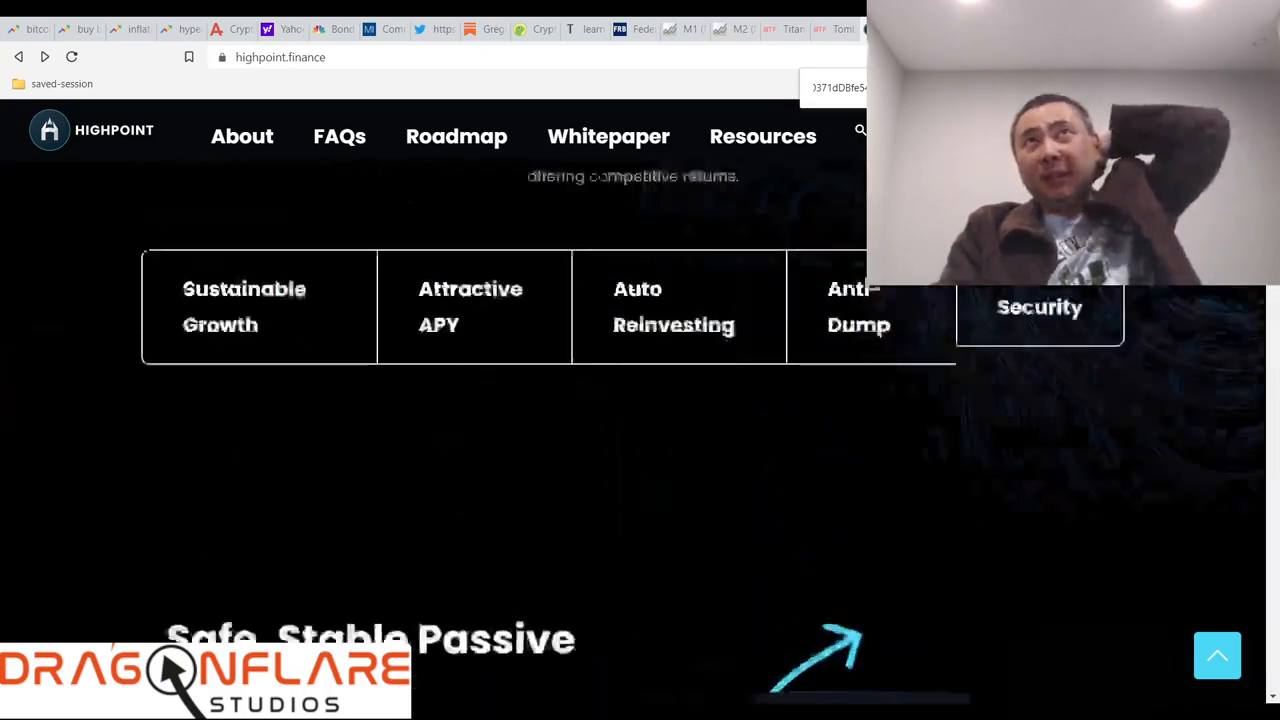
scroll(down, 3)
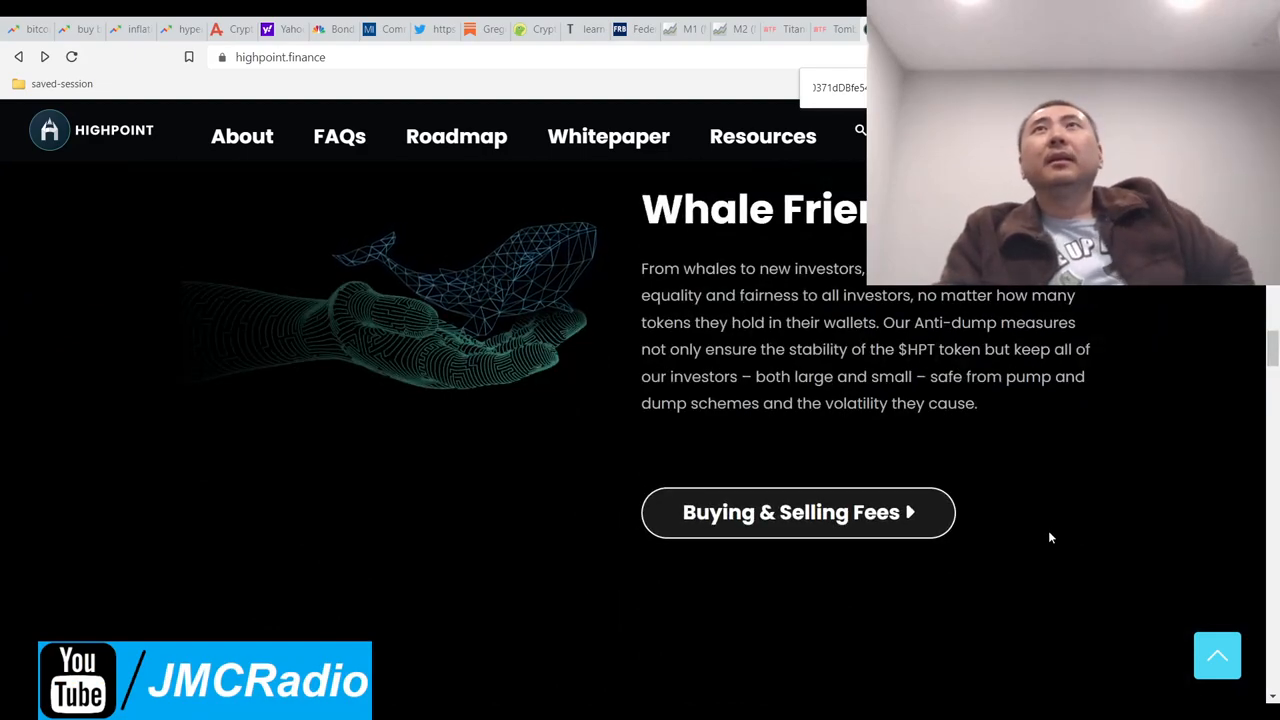
Step: Open the Buying & Selling Fees whitepaper page and scroll through the 10% buy and 20% sell breakdowns
click(797, 512)
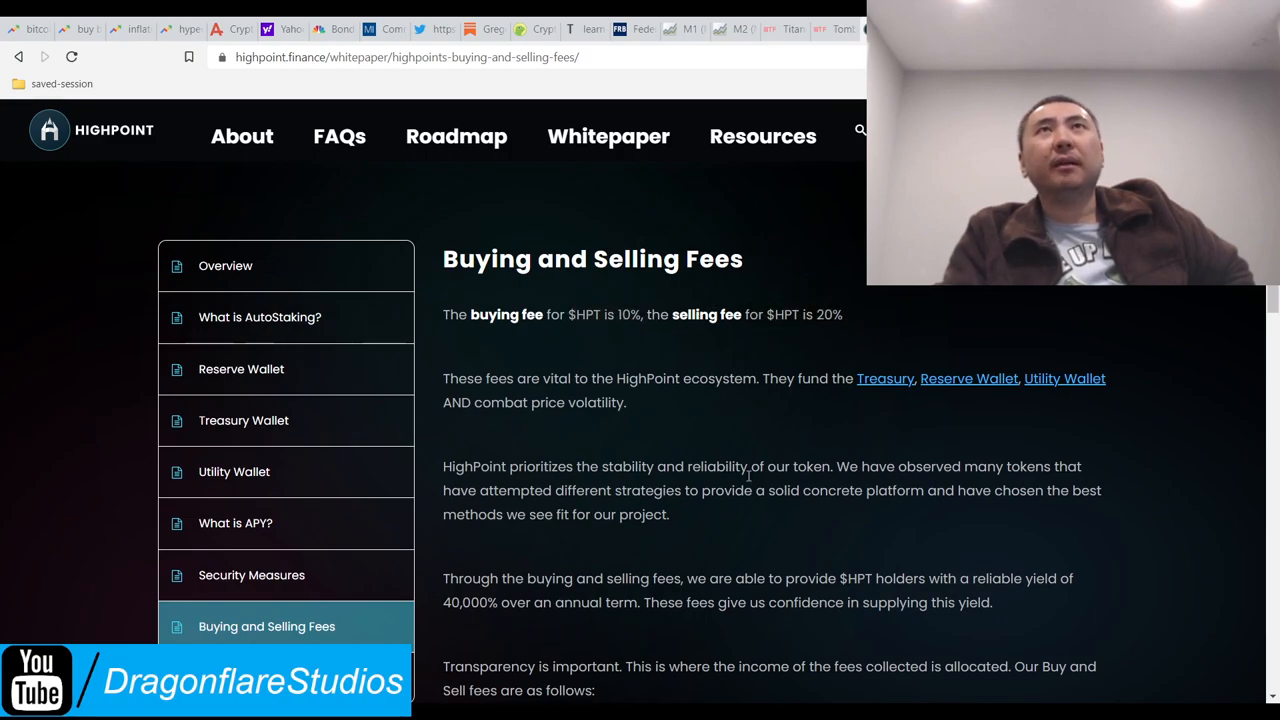
scroll(down, 3)
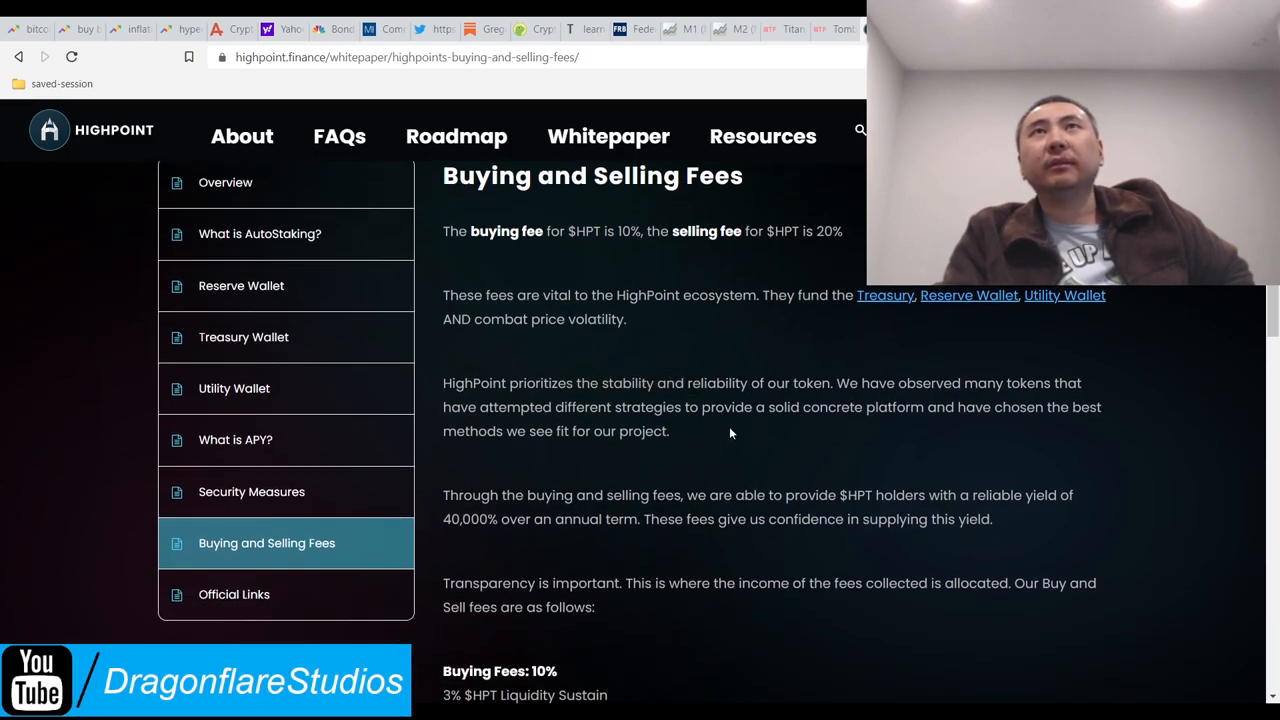
scroll(down, 3)
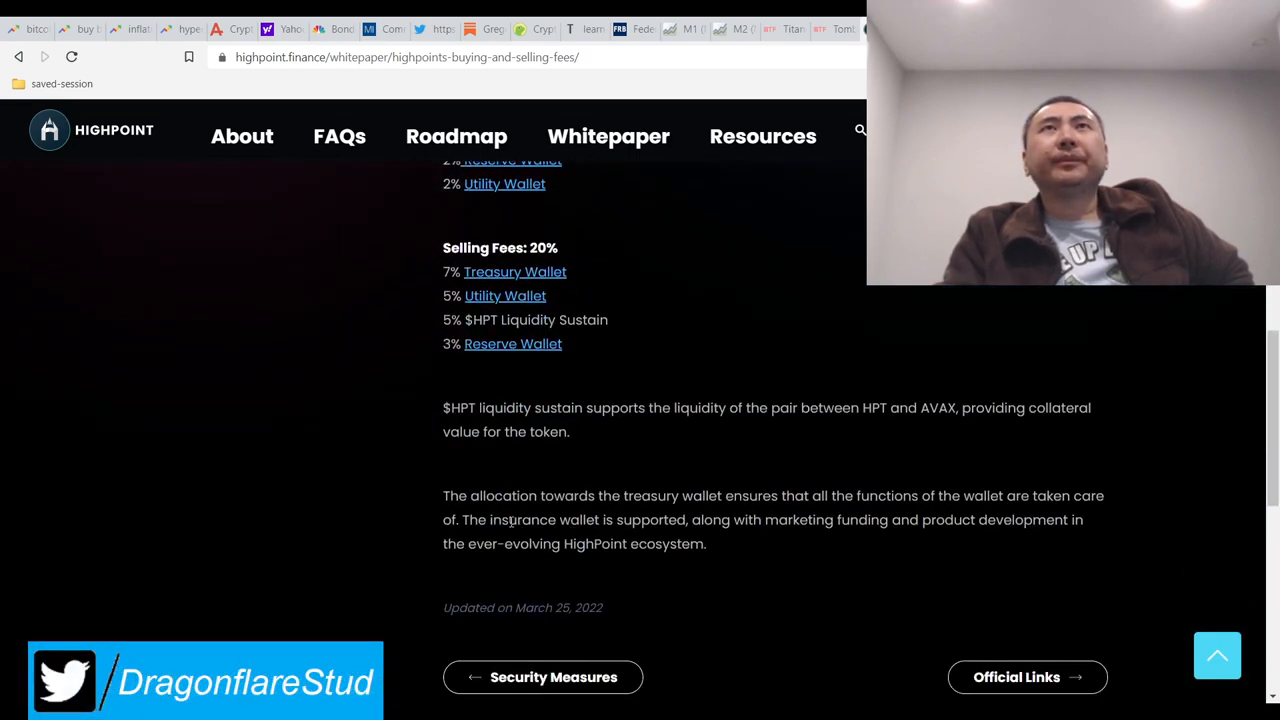
Step: Go to the Security Measures article and scroll through the multi-sig, Solidity Finance audit and KYC entries
click(553, 677)
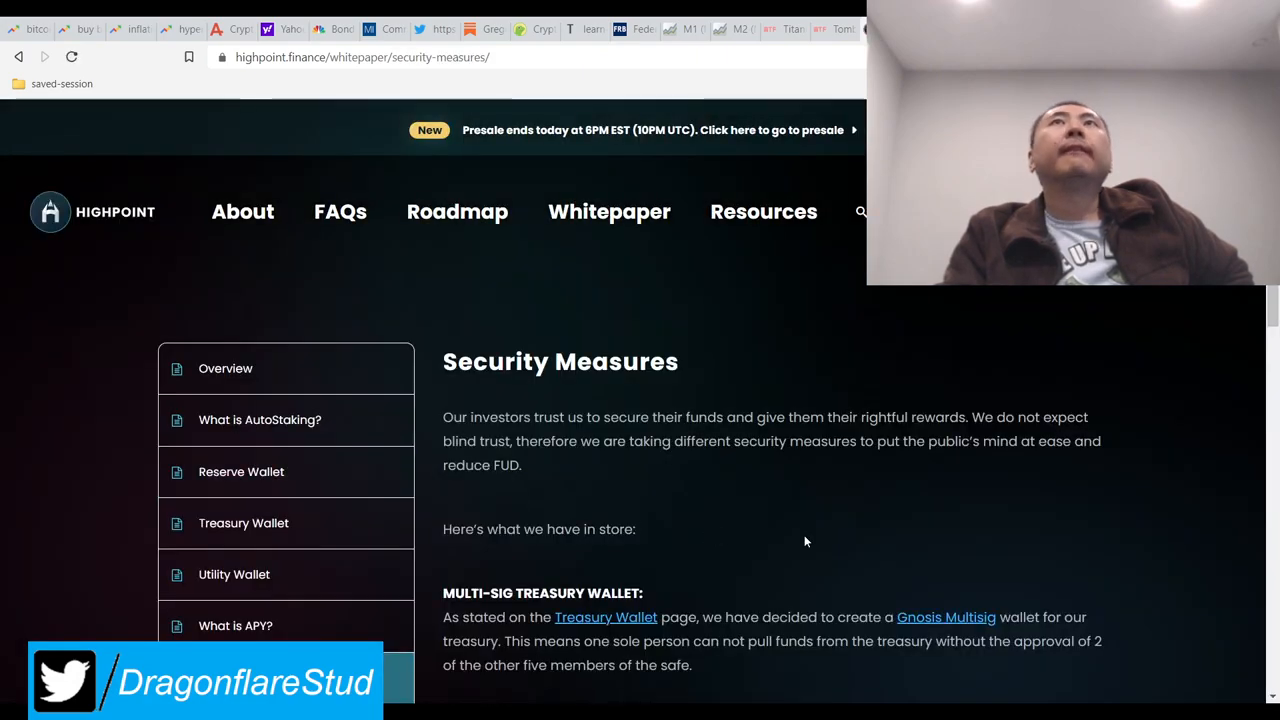
scroll(down, 3)
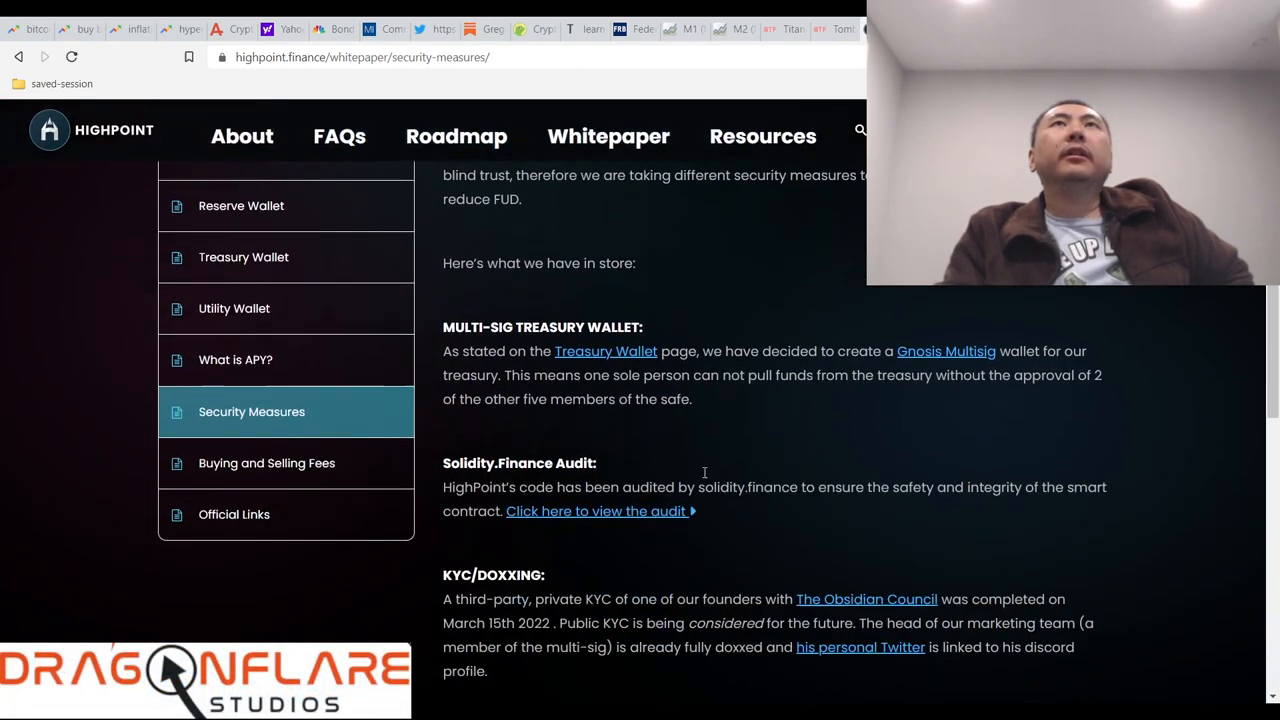
scroll(down, 3)
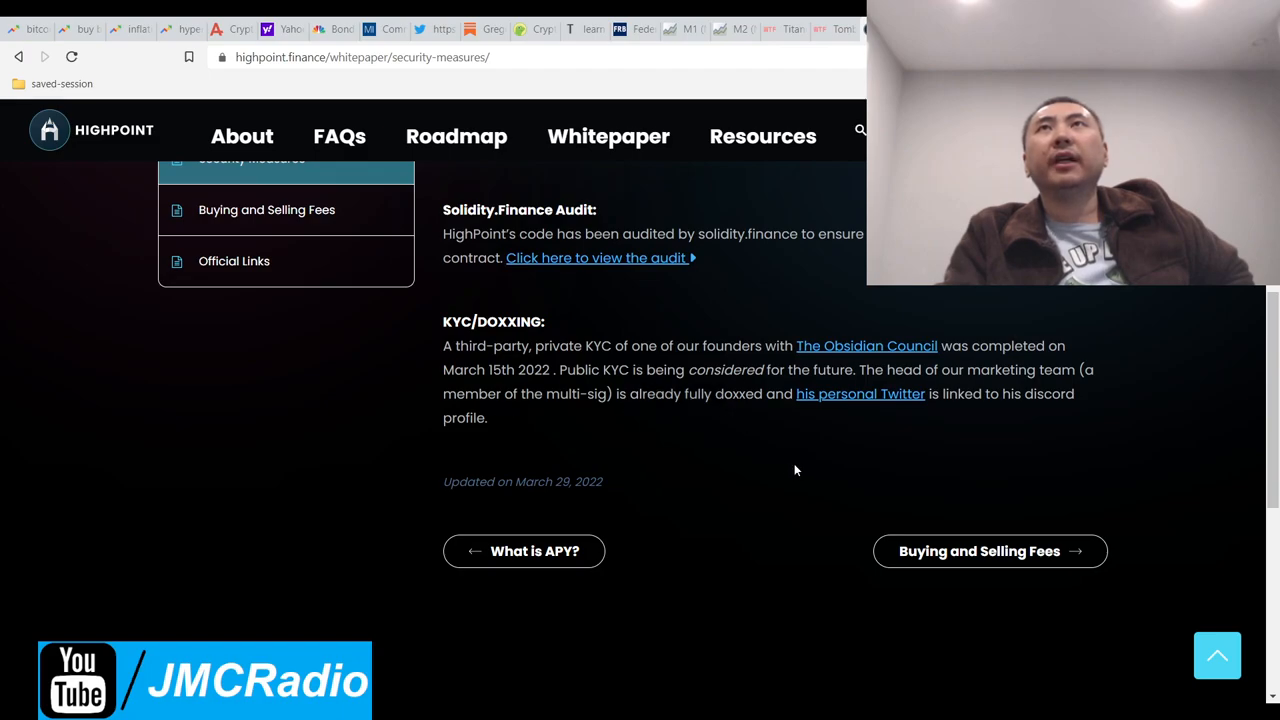
mouse_move(815, 400)
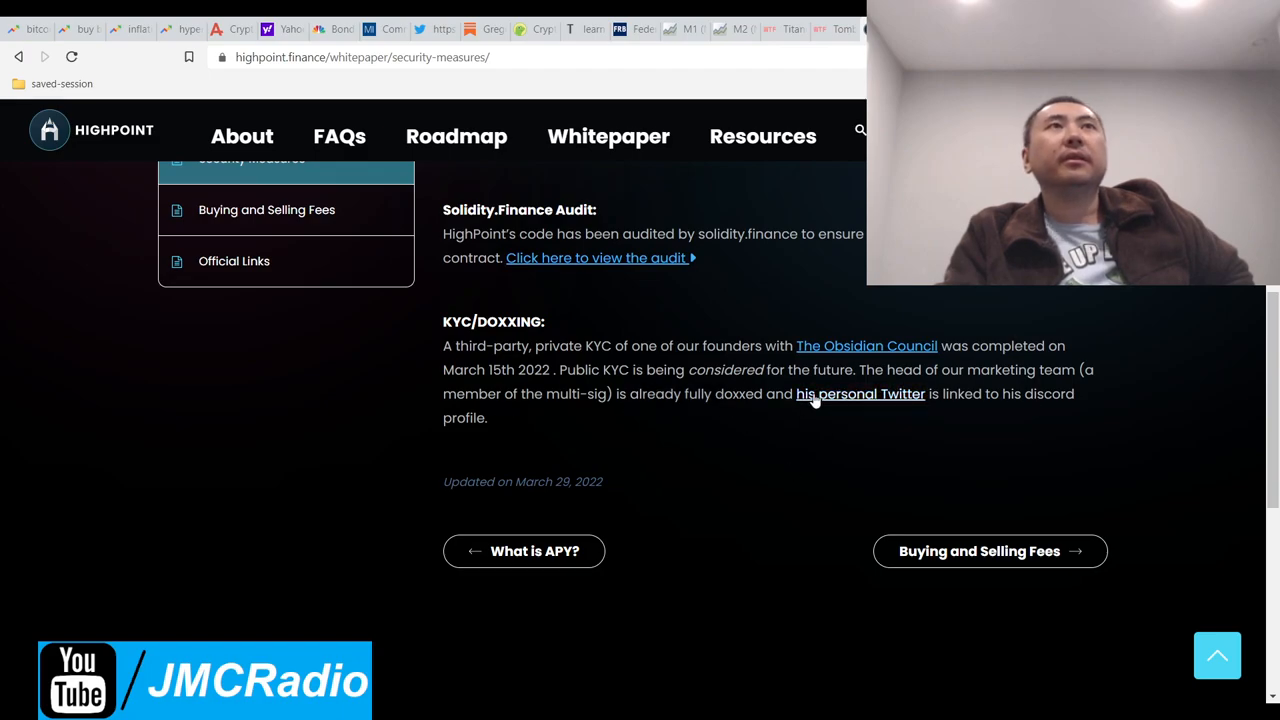
click(860, 393)
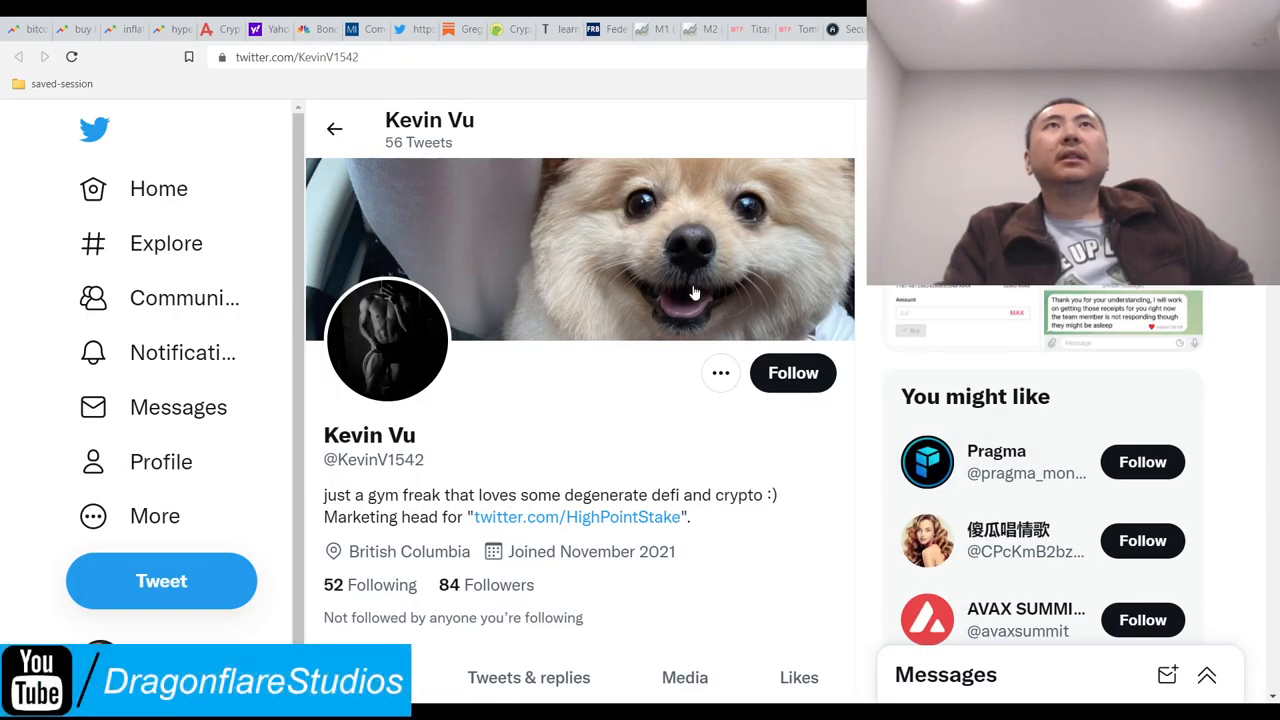
mouse_move(725, 287)
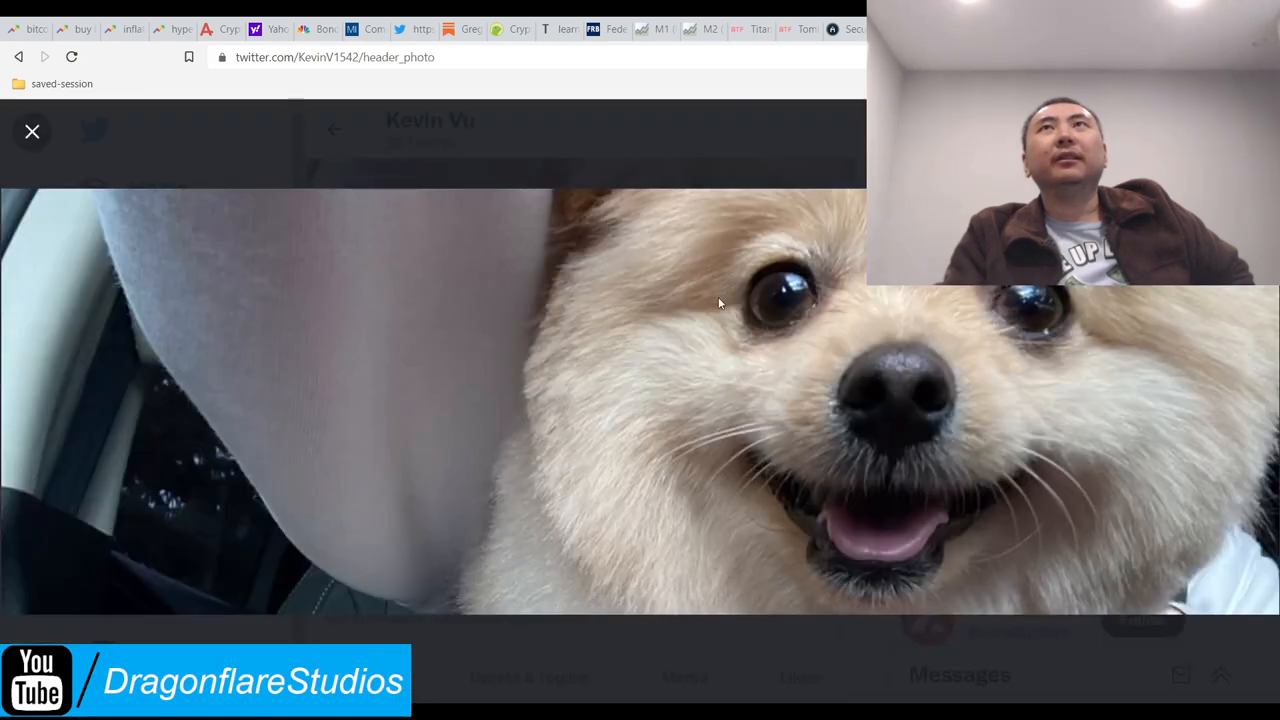
click(31, 131)
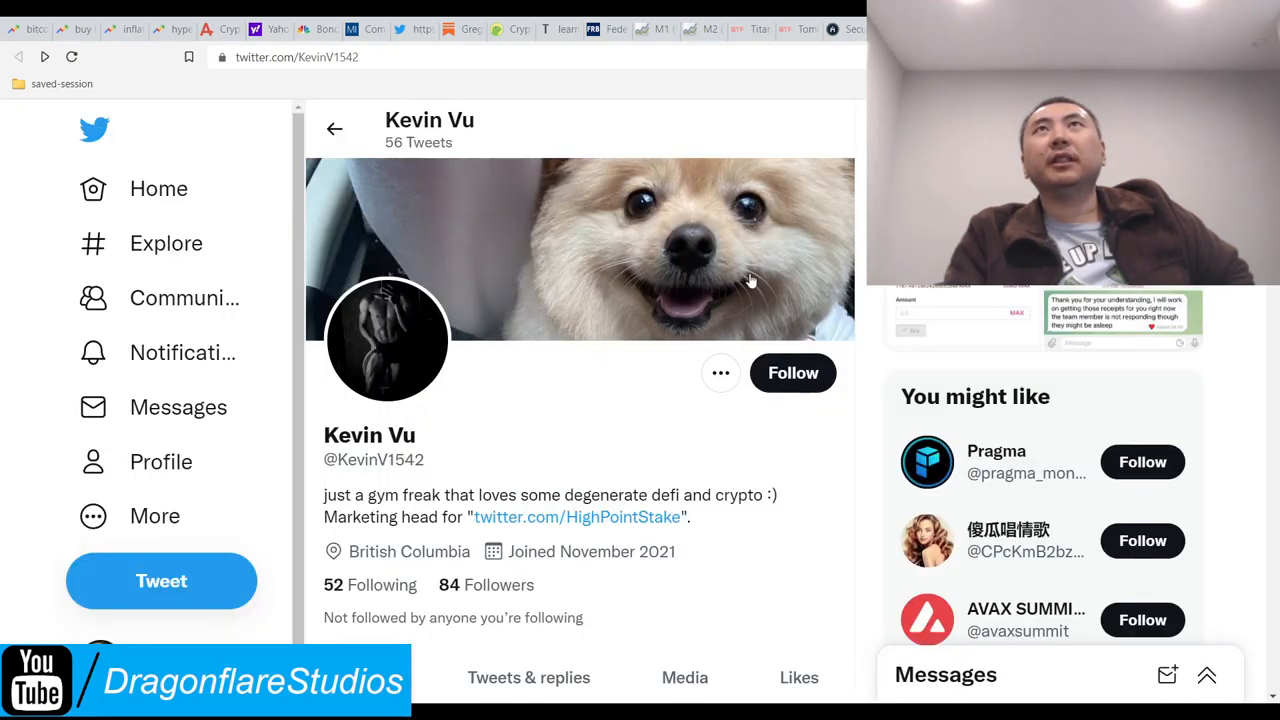
scroll(down, 3)
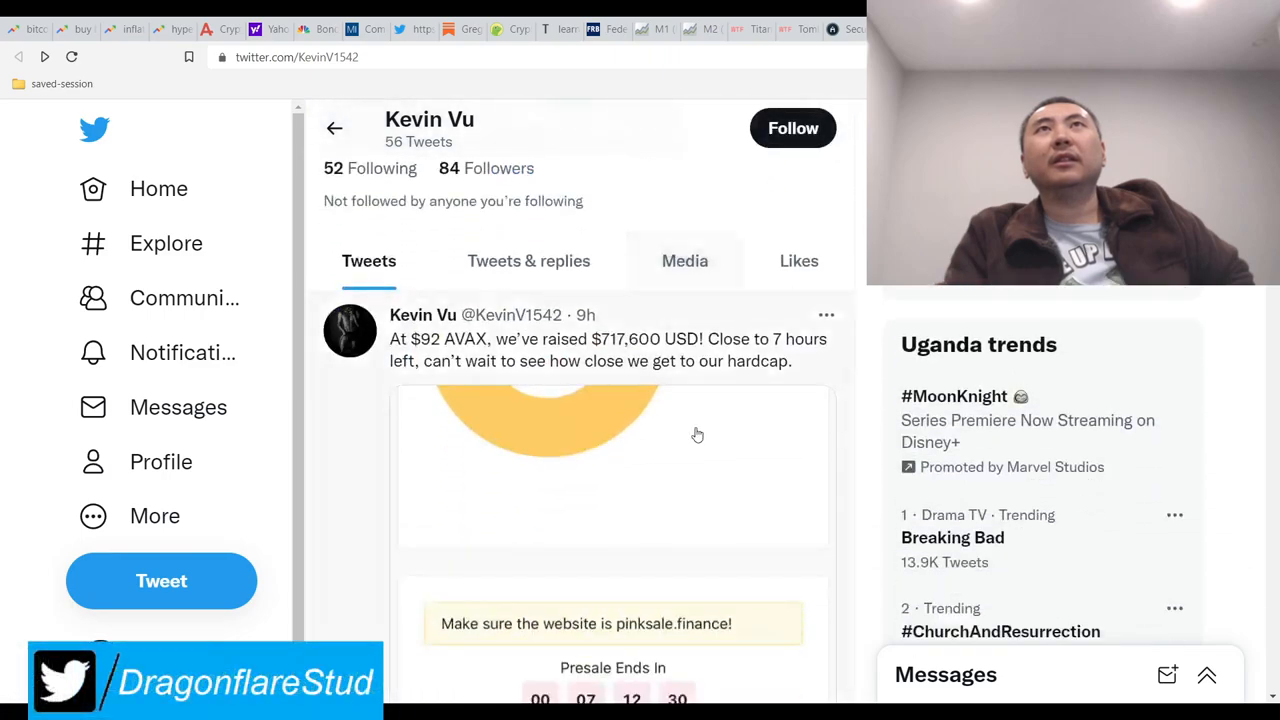
scroll(down, 3)
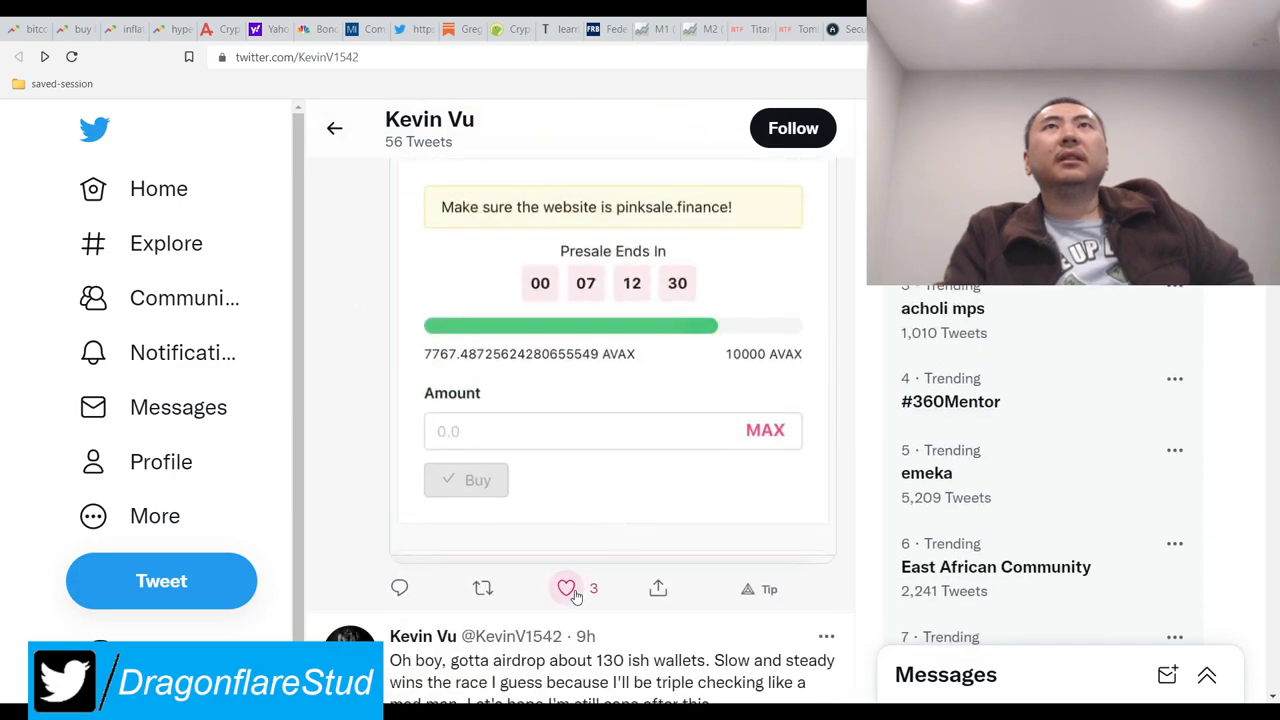
click(566, 588)
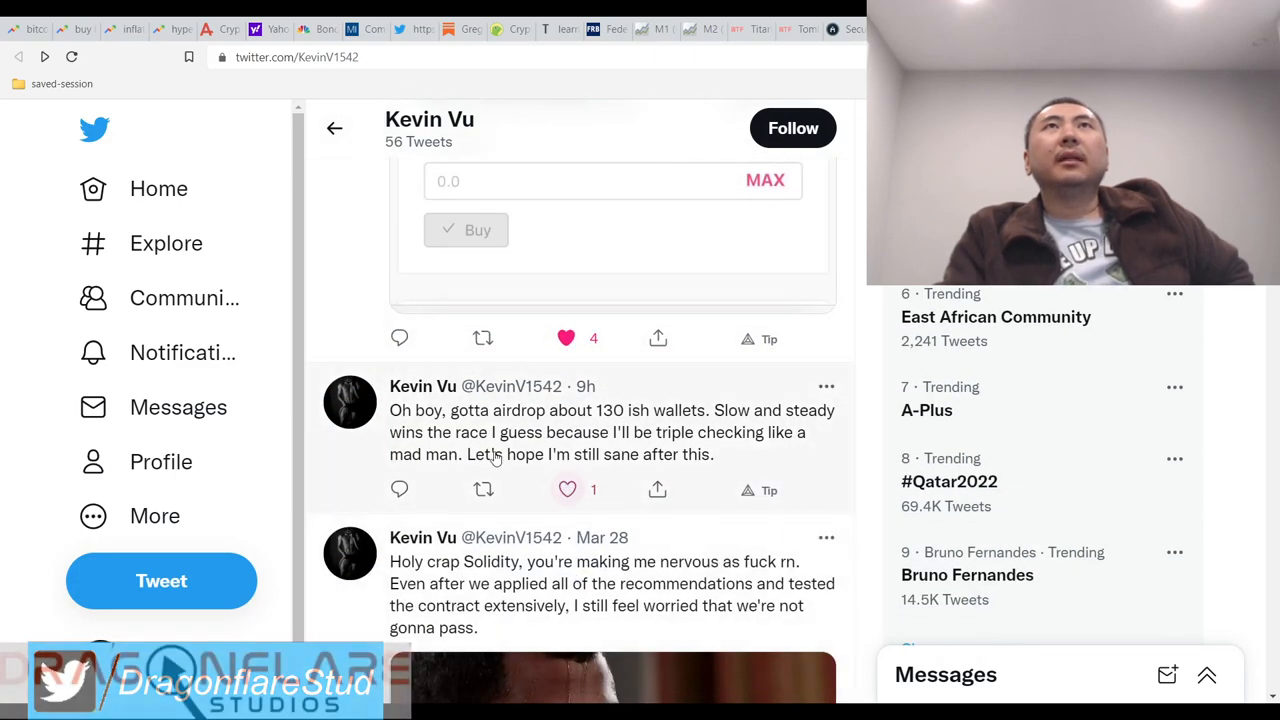
scroll(down, 3)
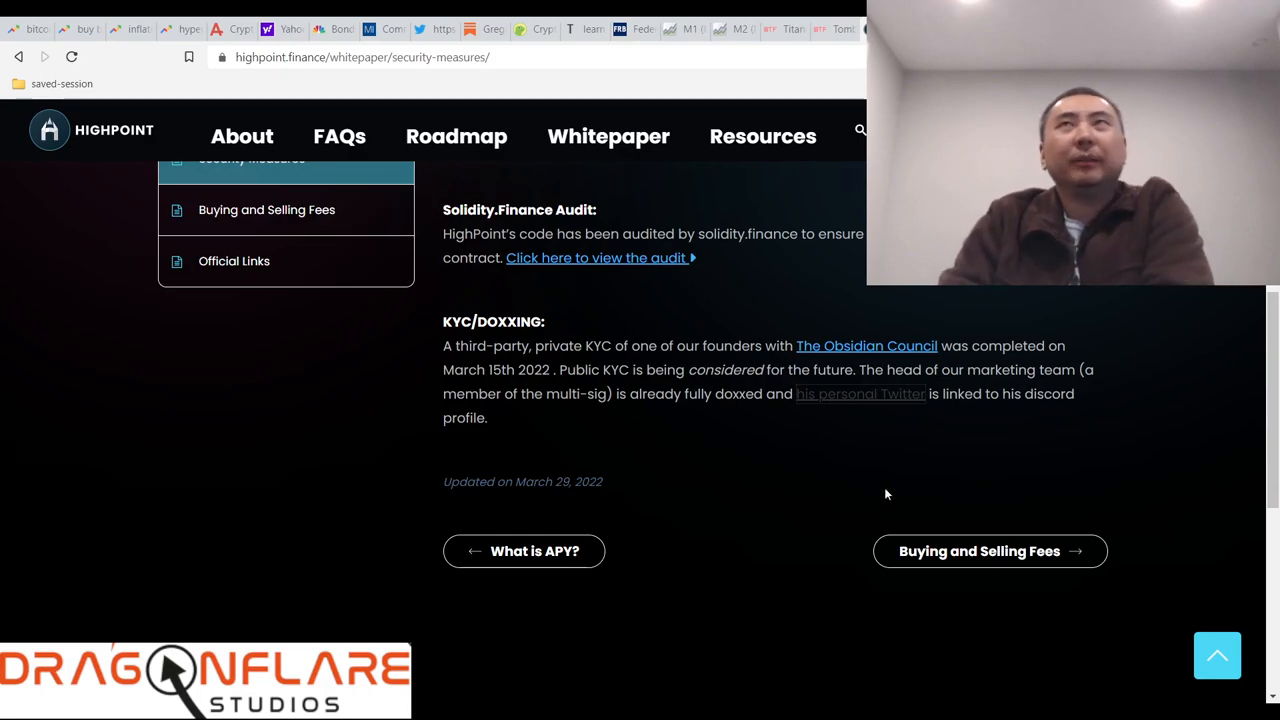
Step: Scroll through the whitepaper's Buying and Selling Fees page to read its fee breakdown
scroll(up, 3)
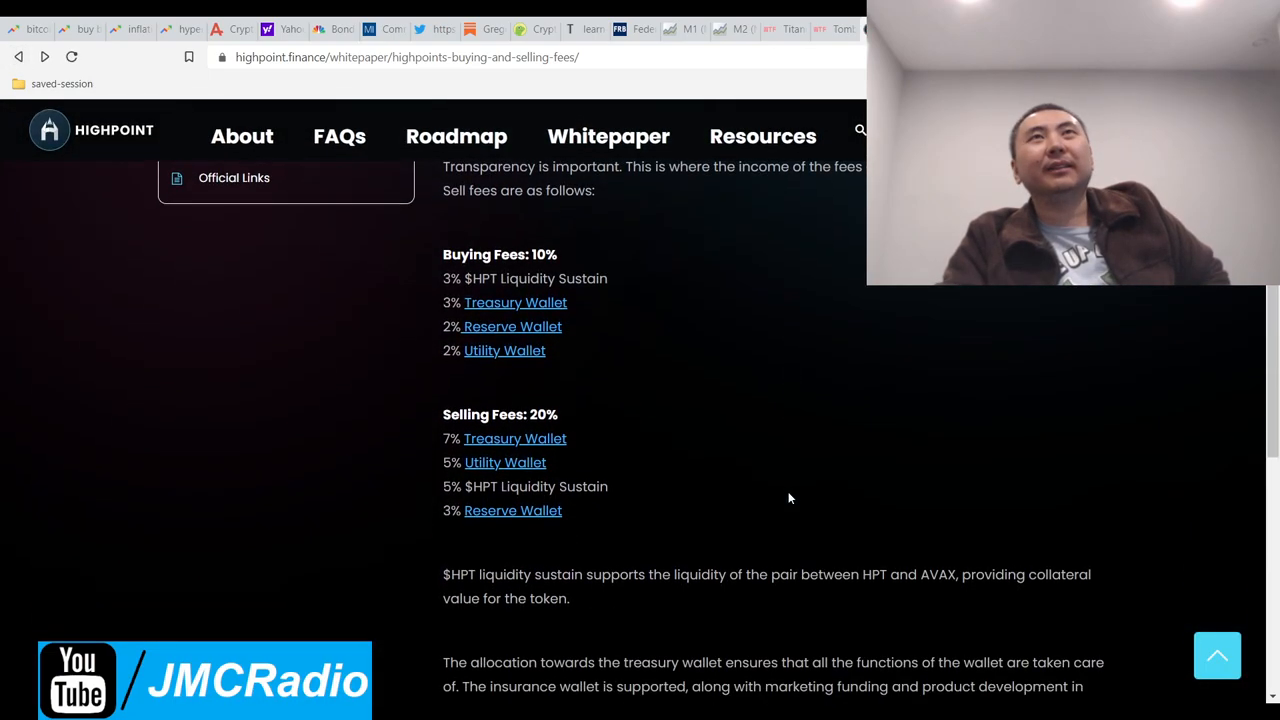
scroll(down, 3)
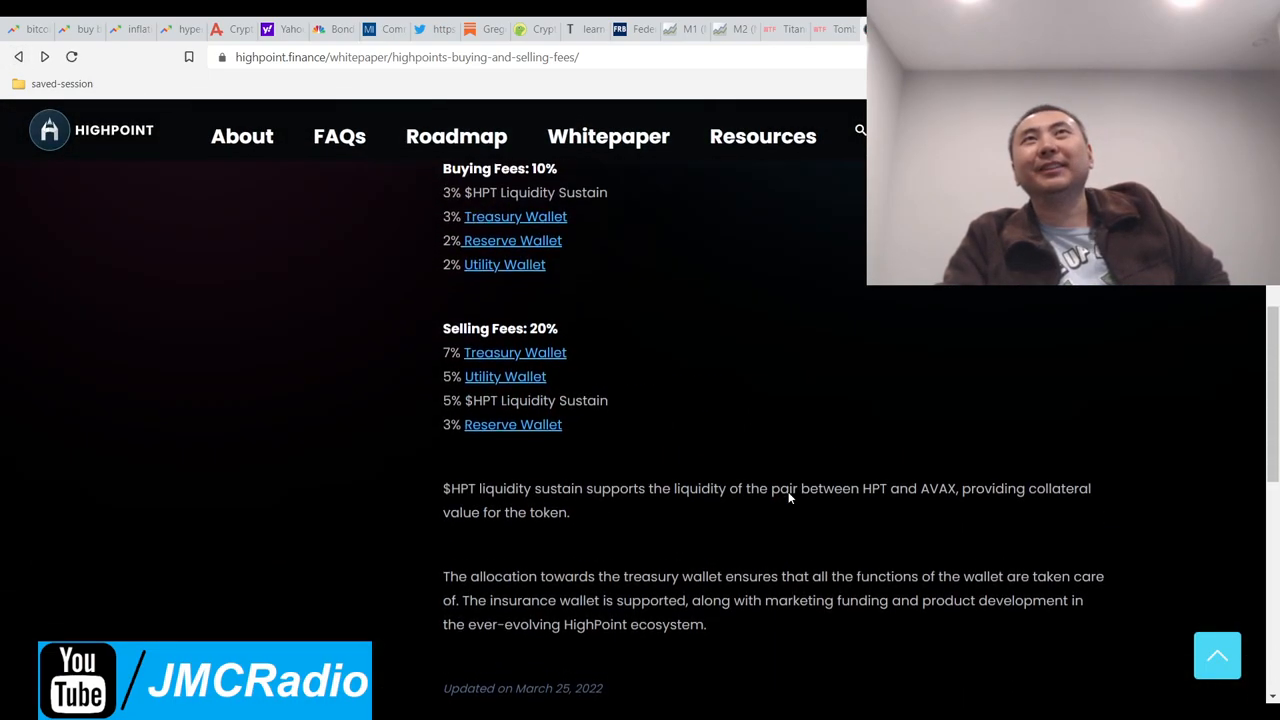
scroll(down, 3)
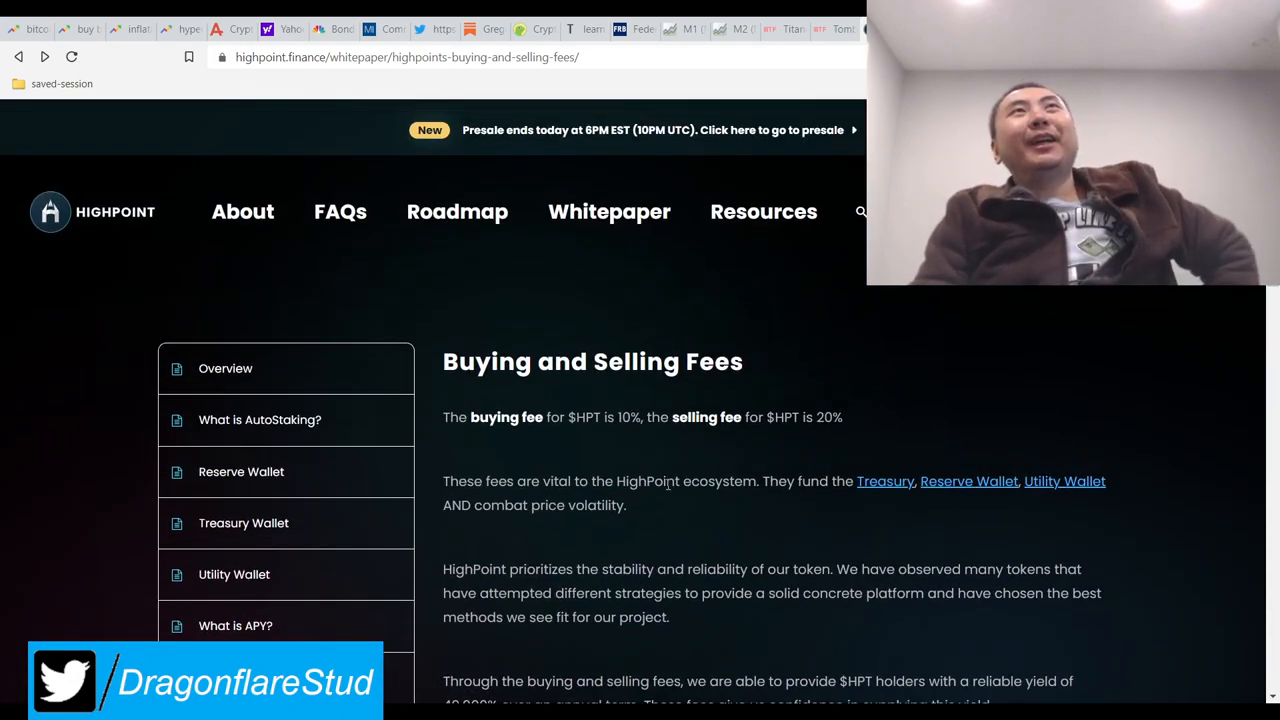
mouse_move(647, 500)
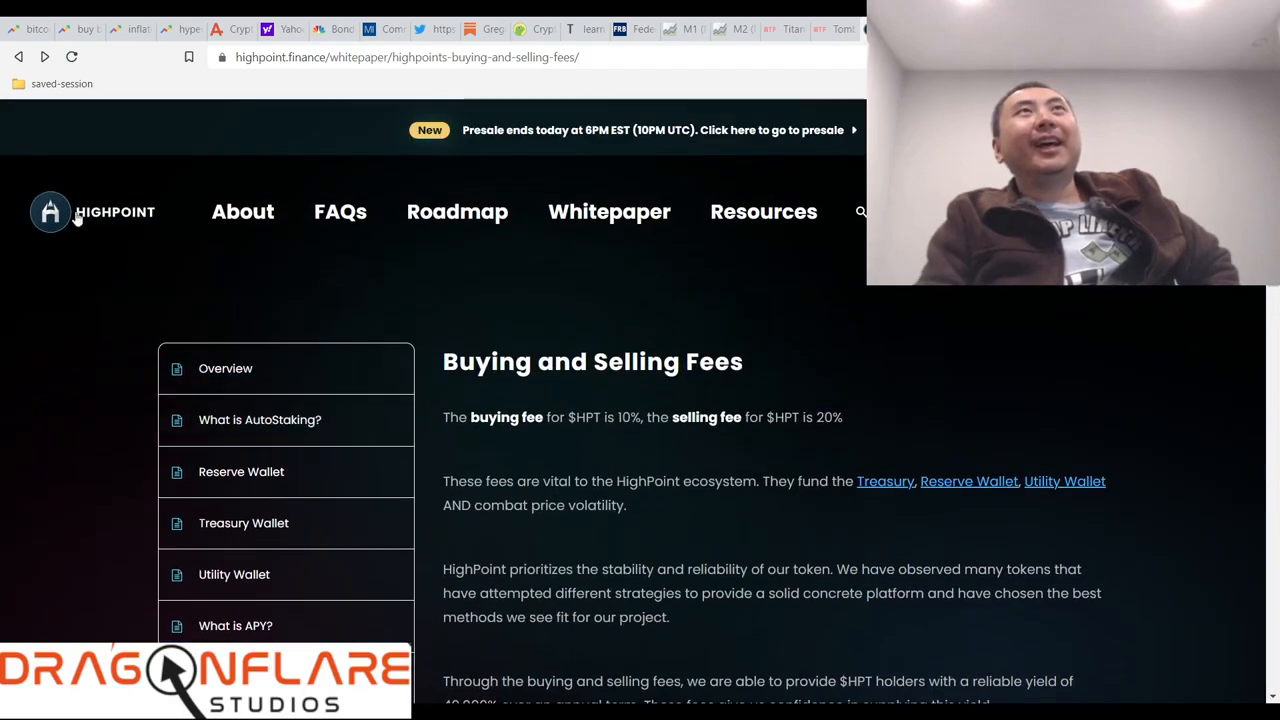
Step: Go to the homepage and view Trifecta of Security, Whale Friendly and compounding-interest sections
click(18, 57)
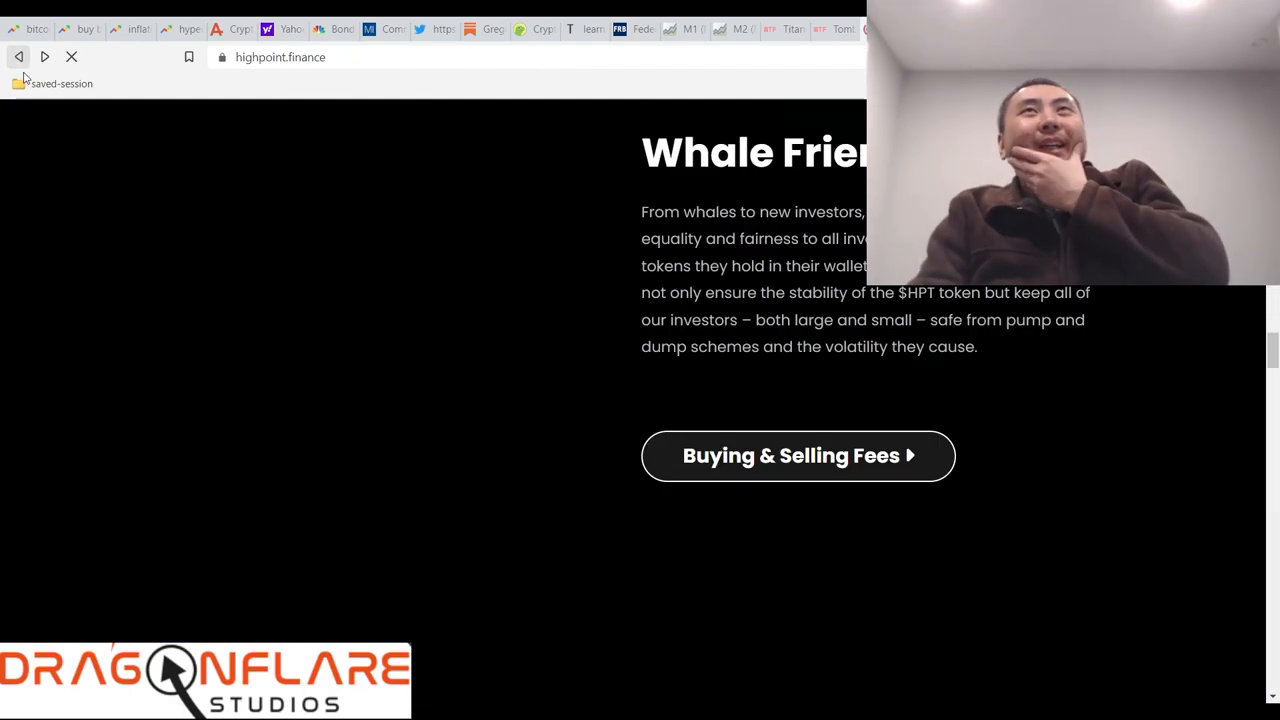
scroll(down, 3)
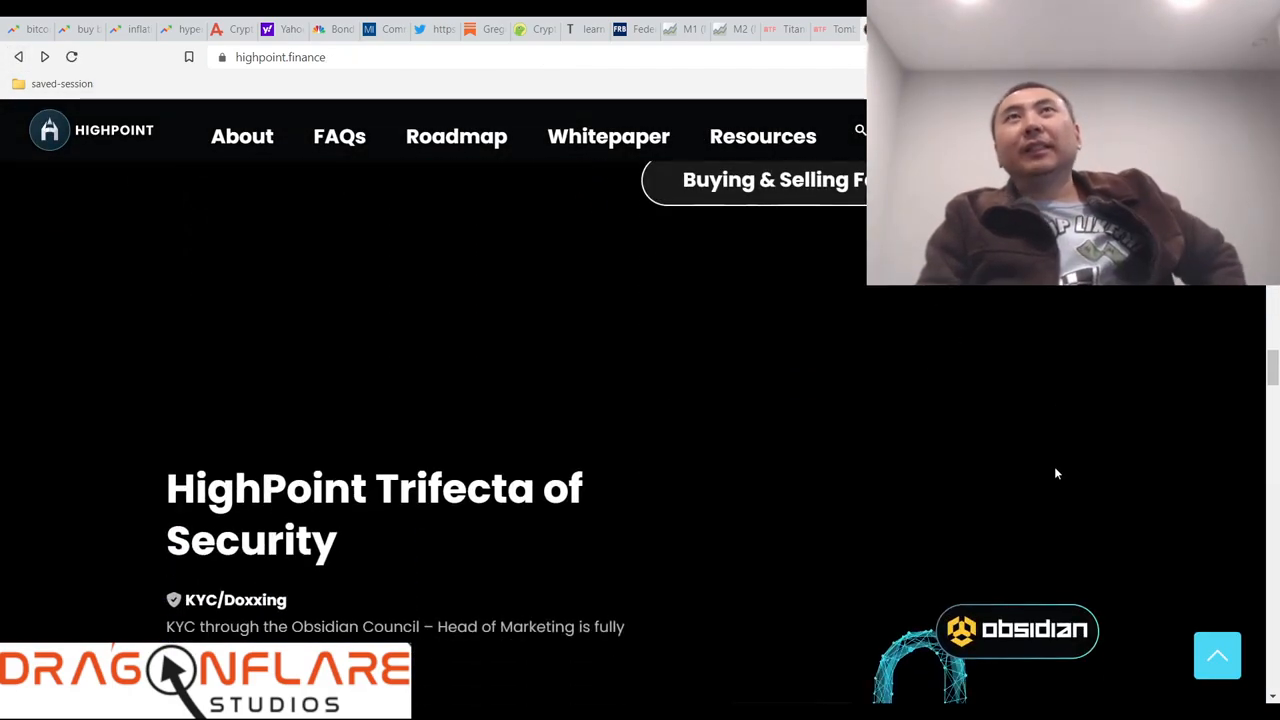
scroll(down, 3)
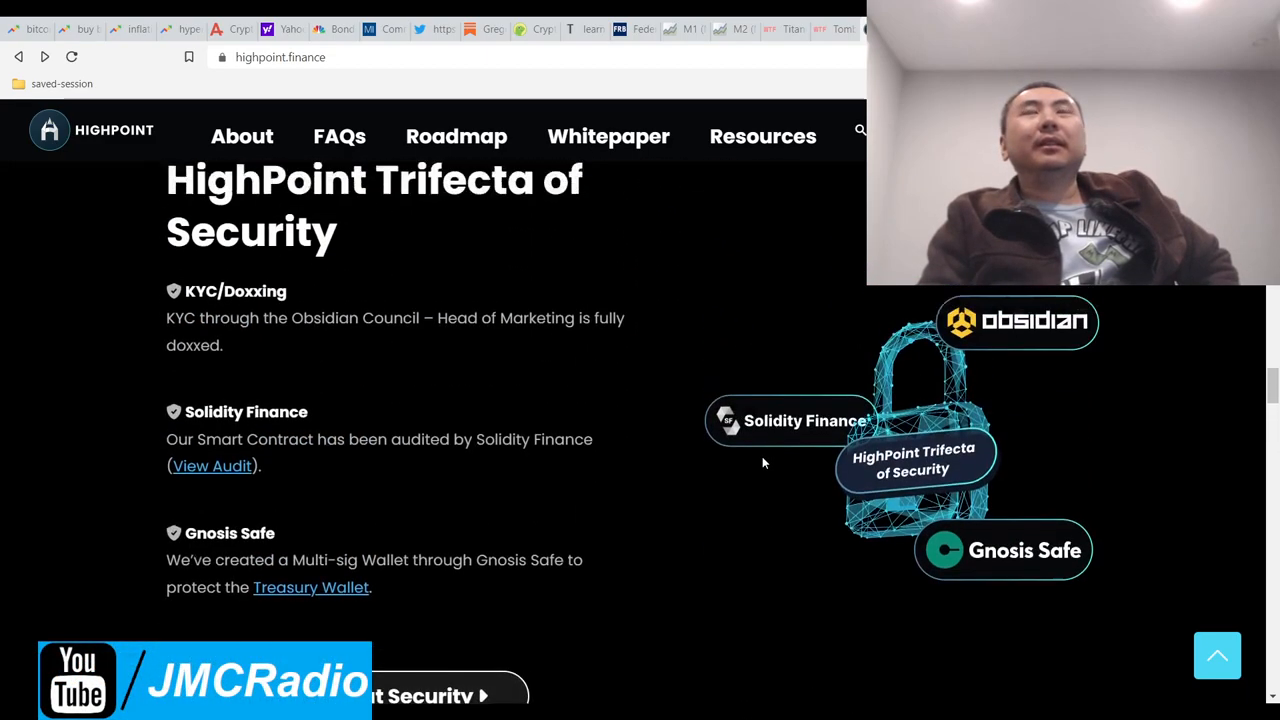
scroll(down, 3)
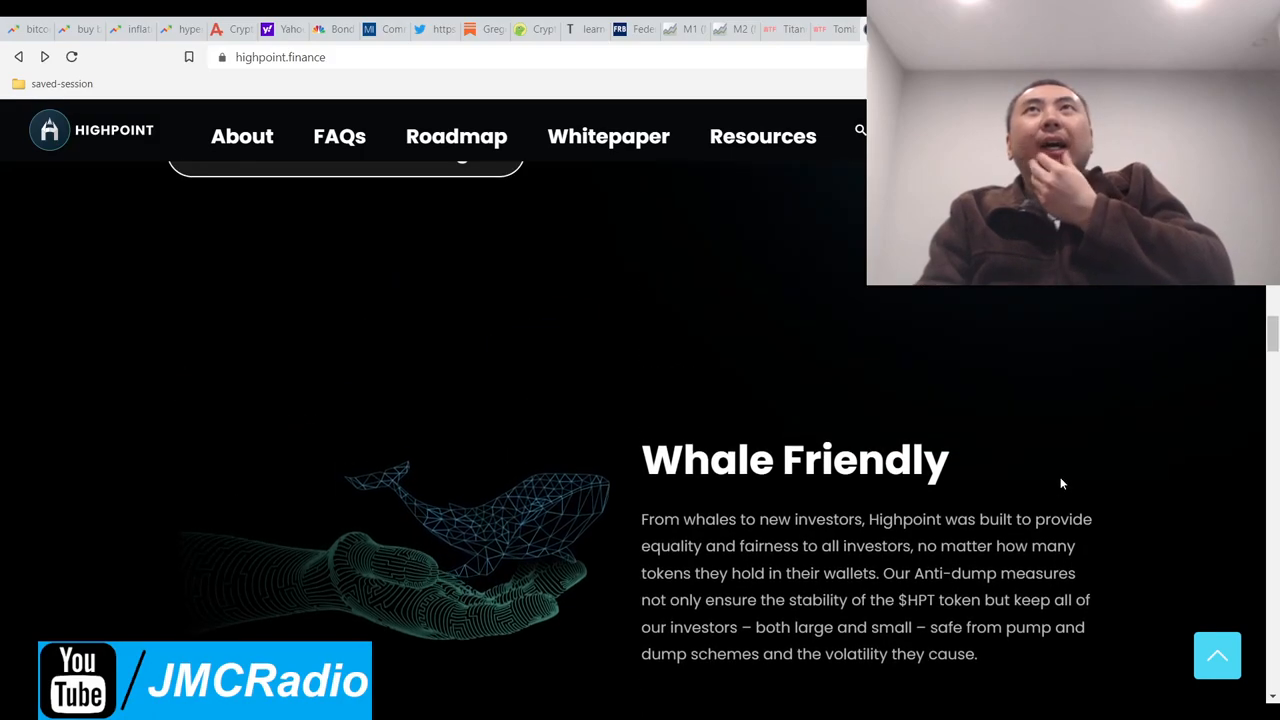
scroll(up, 3)
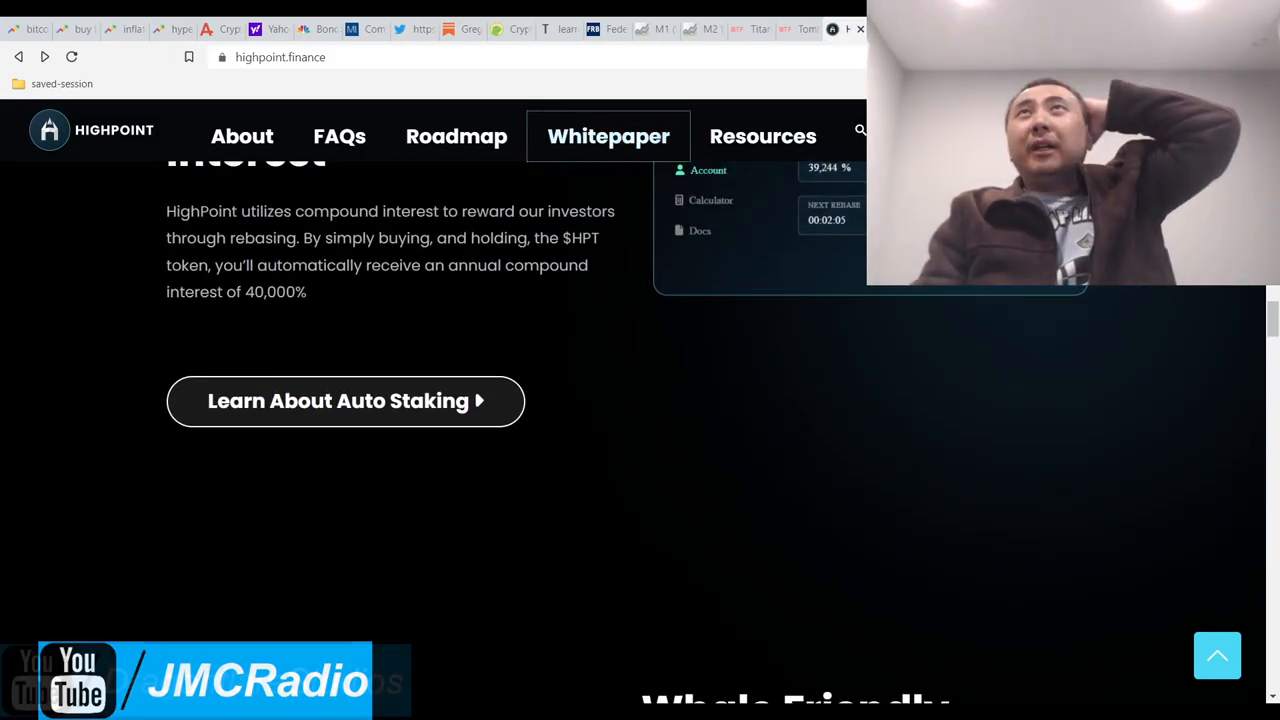
Step: Skim the whitepaper chapters, then browse Resources posts down to the March 14th team AMA
click(608, 136)
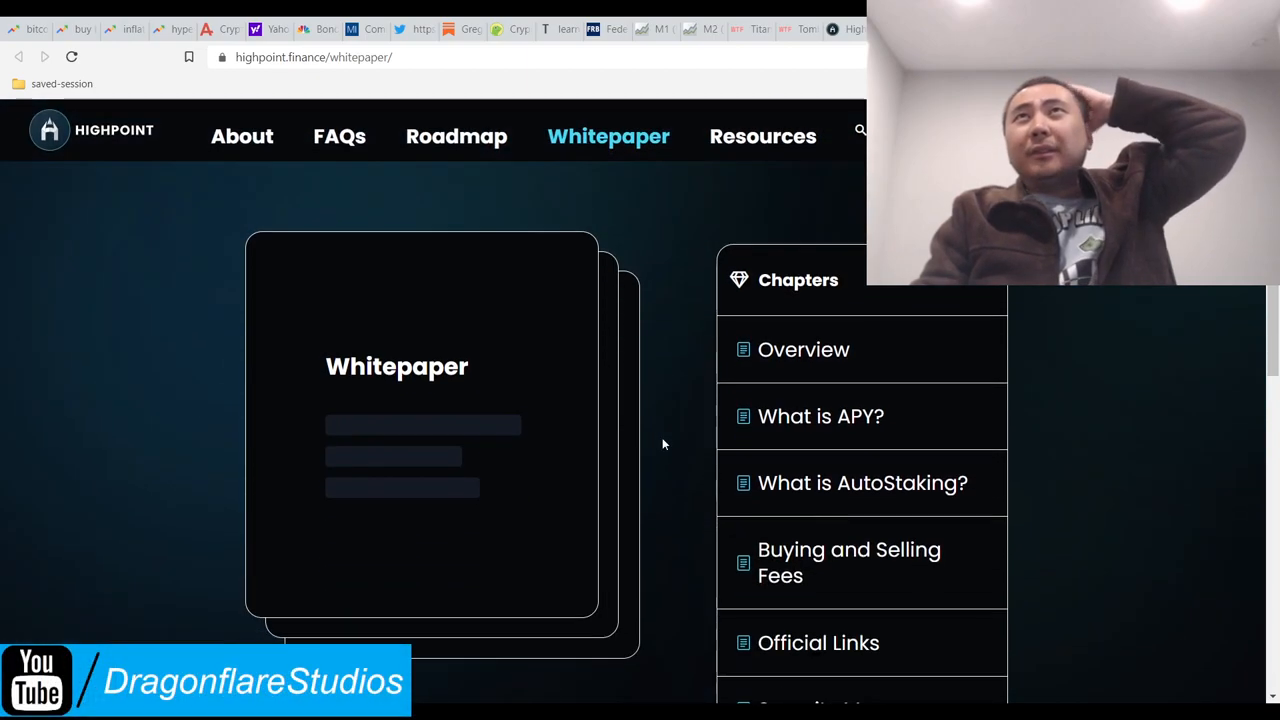
scroll(down, 3)
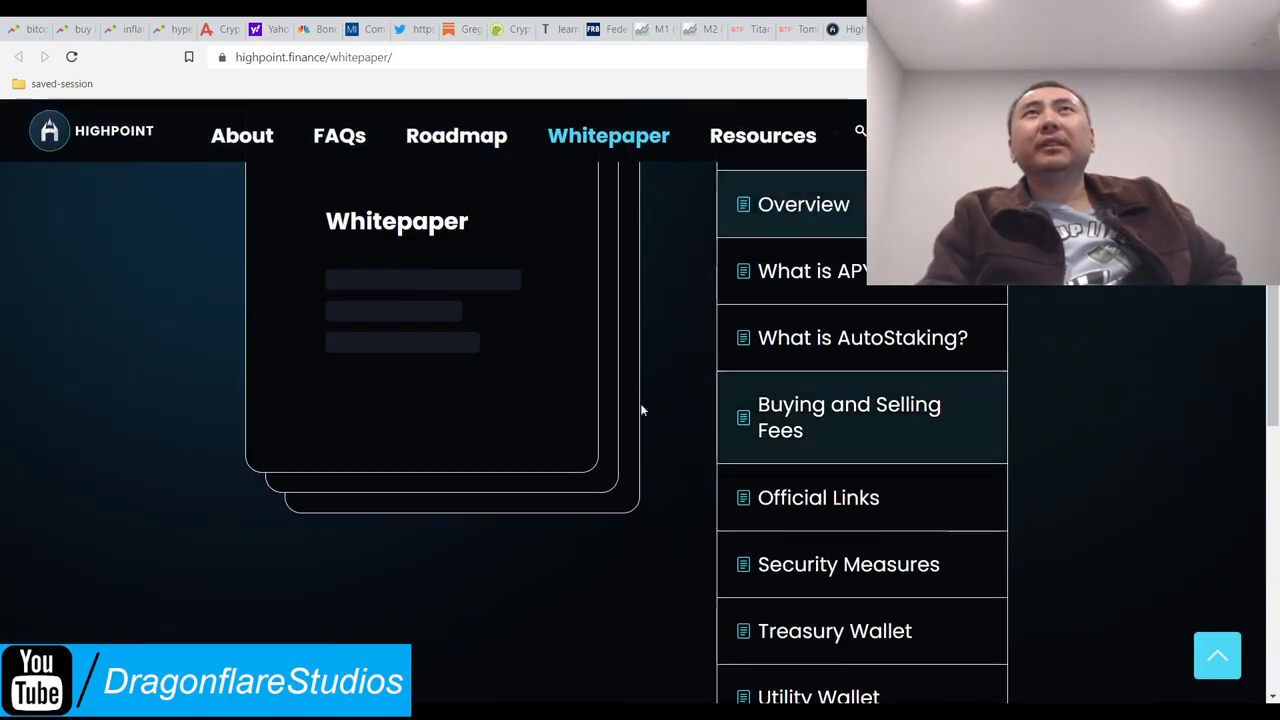
scroll(down, 3)
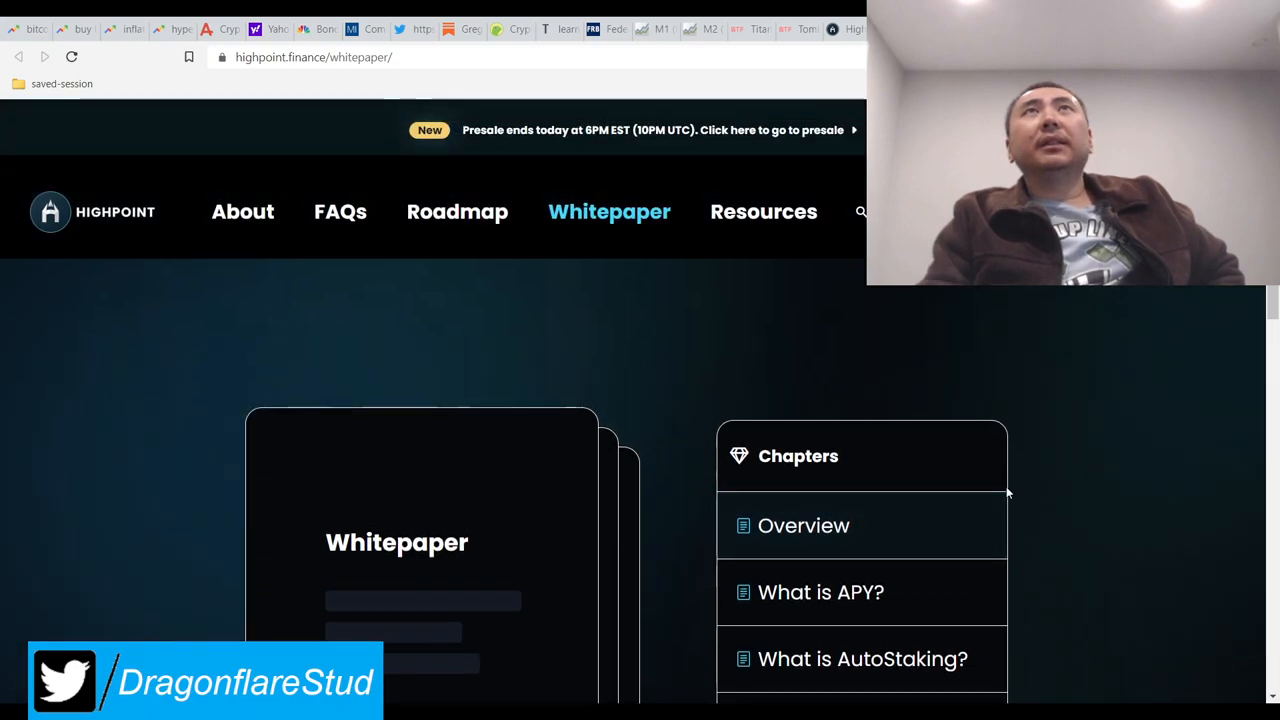
click(763, 211)
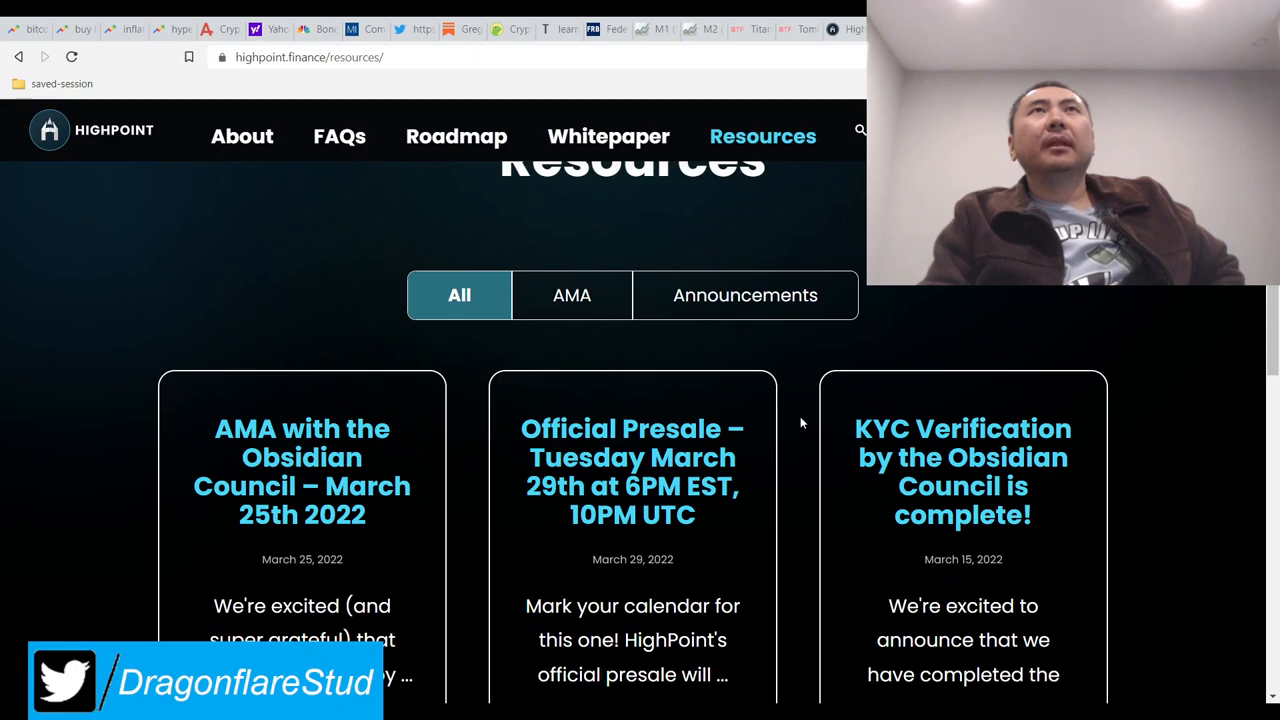
scroll(down, 3)
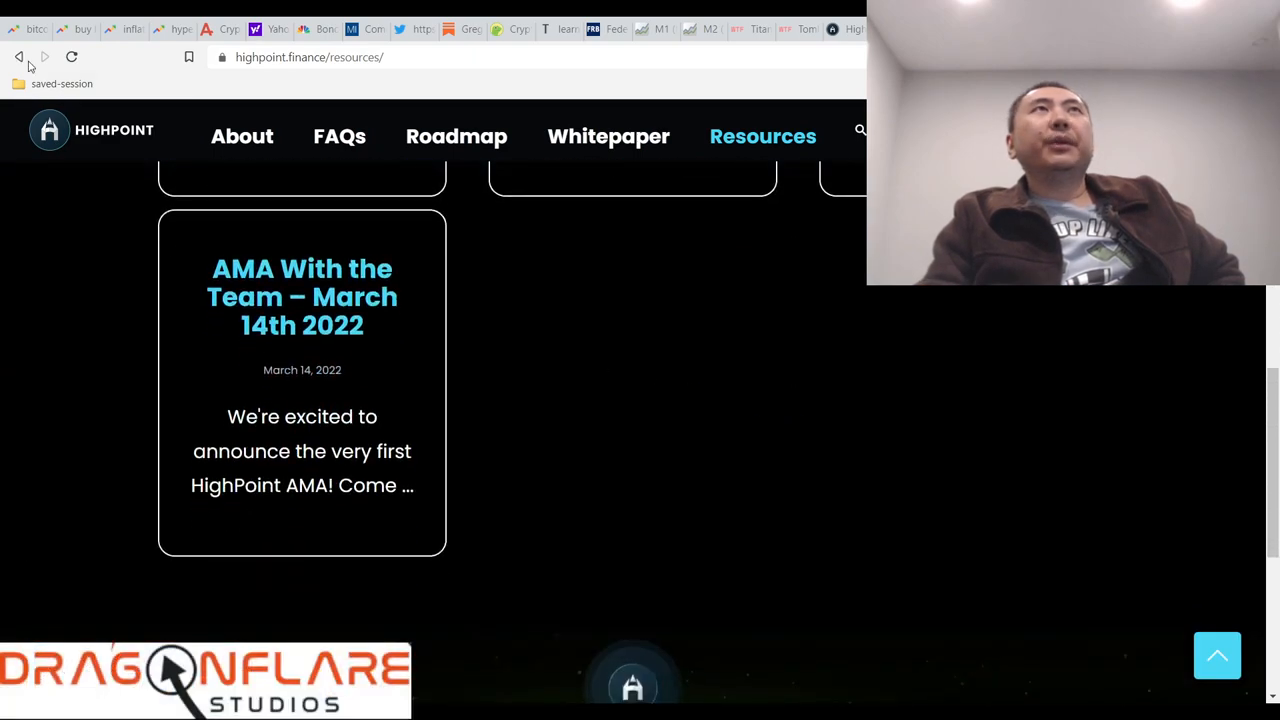
Step: Read the Utility Wallet chapter and its wallet address, then return to the chapter list
click(608, 136)
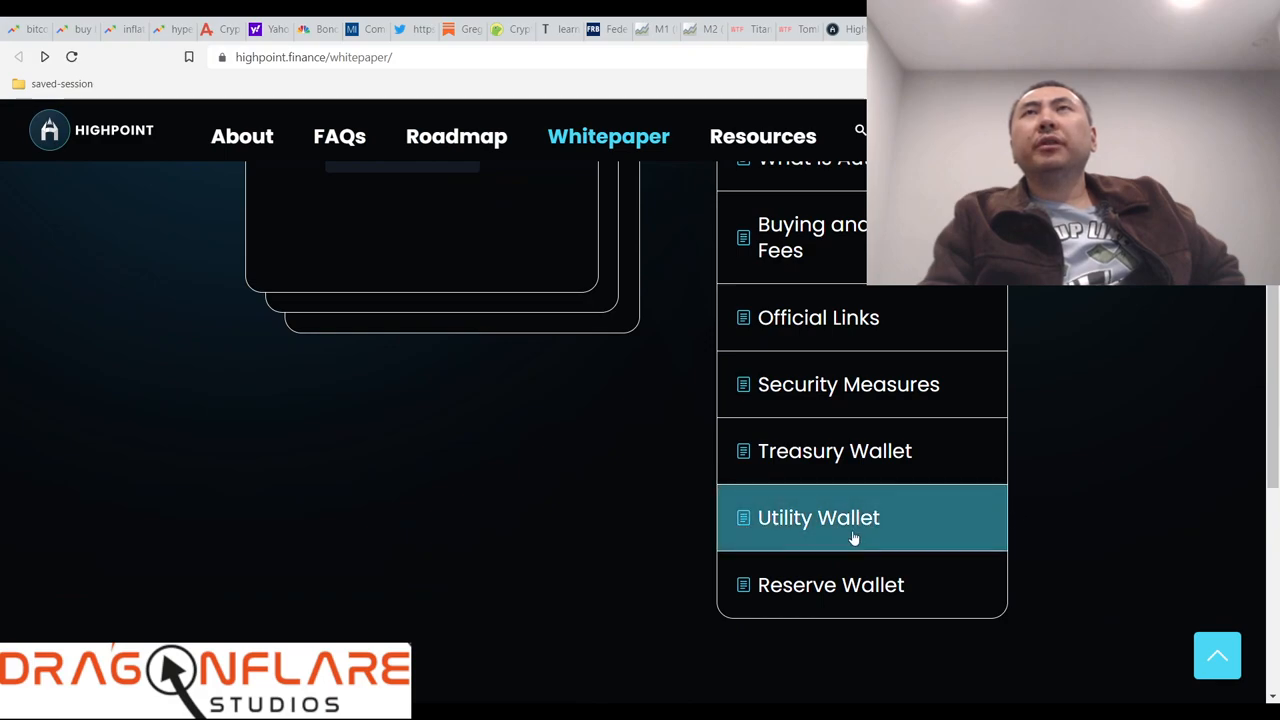
click(818, 517)
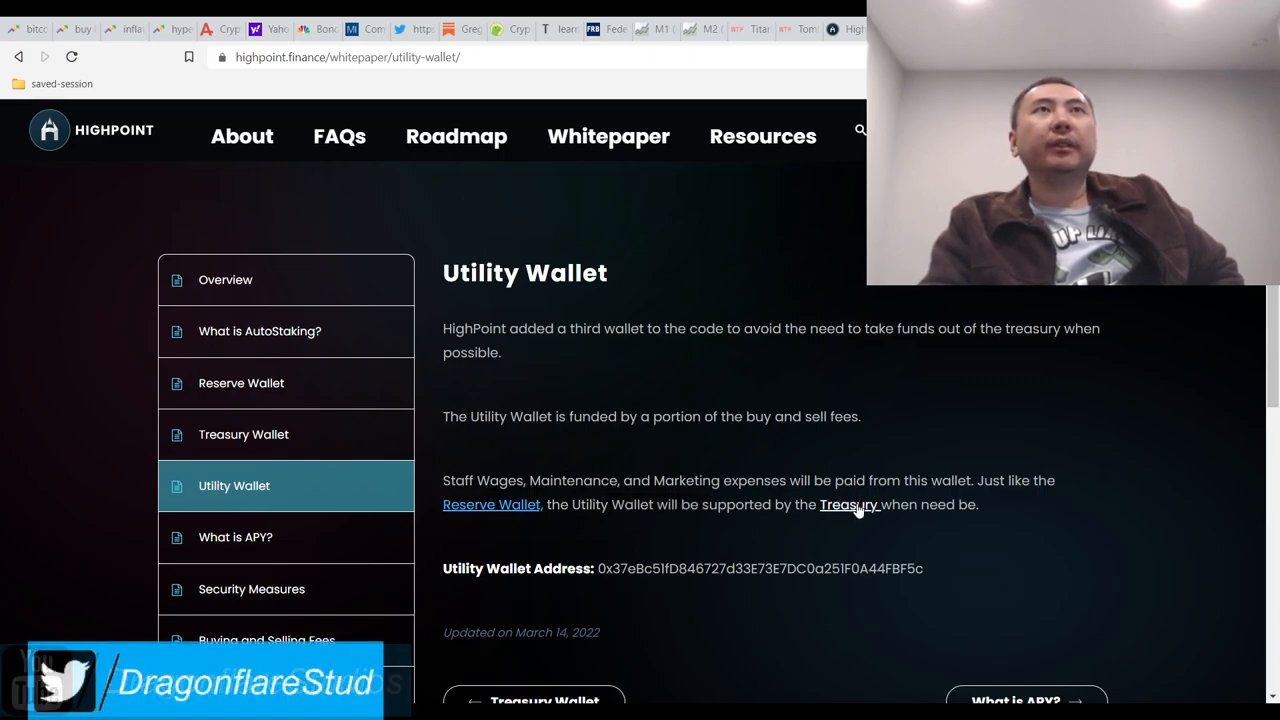
click(18, 57)
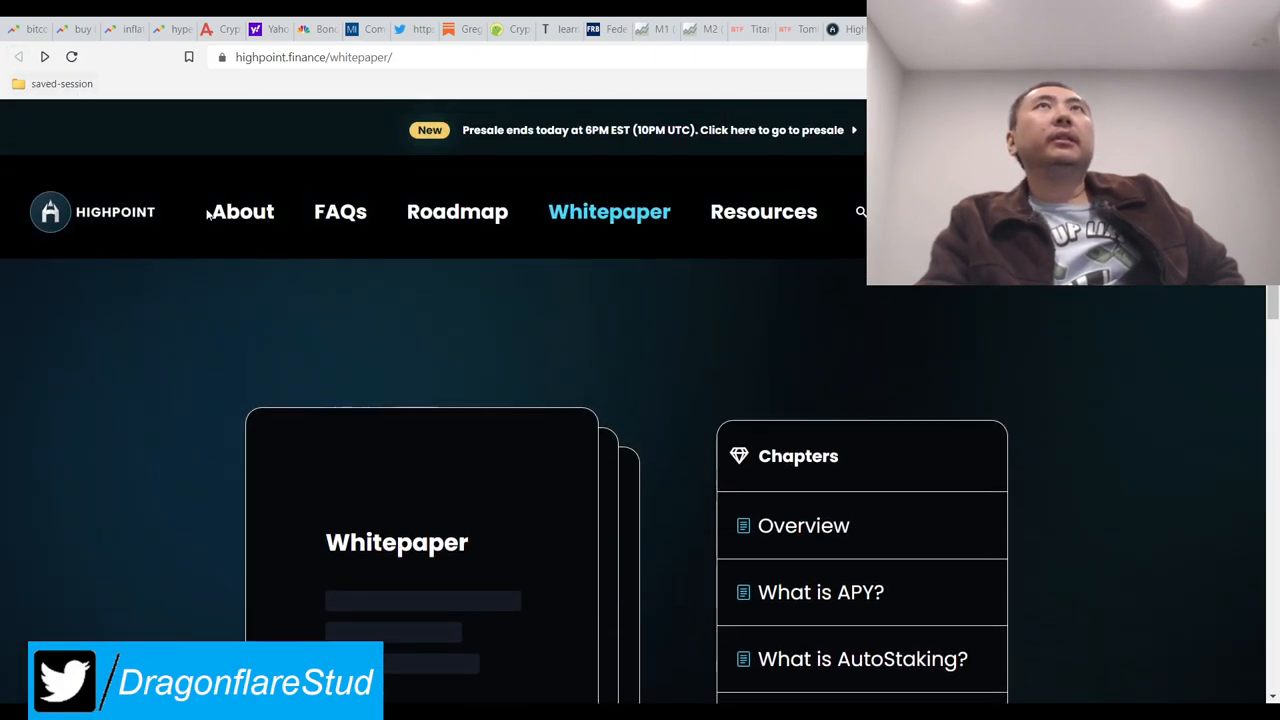
Step: On the FAQs page, expand and read the RugDoc review and anti-dump measures answers
click(340, 211)
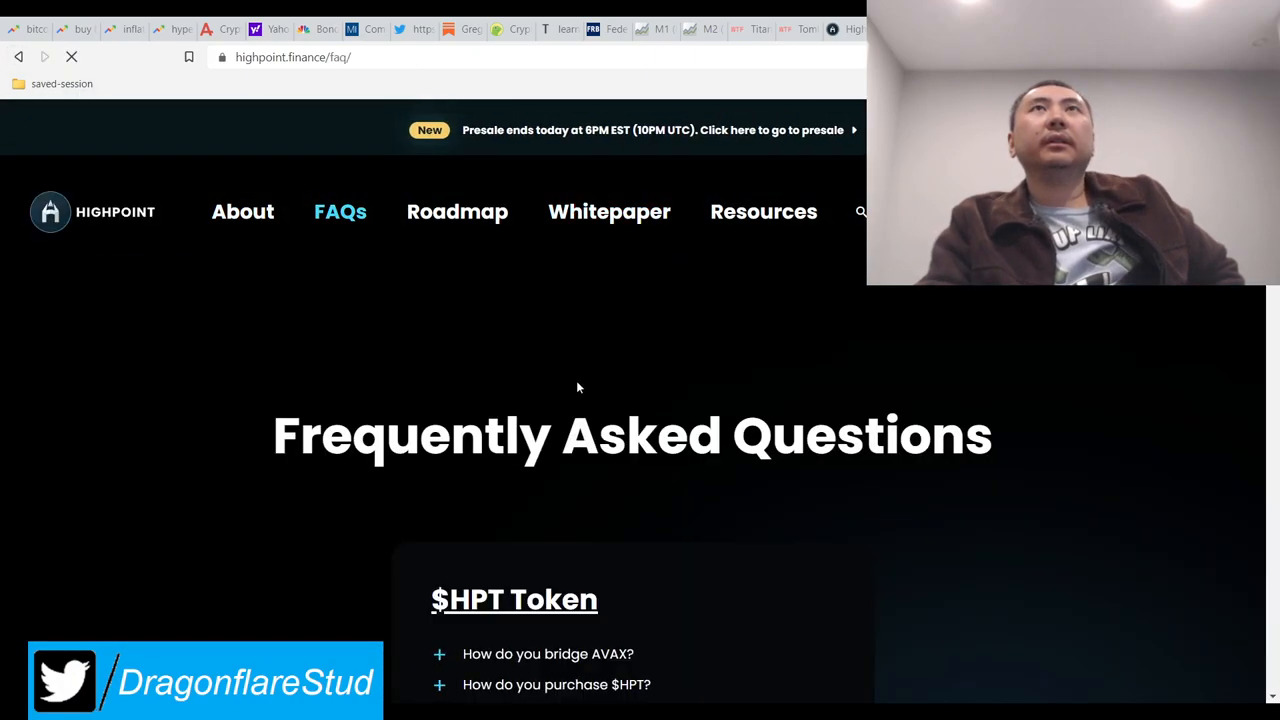
scroll(down, 3)
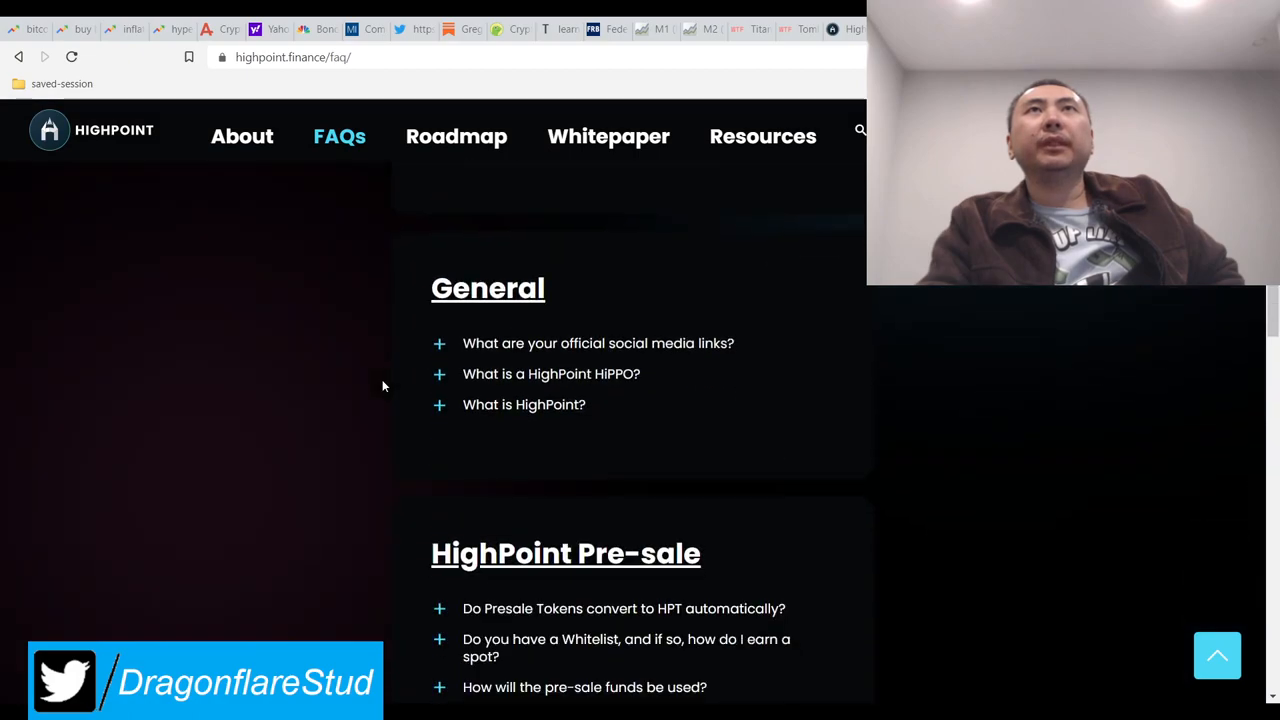
scroll(down, 3)
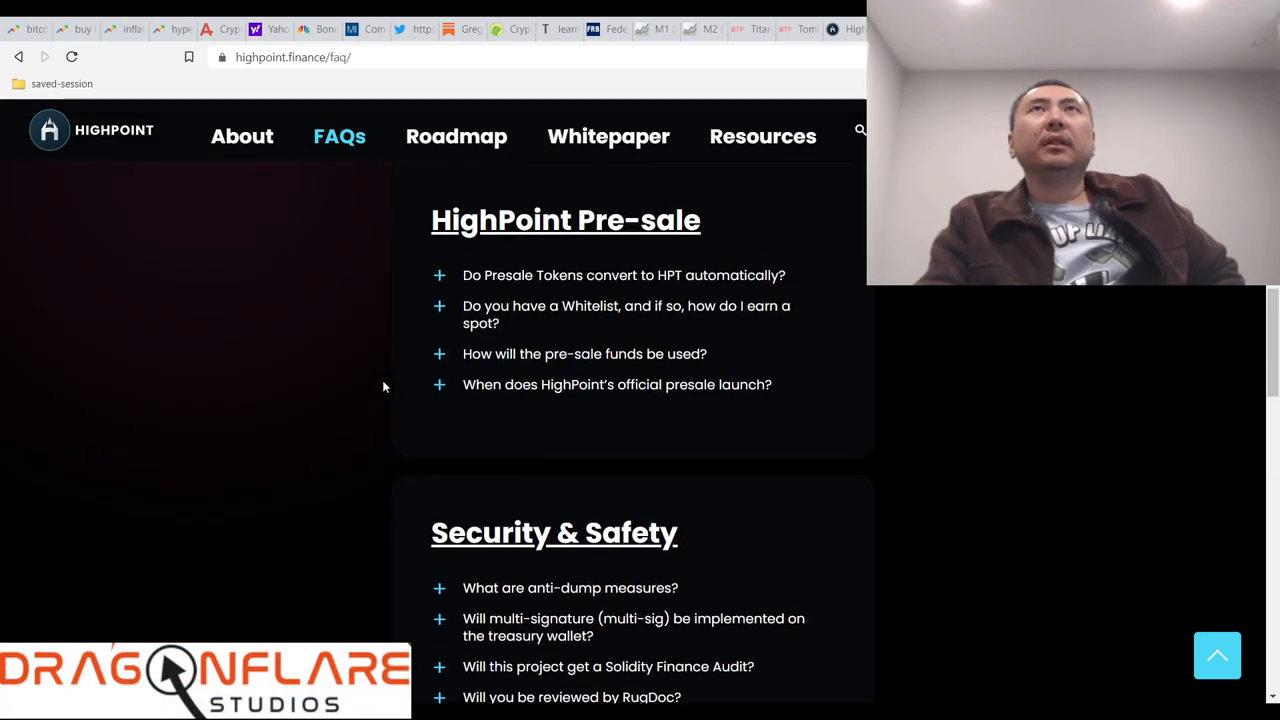
scroll(down, 3)
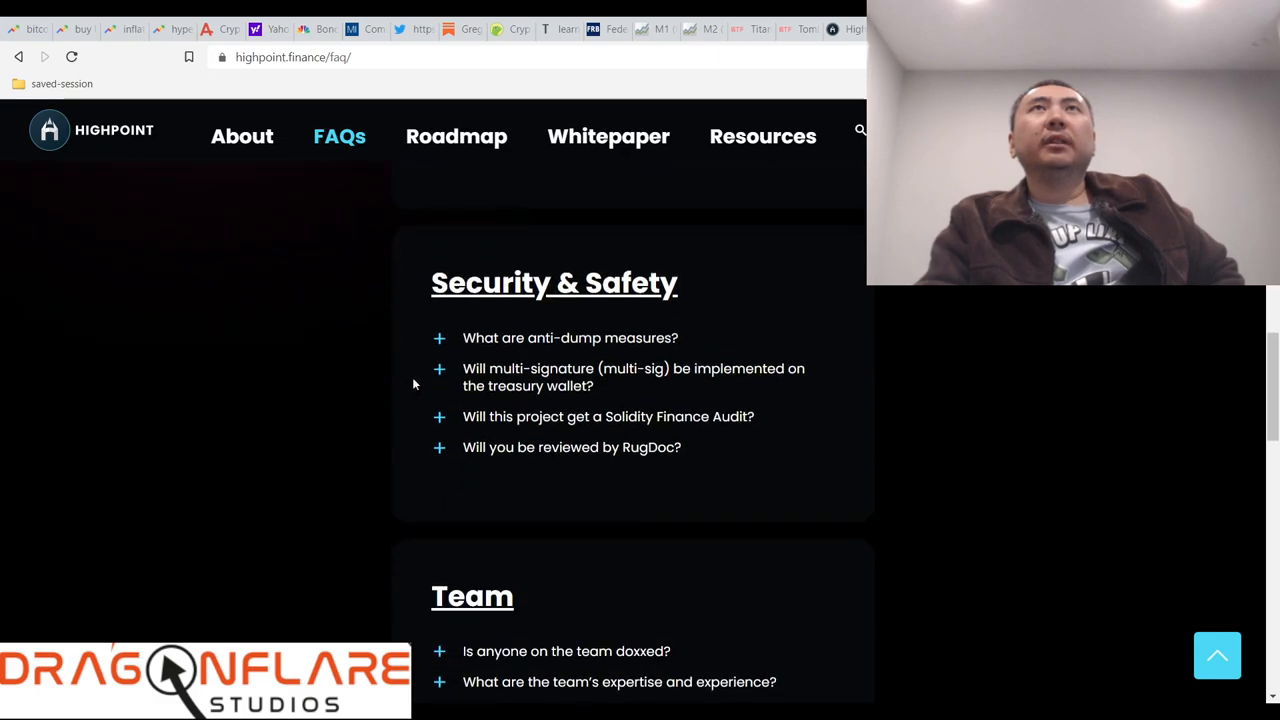
mouse_move(556, 345)
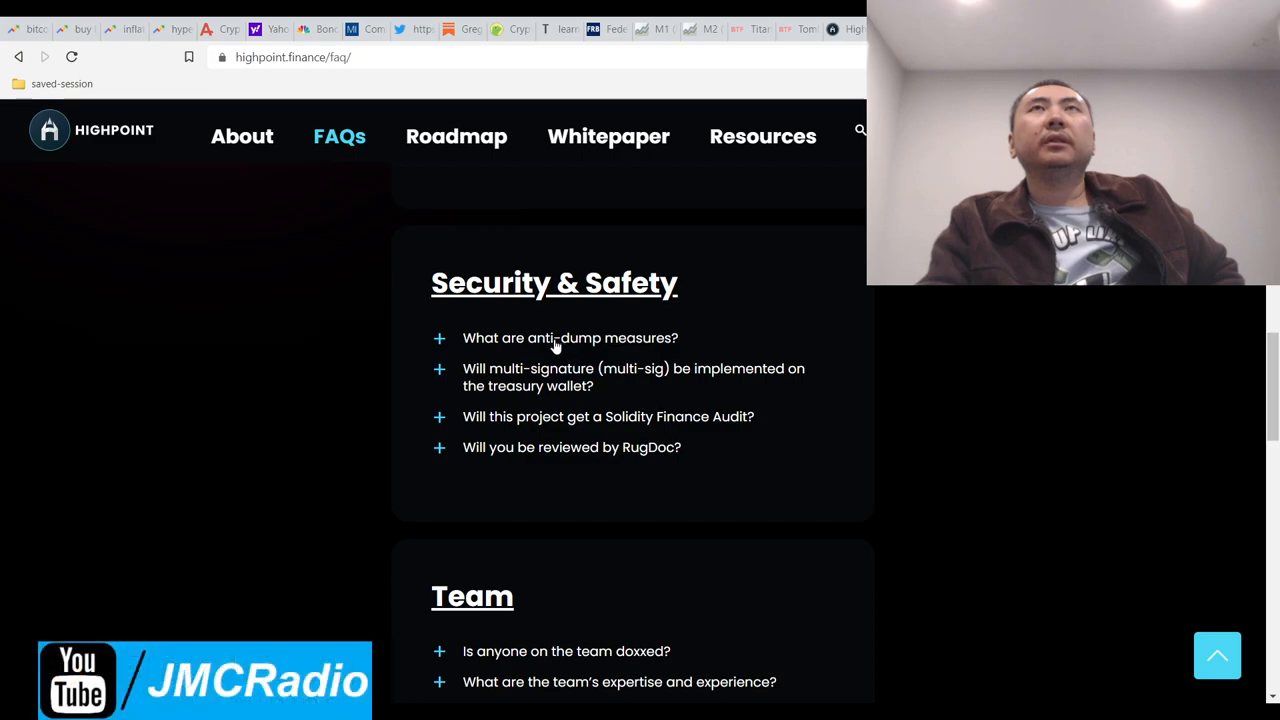
click(571, 447)
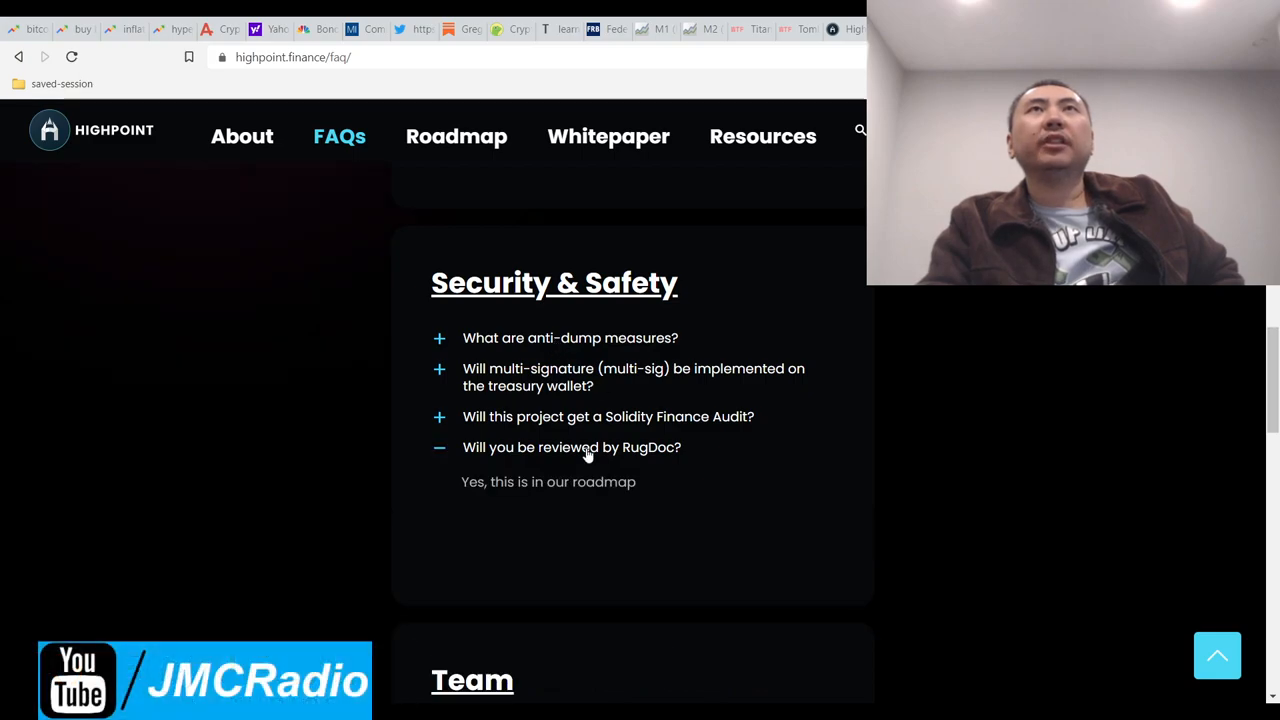
click(570, 337)
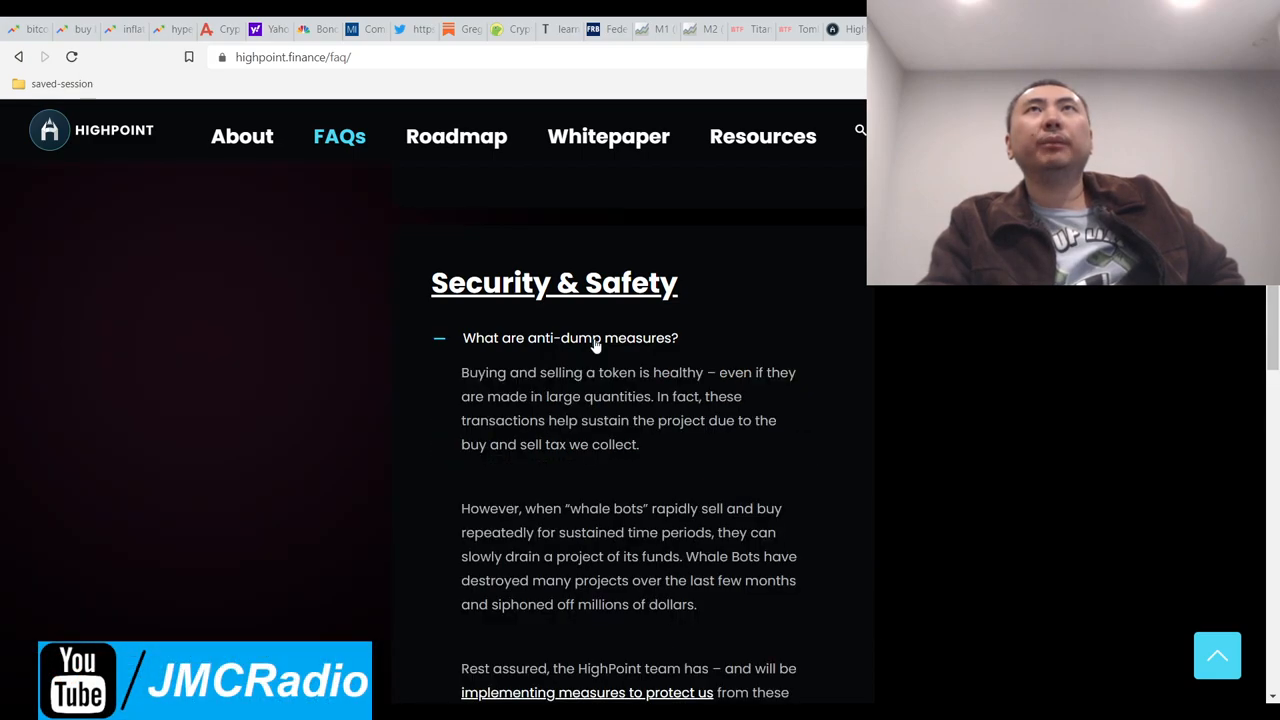
scroll(down, 3)
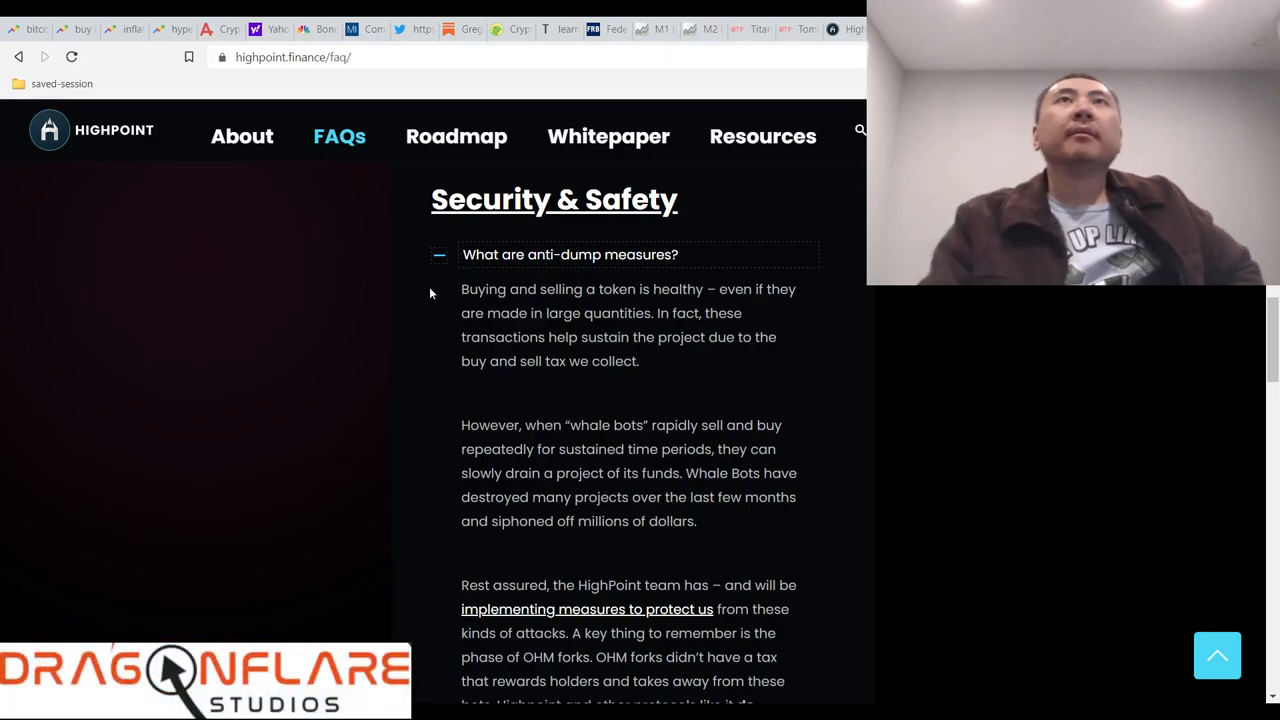
scroll(down, 3)
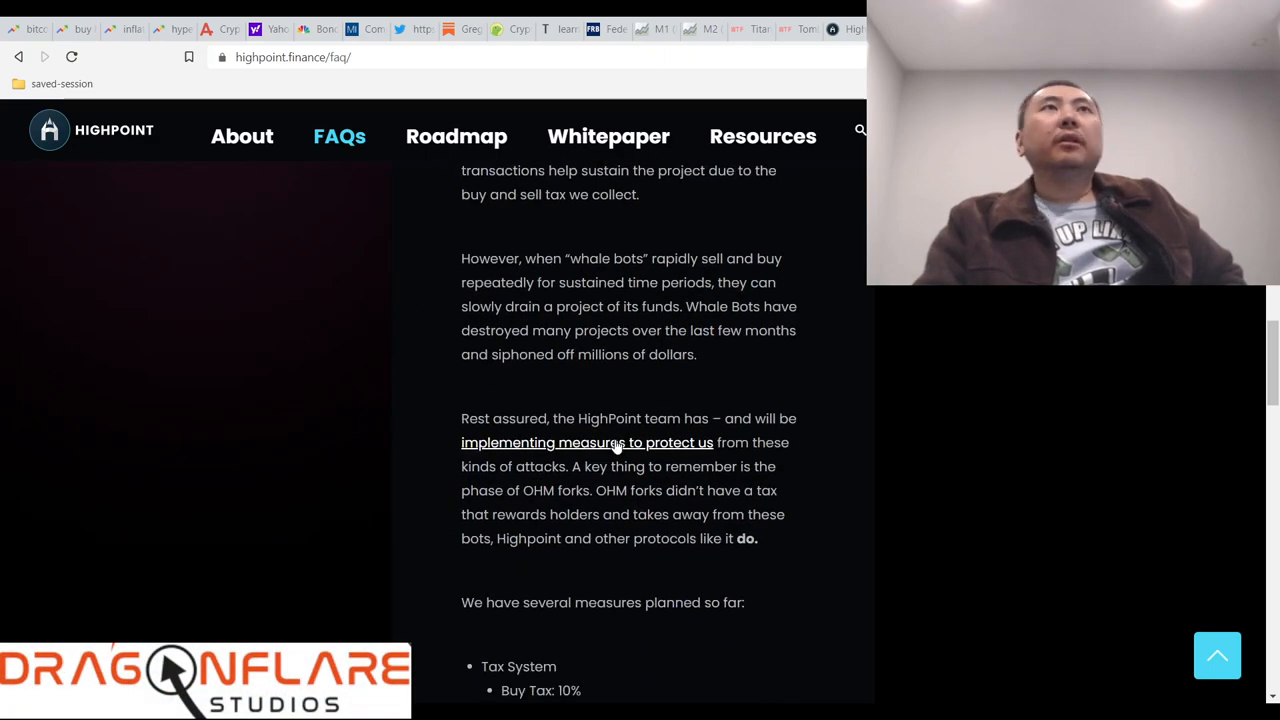
click(587, 442)
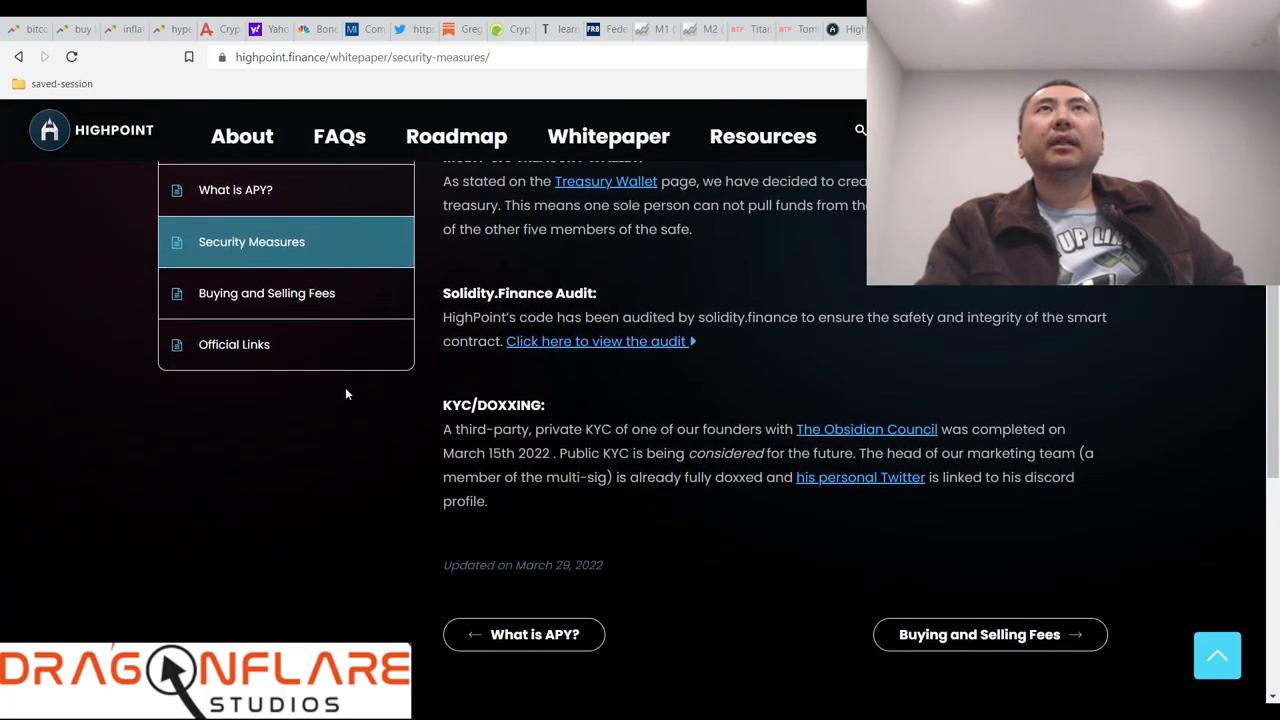
click(339, 136)
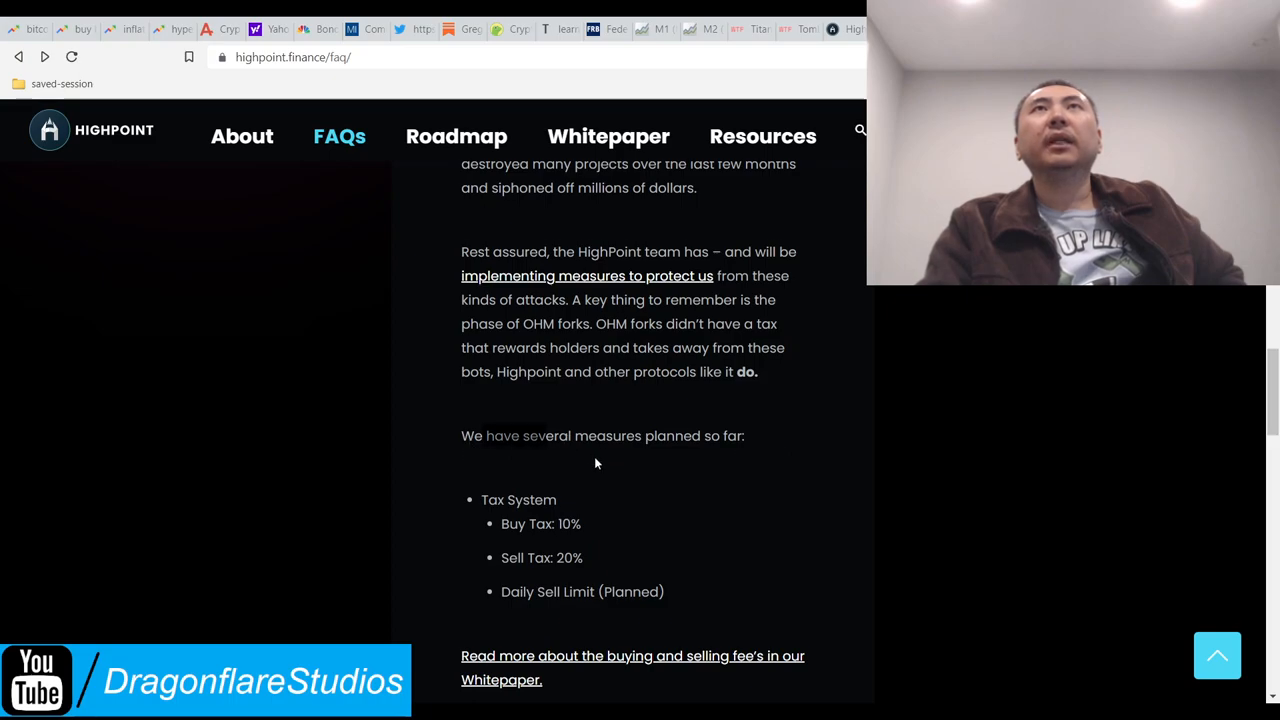
Step: Review the FAQ tax system list, then go back to the dashboard ($0.0497 HPT price)
scroll(down, 3)
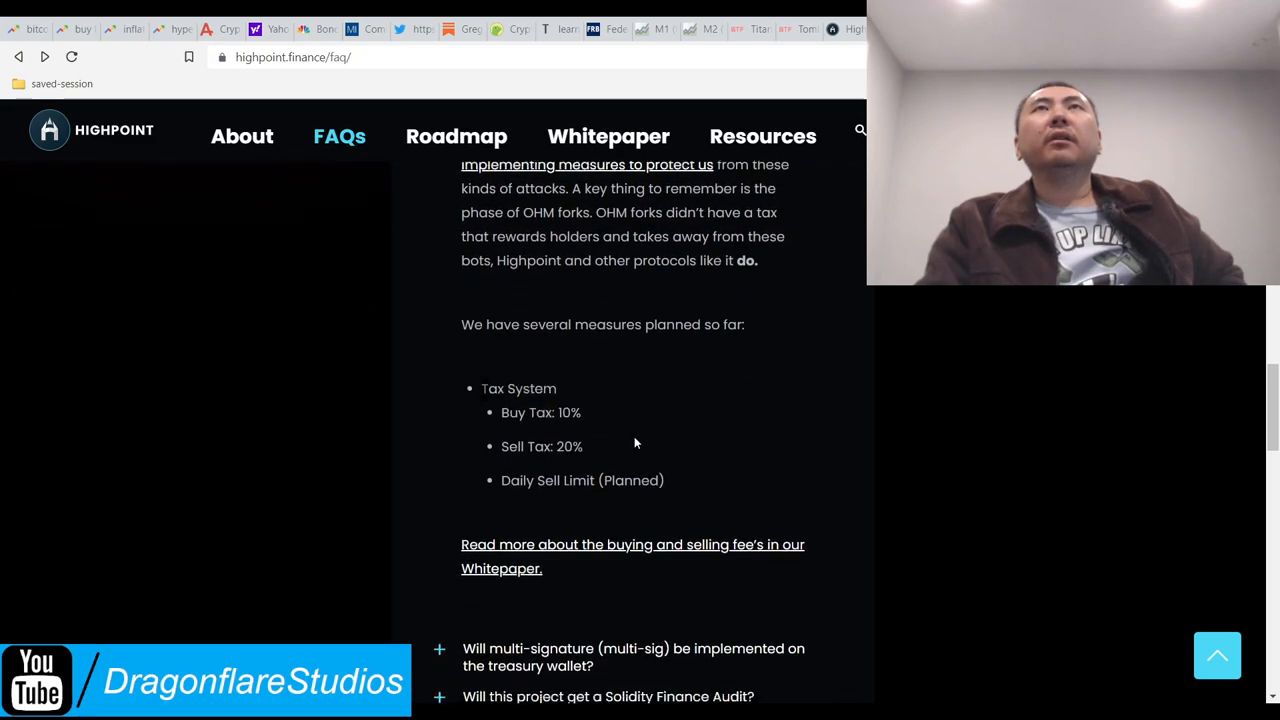
scroll(down, 3)
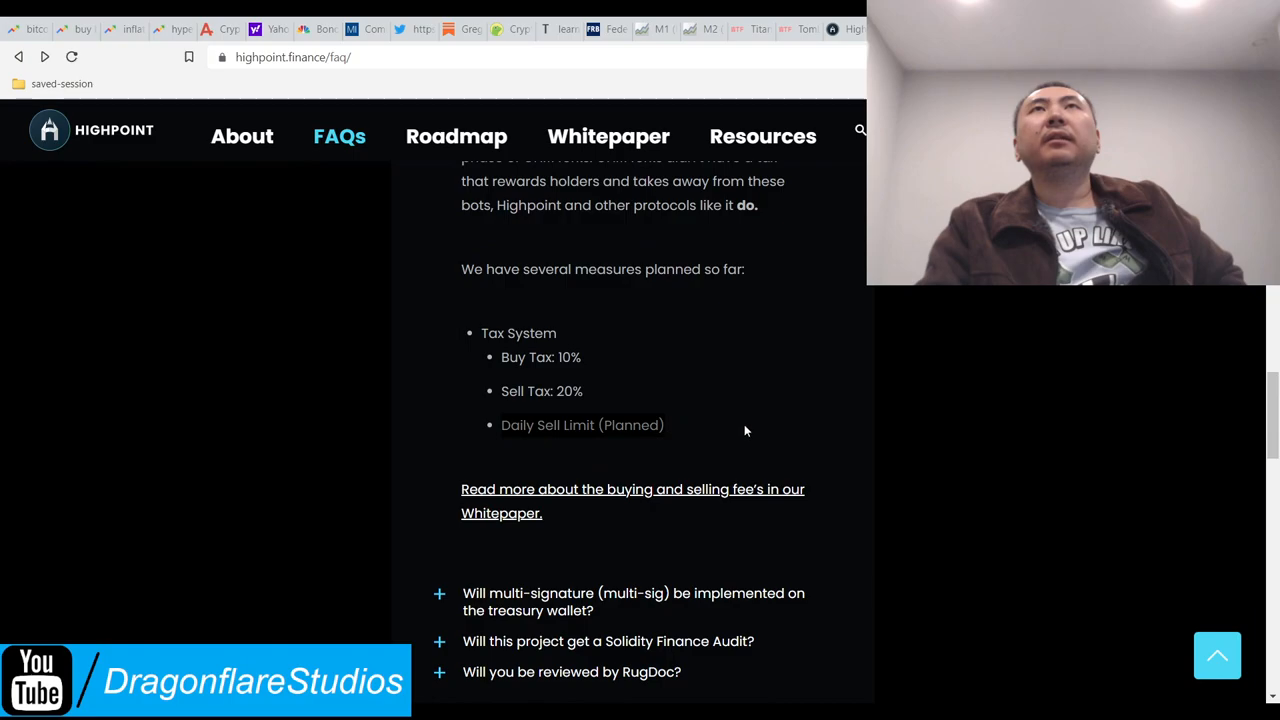
scroll(down, 3)
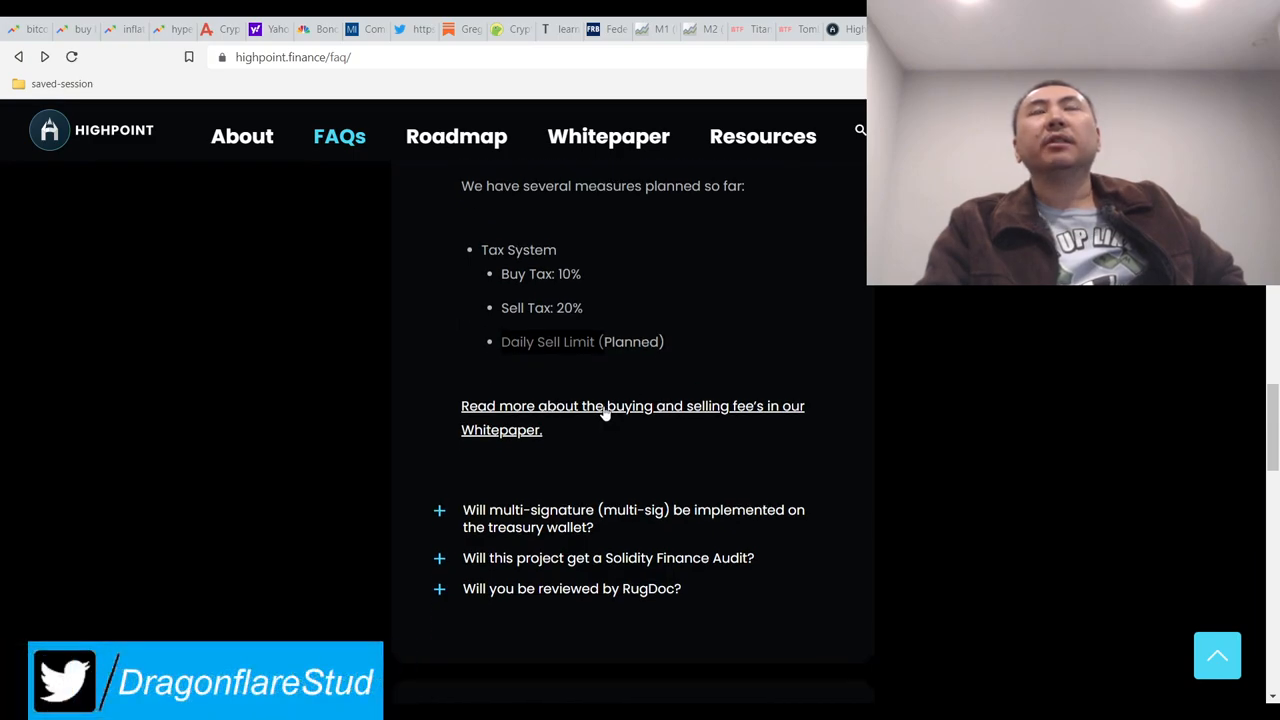
mouse_move(620, 447)
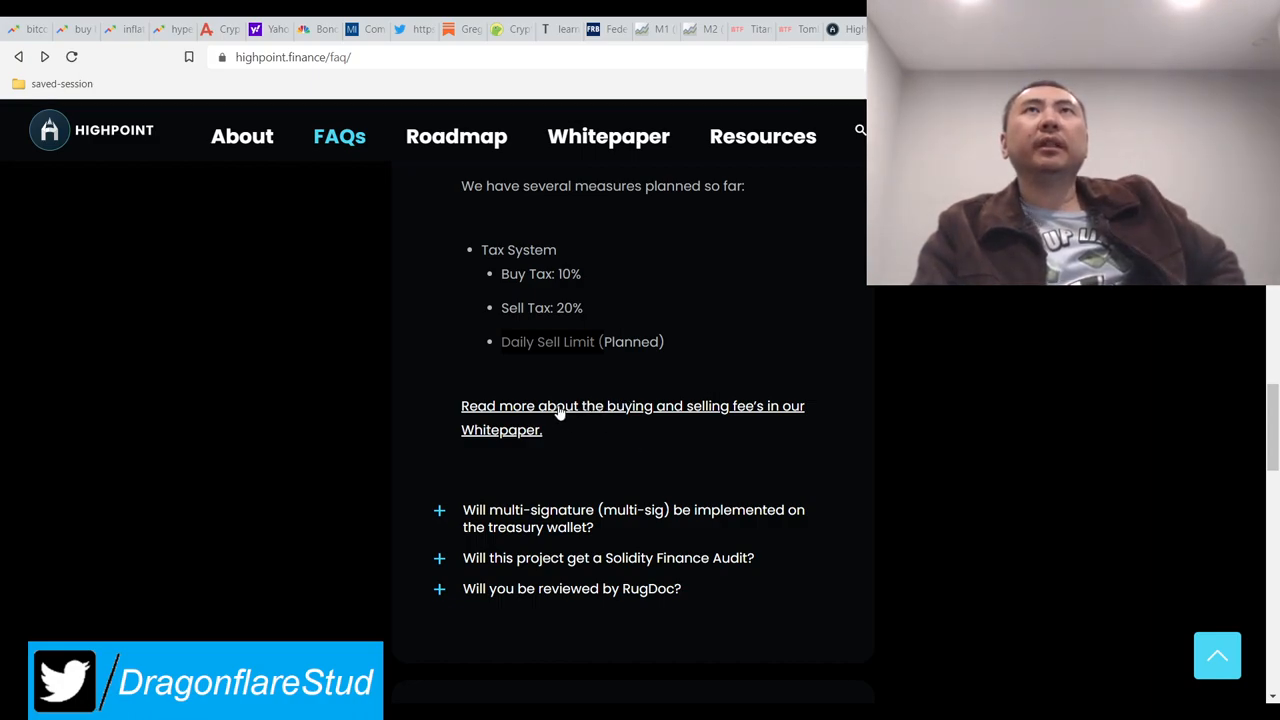
scroll(up, 3)
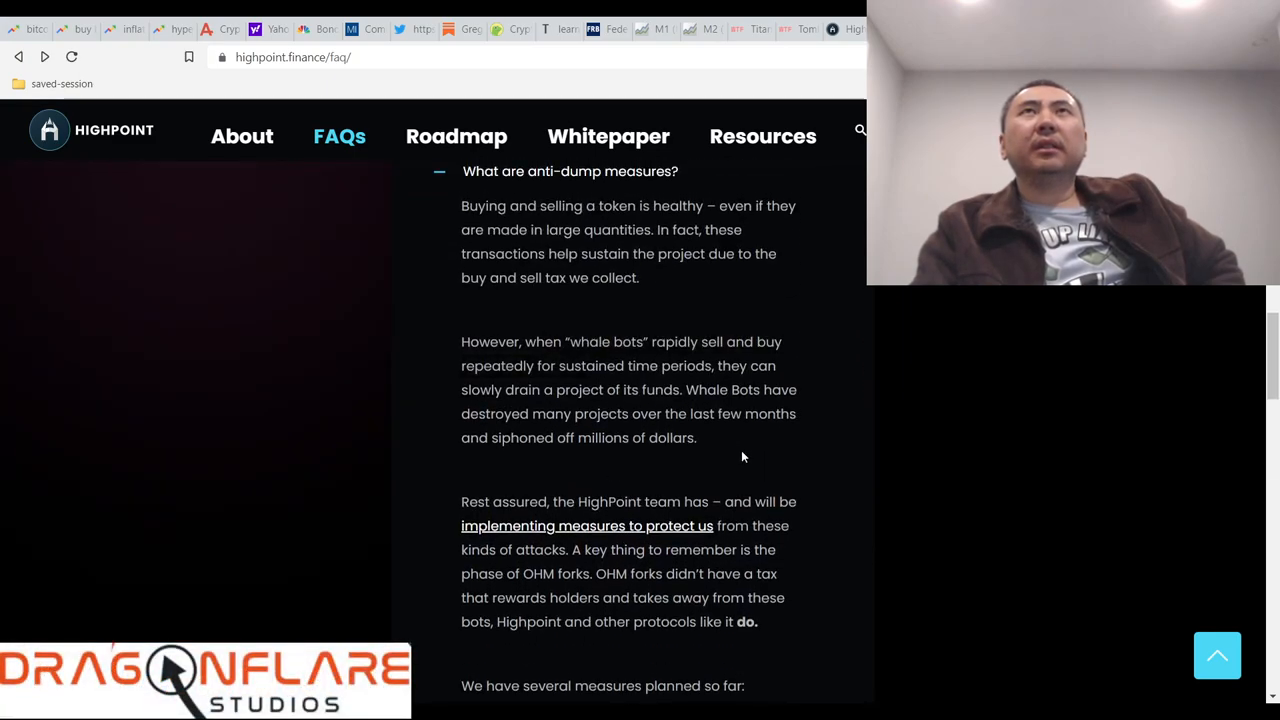
scroll(up, 3)
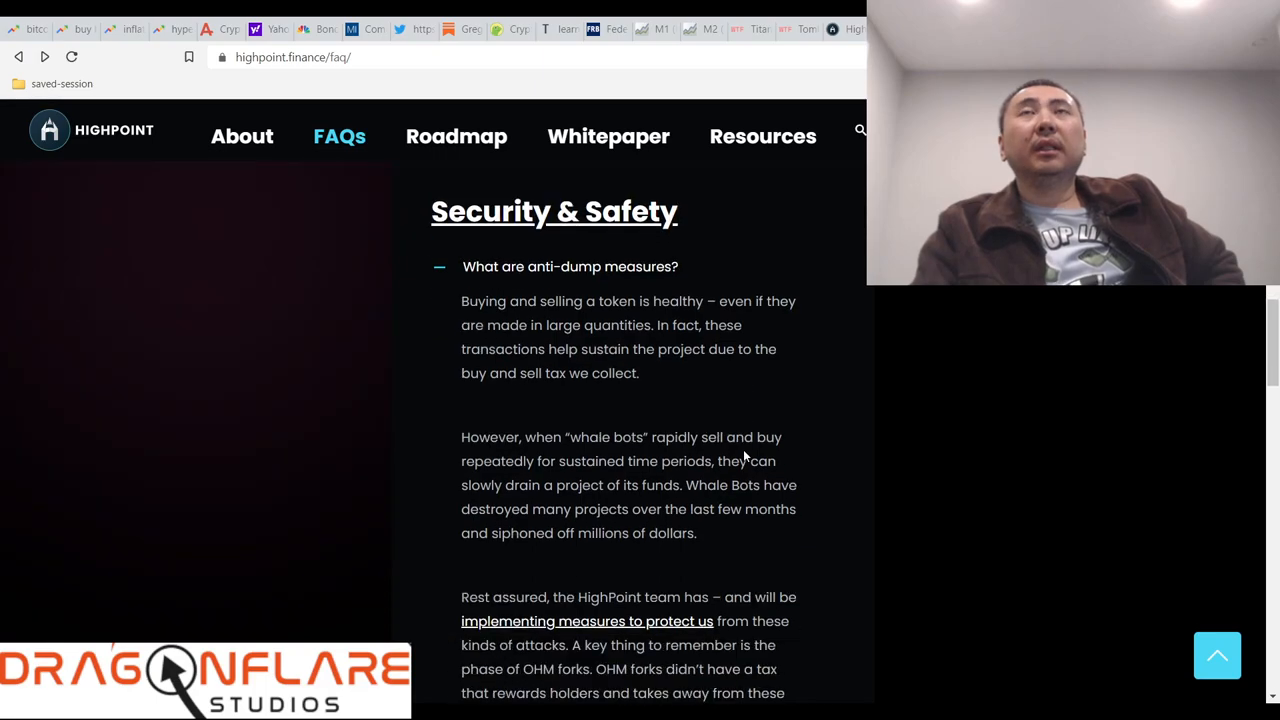
scroll(down, 3)
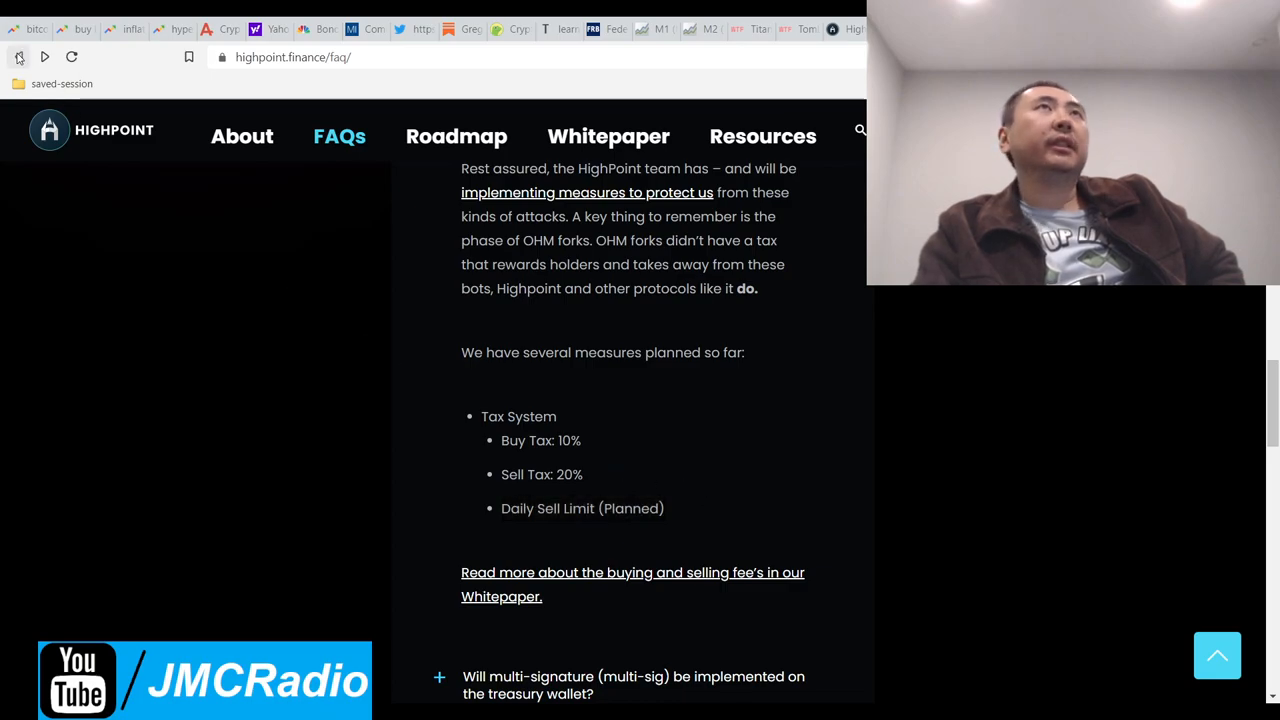
click(608, 136)
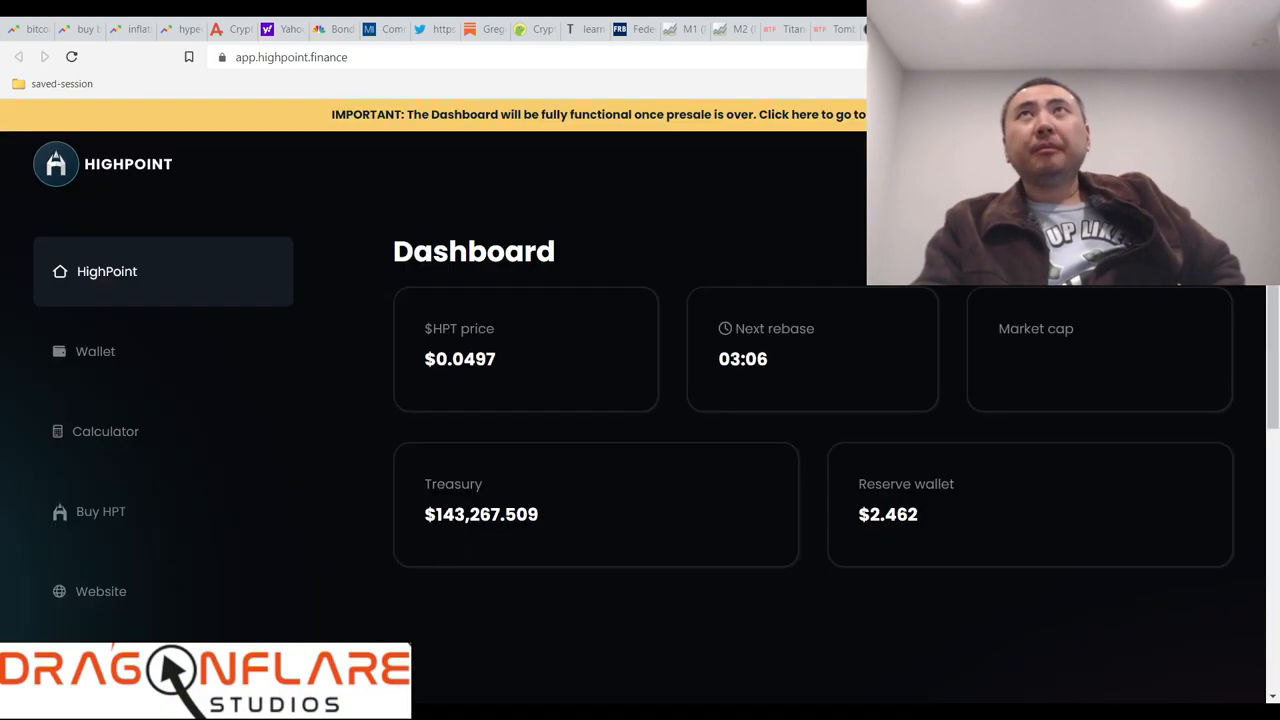
mouse_move(825, 490)
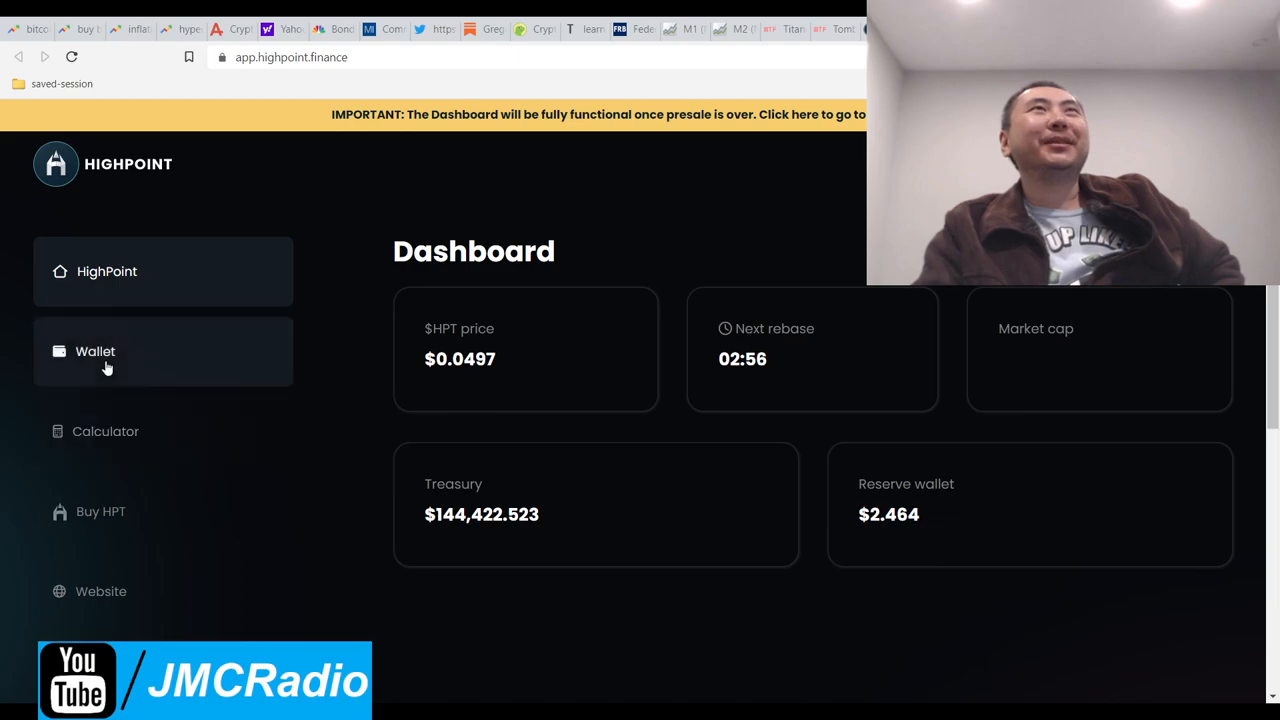
Step: Open the Wallet page, highlight the 1.6417% daily ROI and scroll past the yearly figures
click(95, 351)
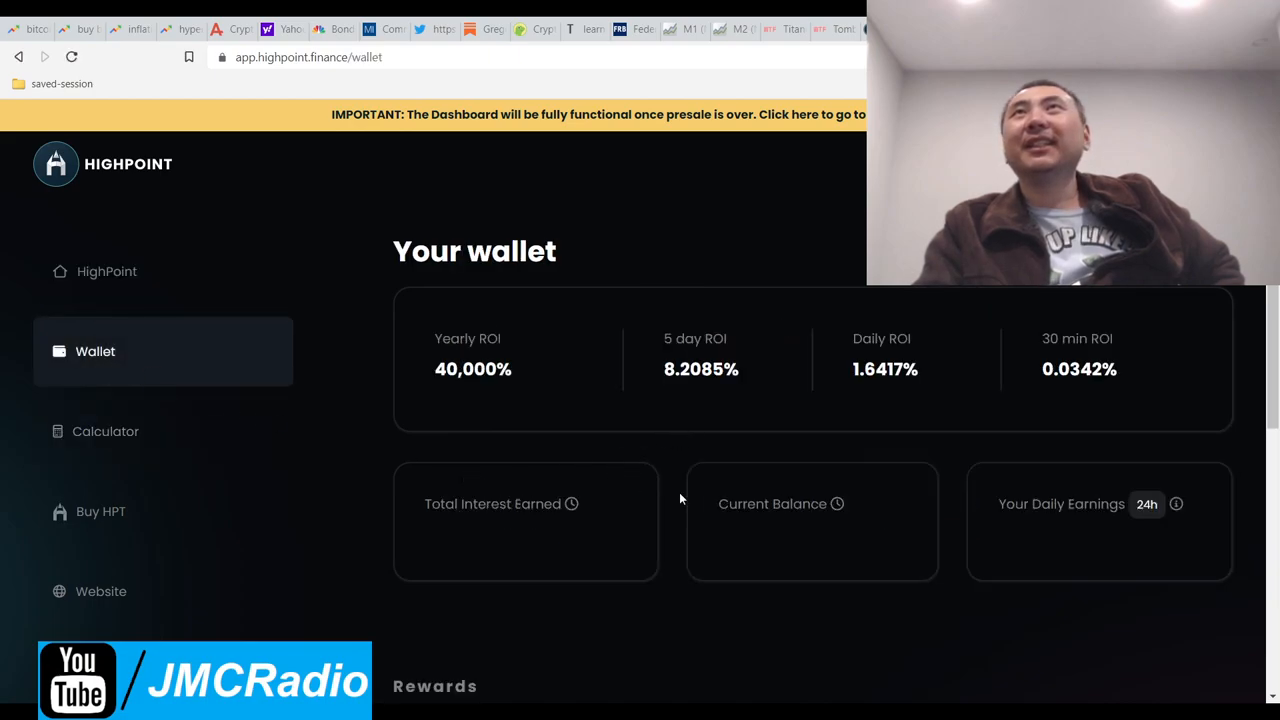
double_click(885, 369)
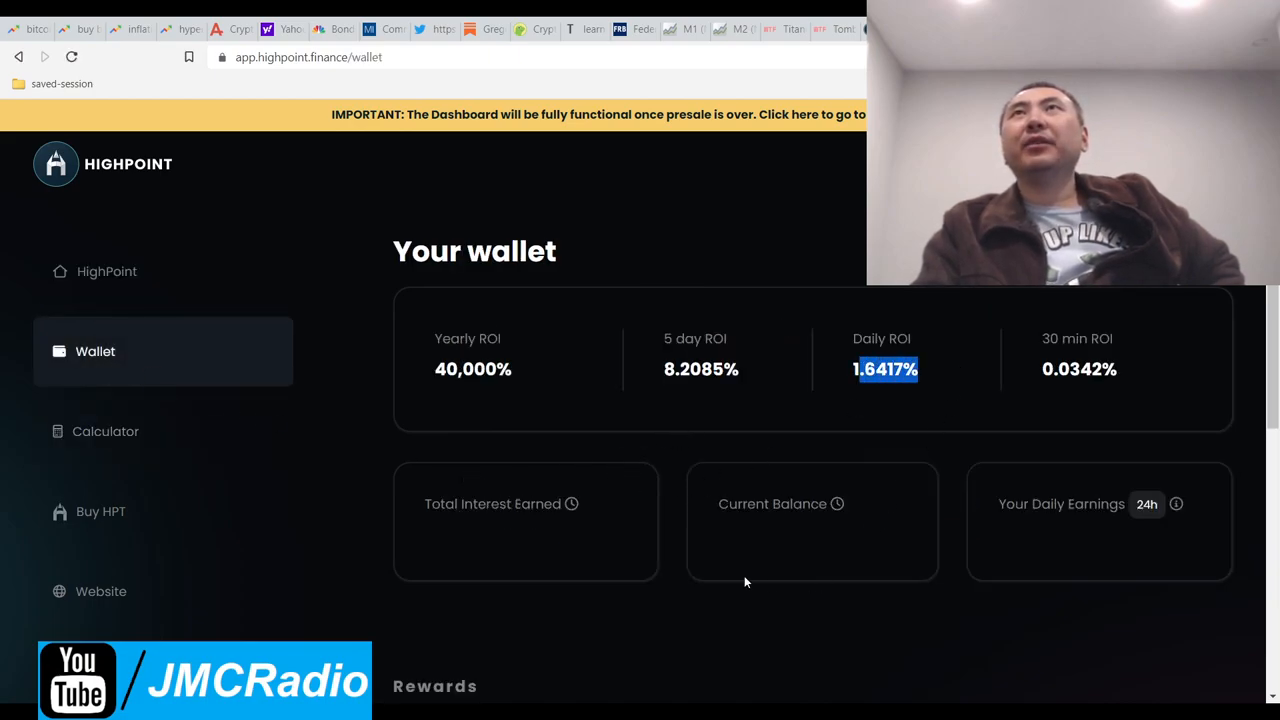
scroll(down, 3)
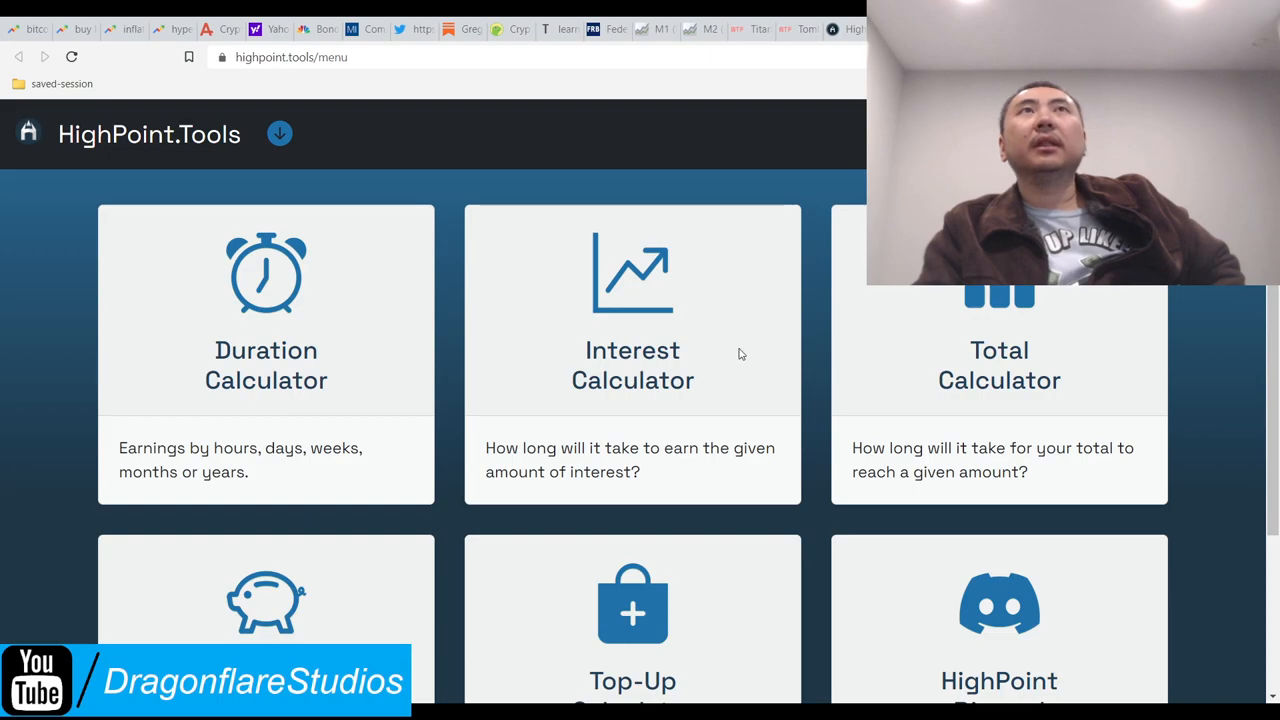
scroll(down, 3)
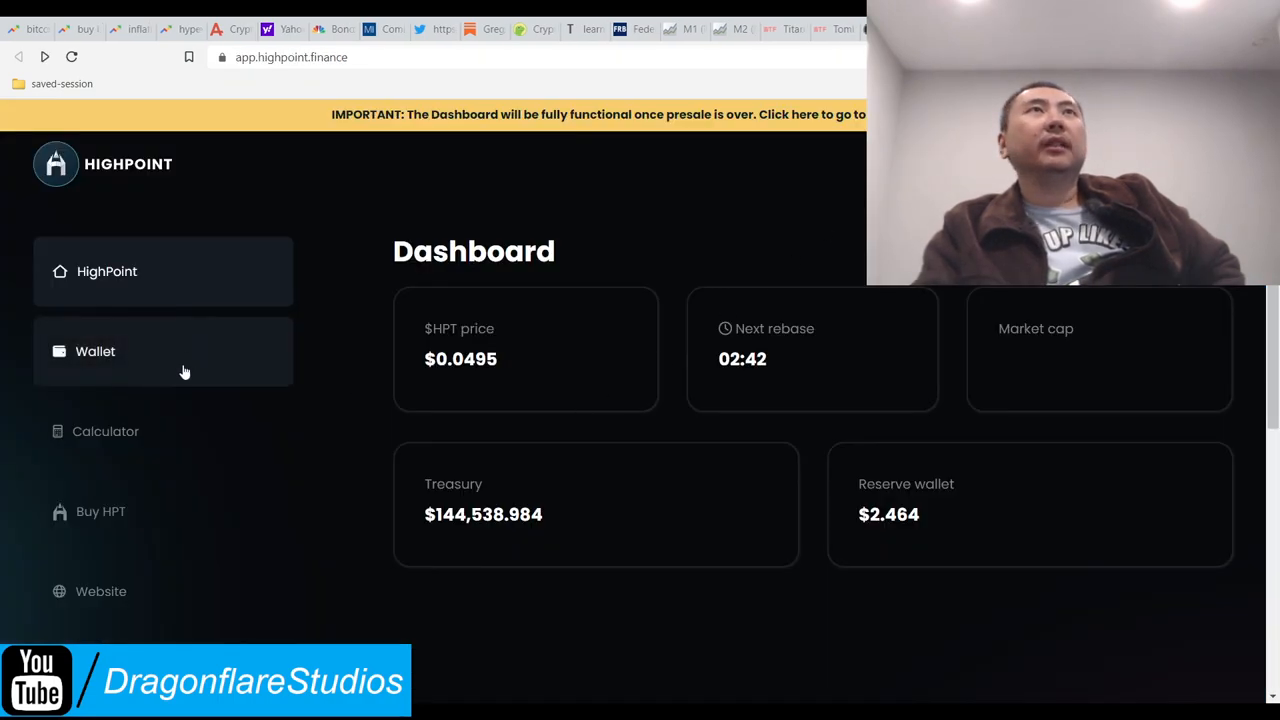
scroll(down, 3)
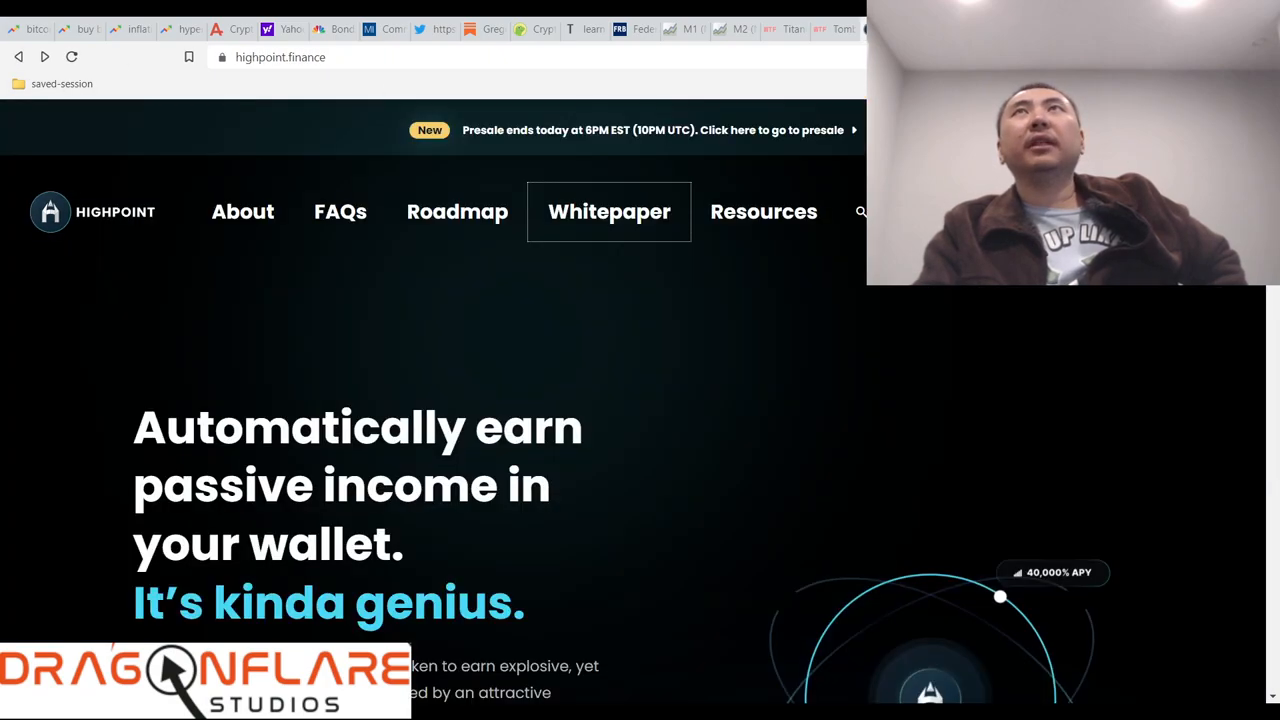
mouse_move(640, 470)
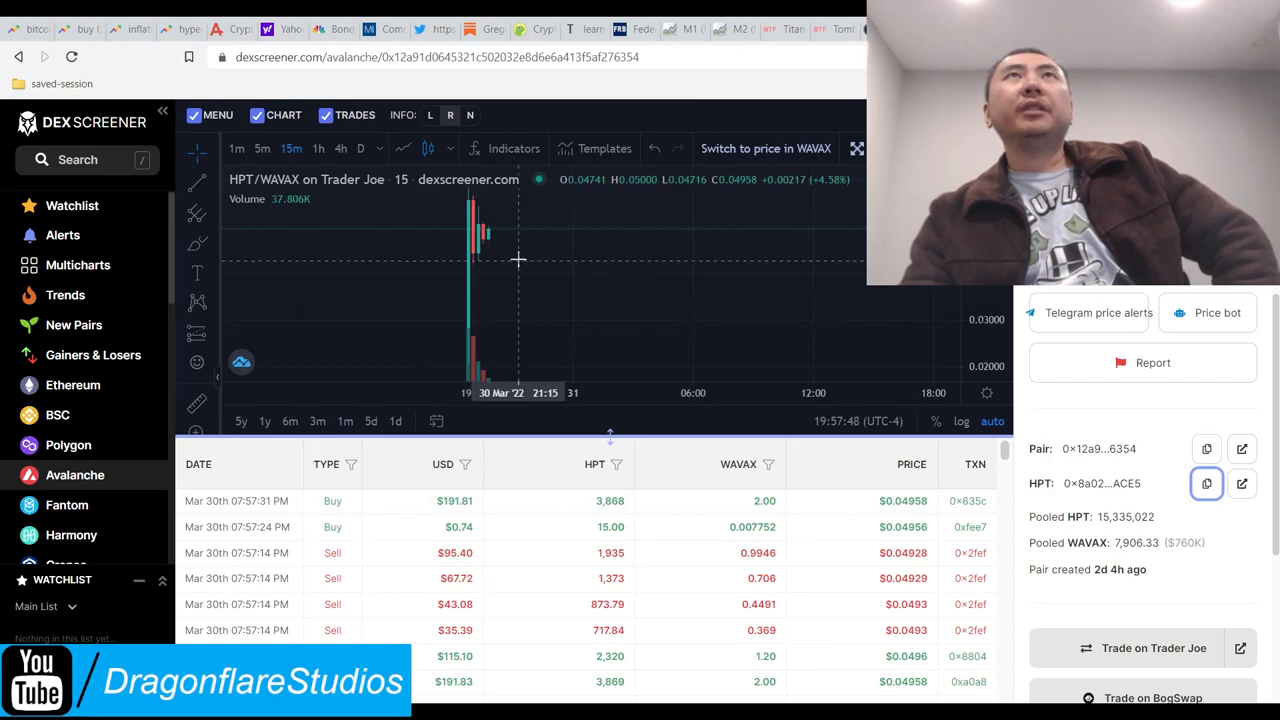
mouse_move(505, 240)
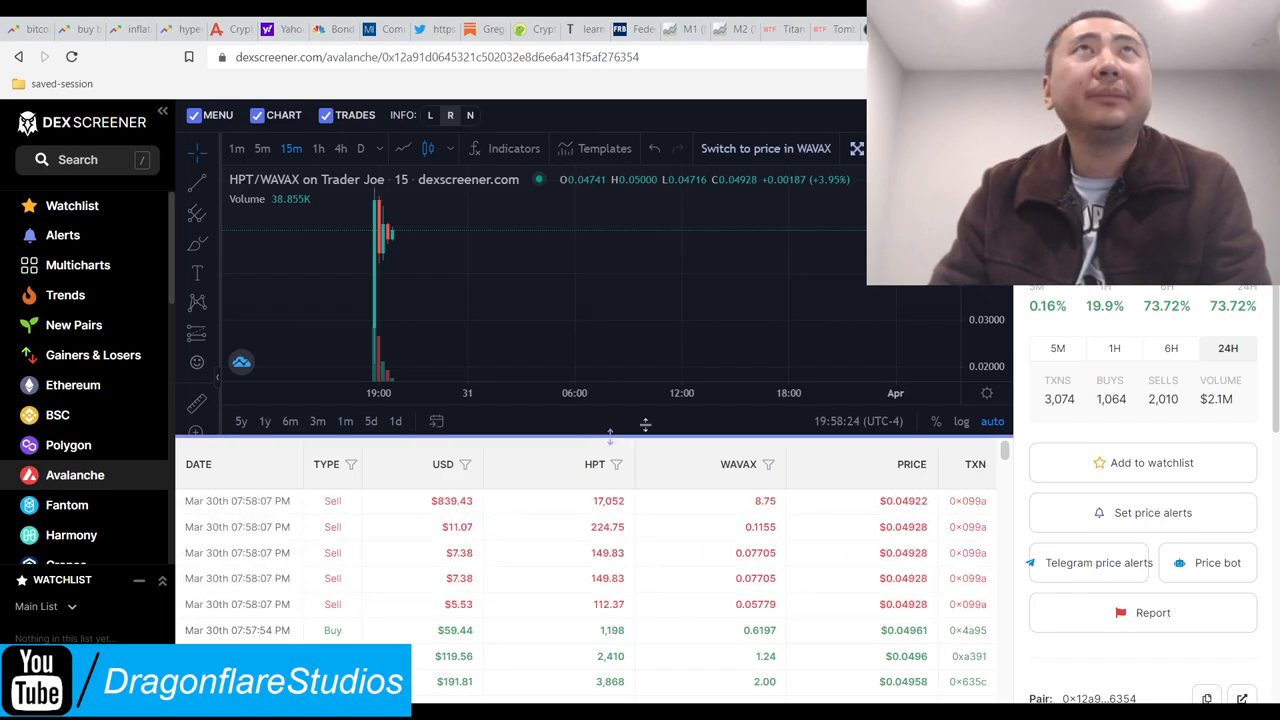
mouse_move(531, 240)
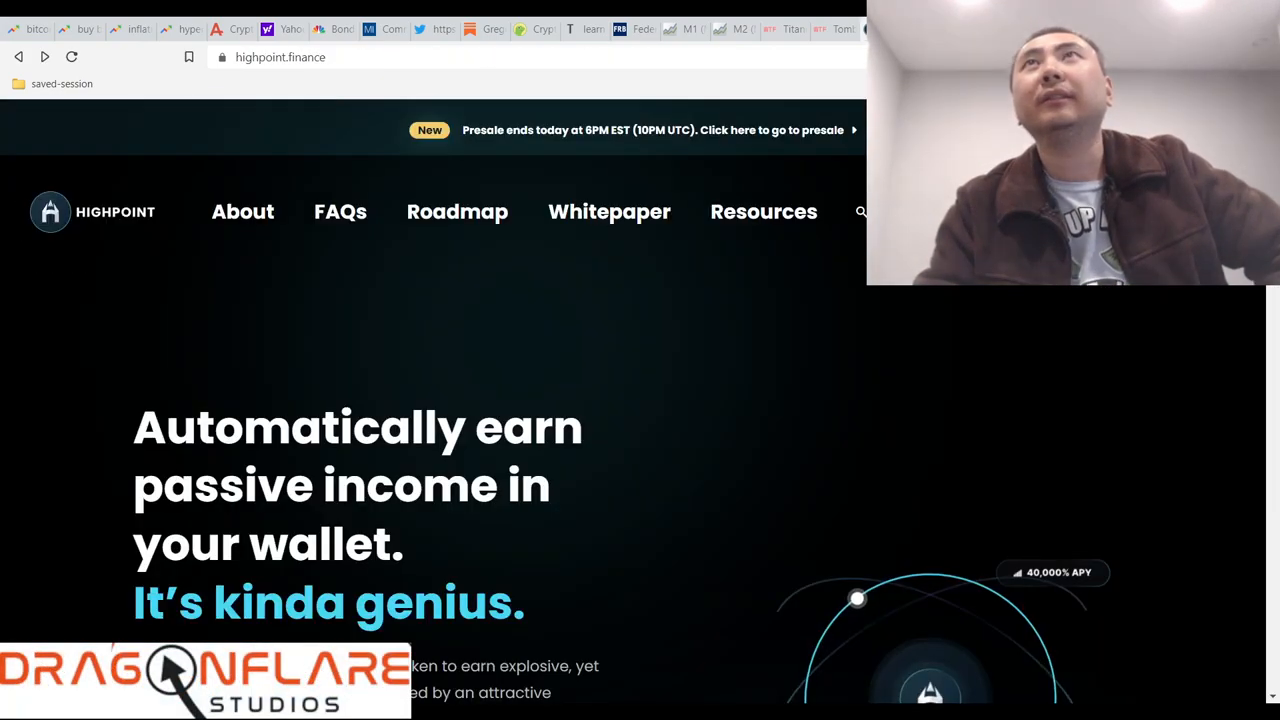
mouse_move(765, 393)
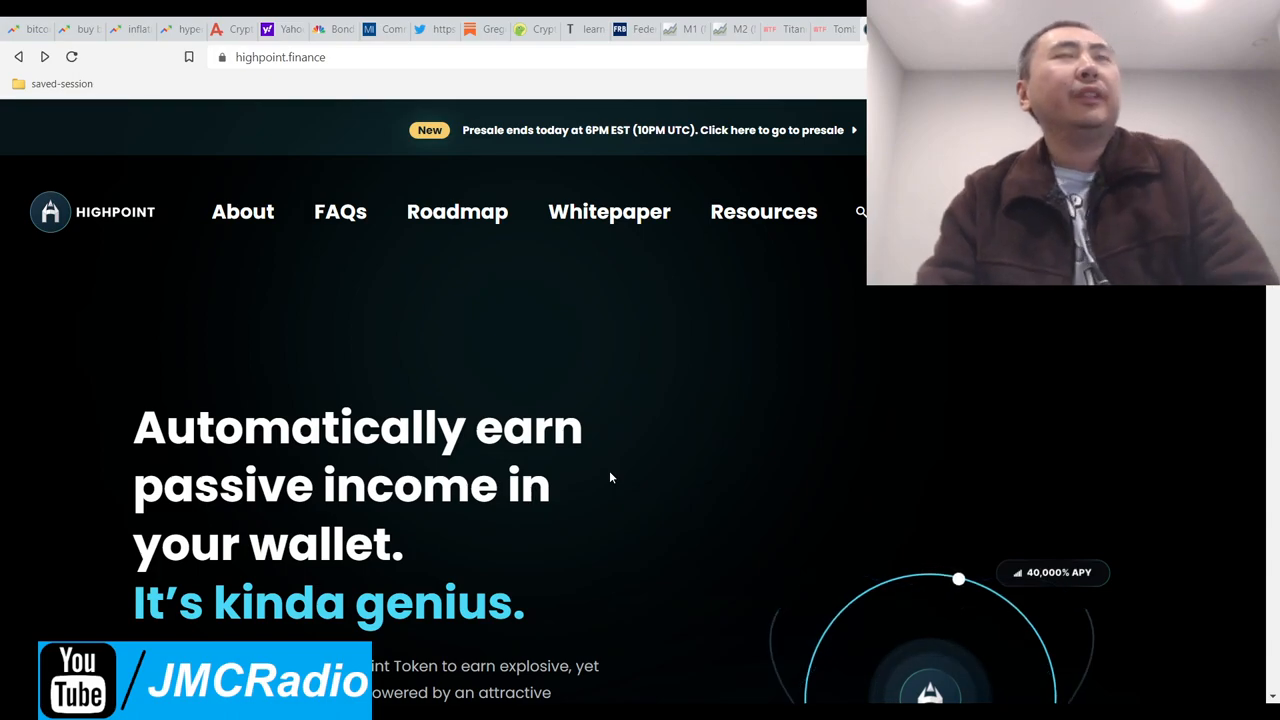
Step: Switch to the highpoint.finance tab and scroll to the 40,000% APY passive-income description
click(280, 57)
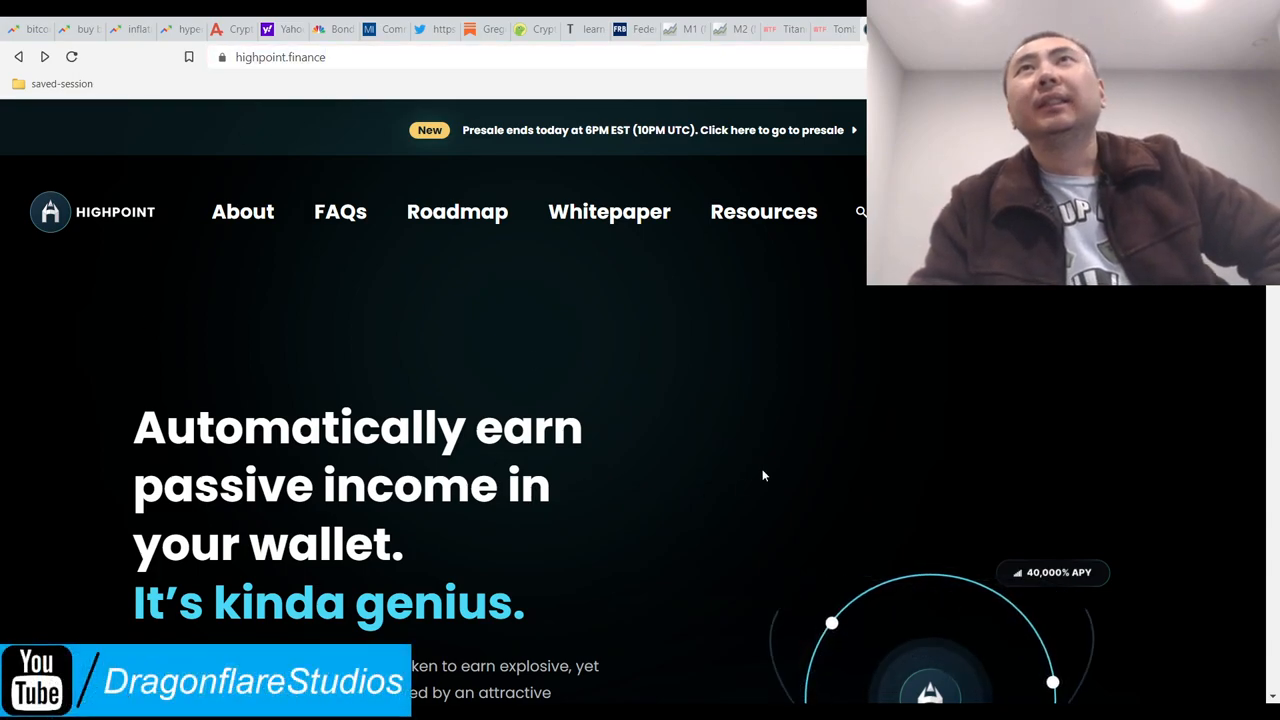
scroll(down, 3)
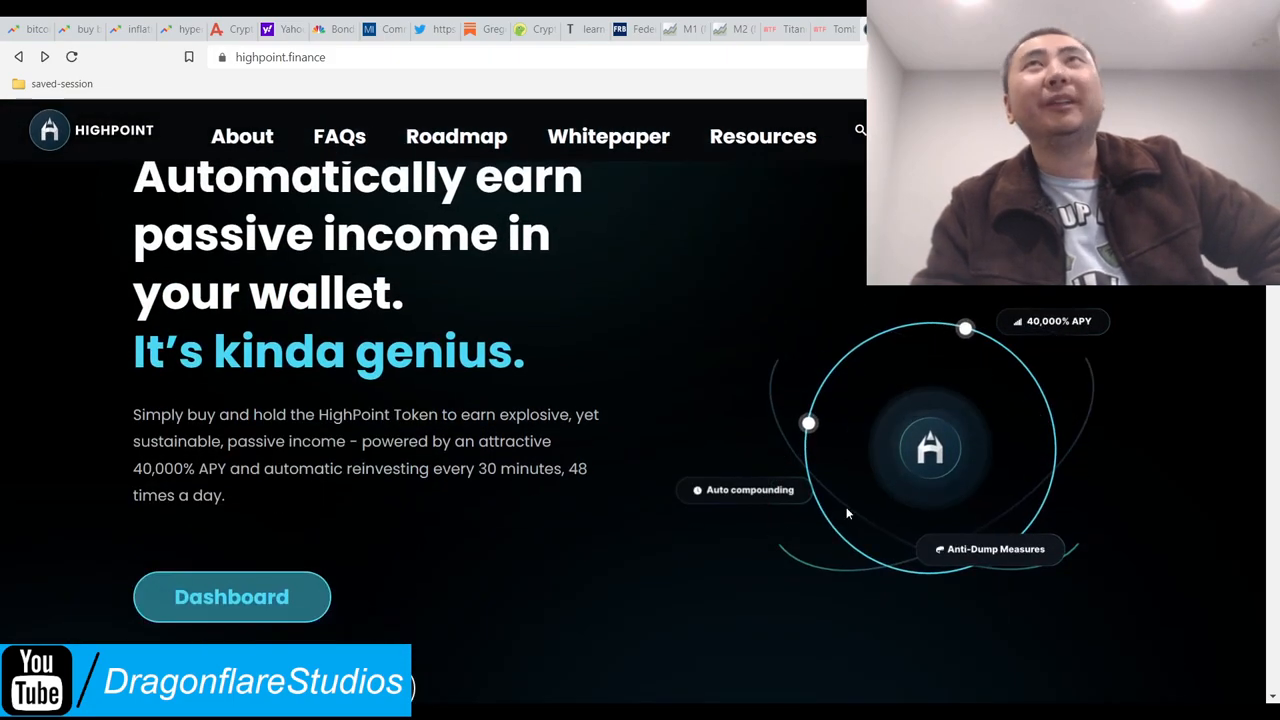
scroll(down, 3)
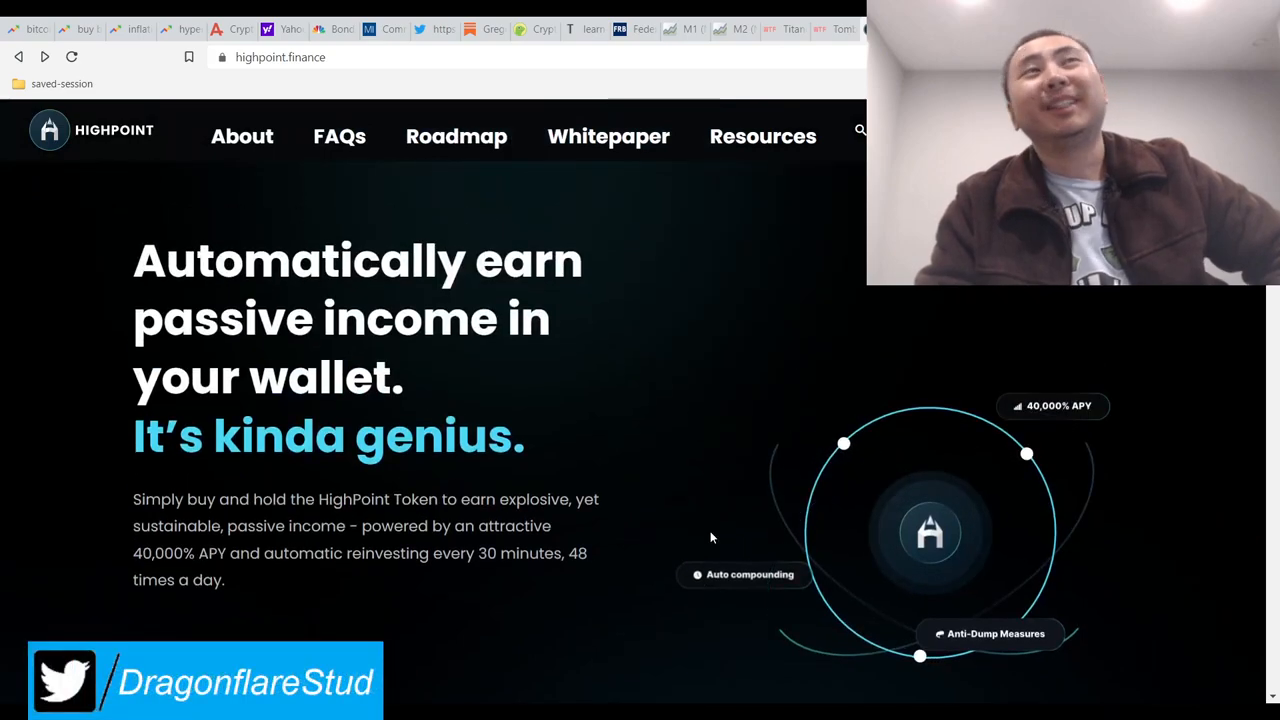